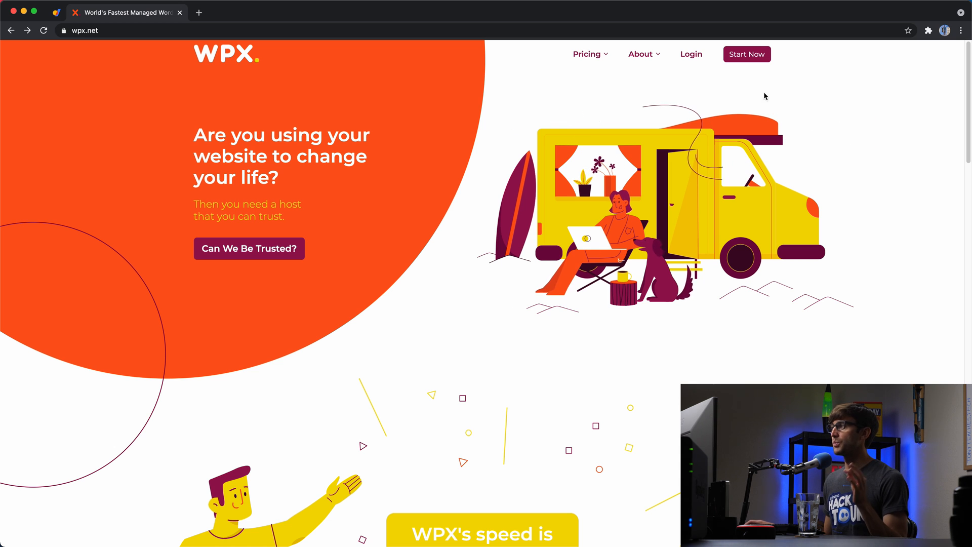
{"action": "mouse_move", "coordinate": [751, 64]}
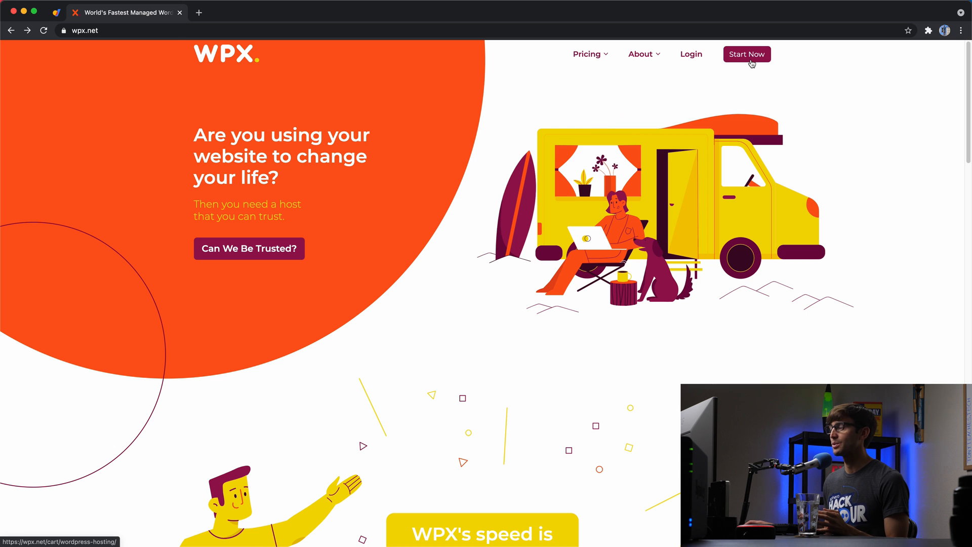
Go to the WordPress hosting plans page listing Business, Professional and Elite tiers.
{"action": "left_click", "coordinate": [747, 54]}
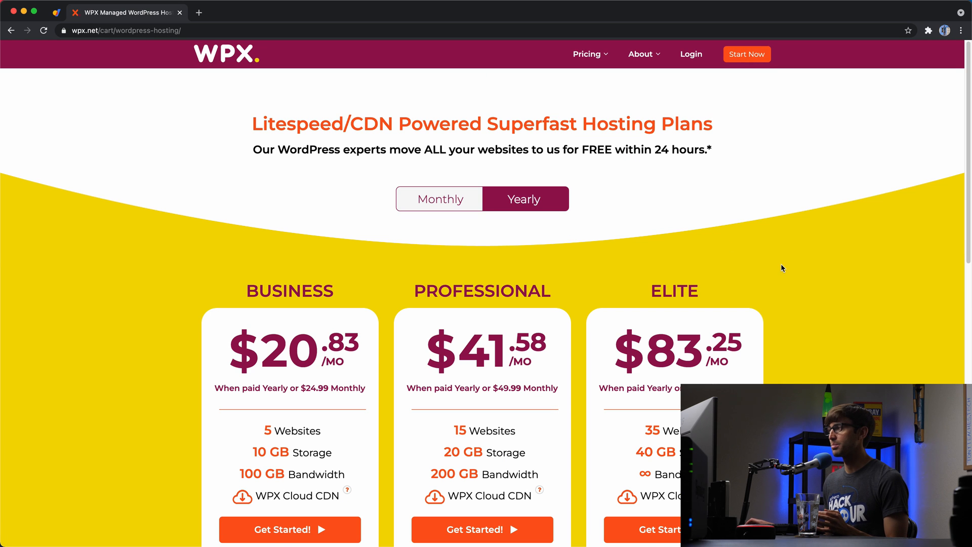
{"action": "double_click", "coordinate": [298, 124]}
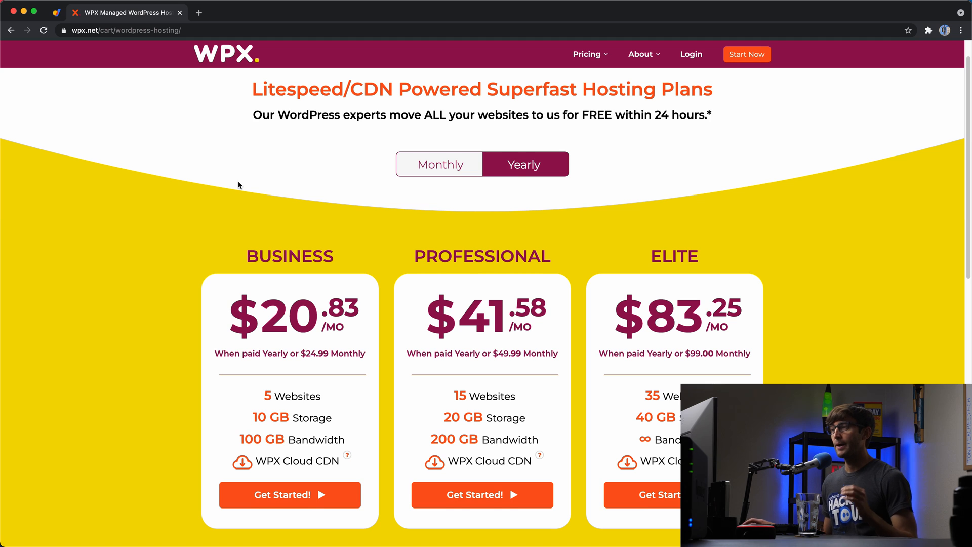
{"action": "scroll", "scroll_direction": "down", "scroll_amount": 3}
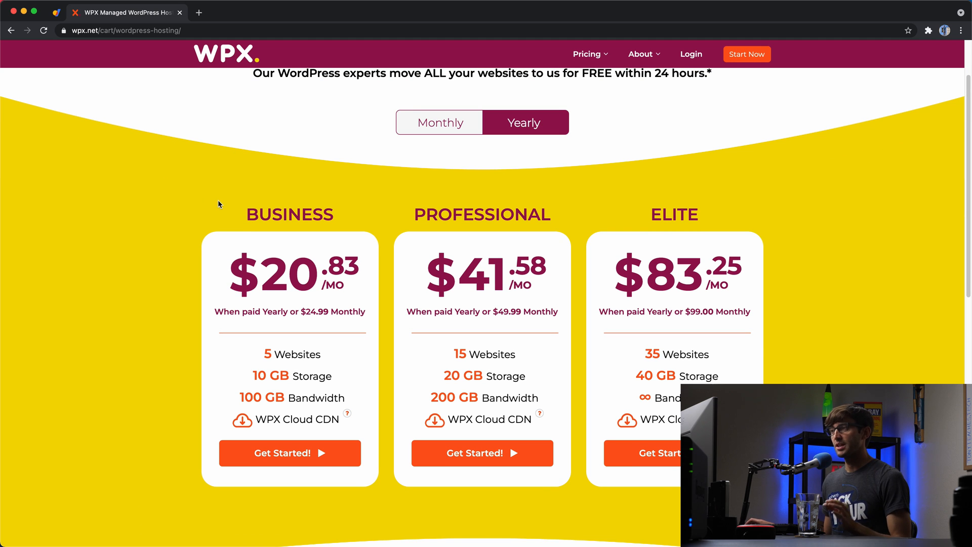
{"action": "mouse_move", "coordinate": [700, 211]}
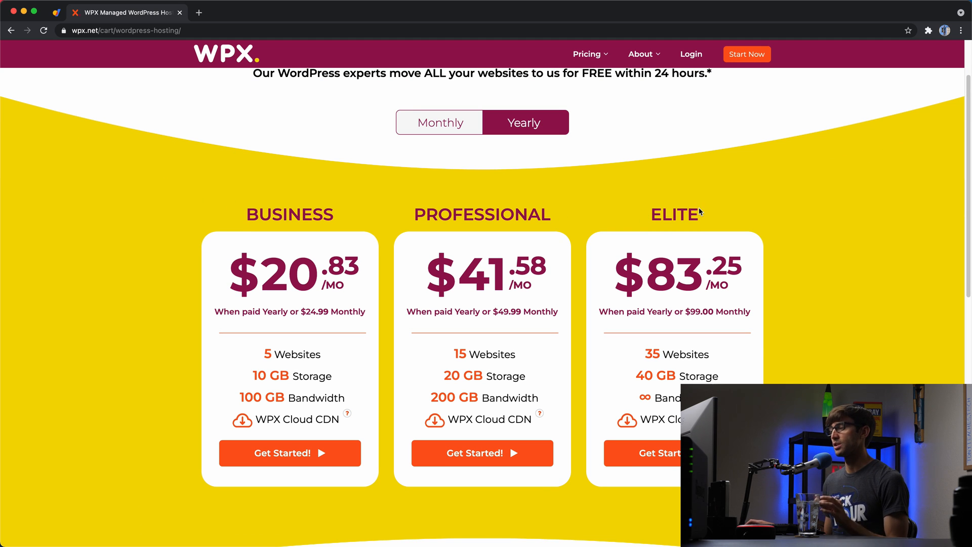
{"action": "mouse_move", "coordinate": [346, 304]}
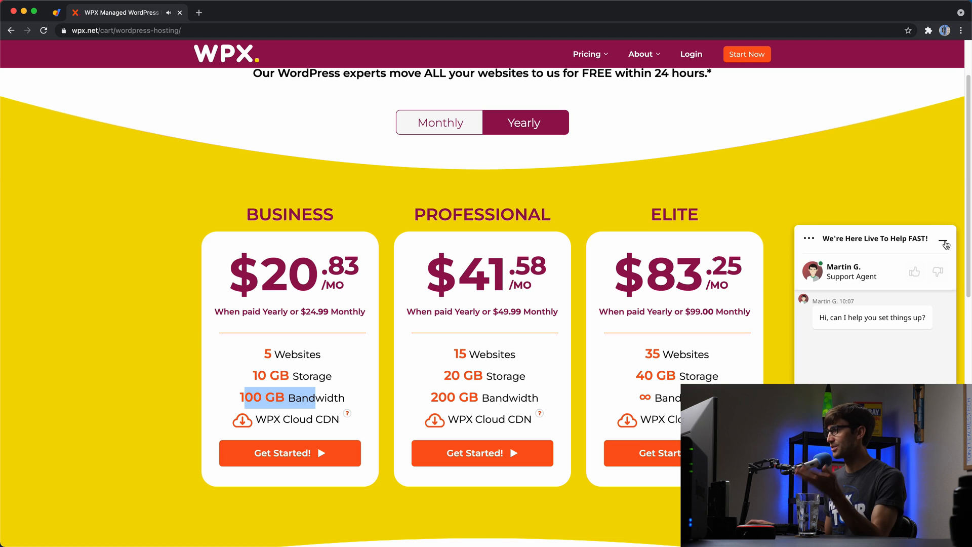
{"action": "left_click", "coordinate": [944, 242]}
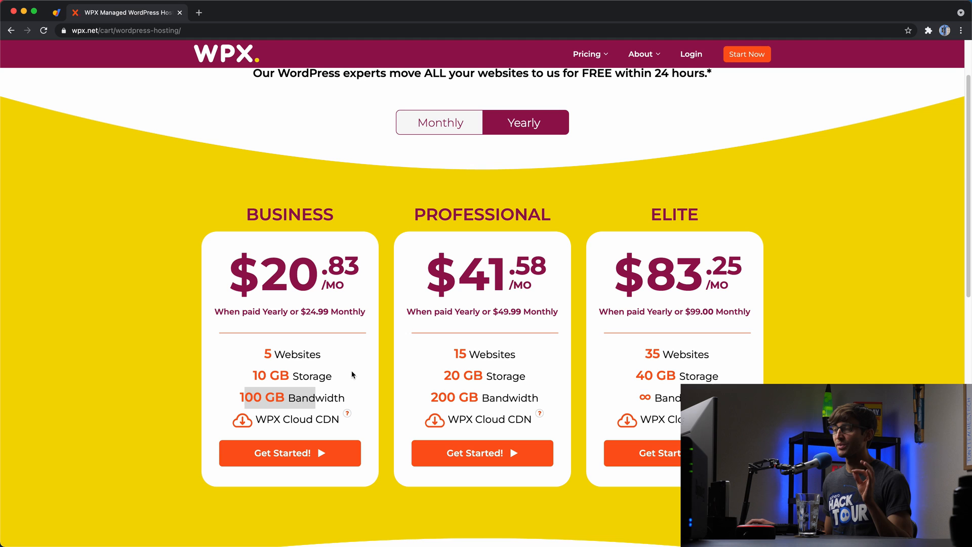
{"action": "mouse_move", "coordinate": [313, 338]}
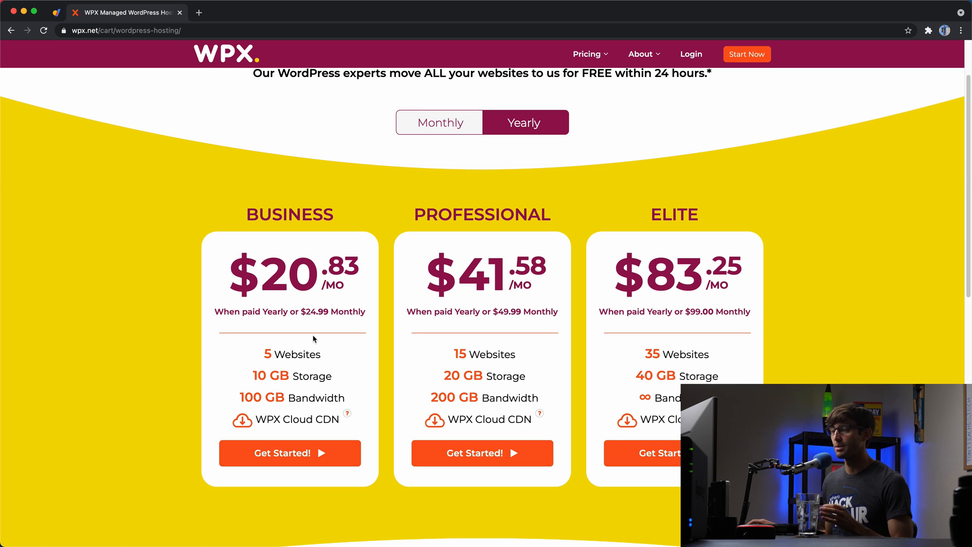
{"action": "mouse_move", "coordinate": [274, 353]}
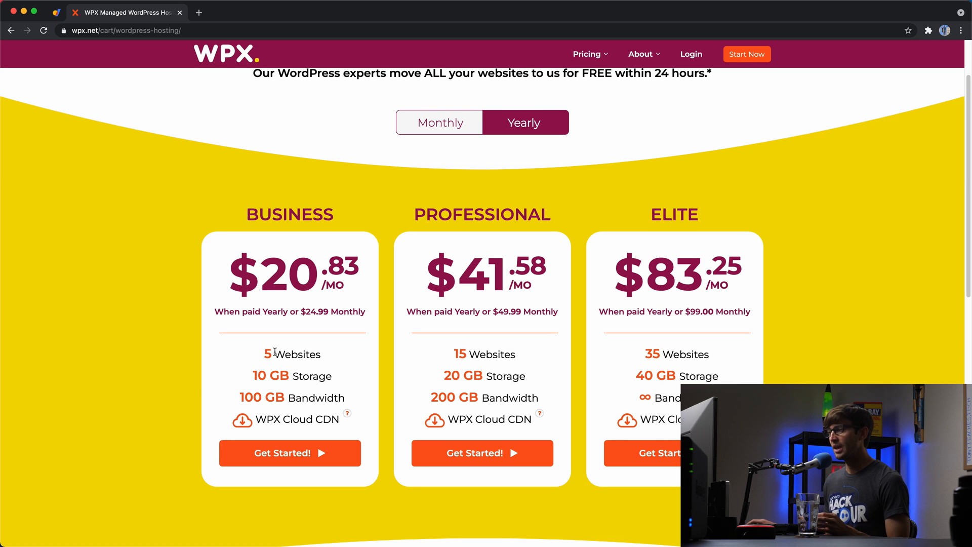
{"action": "mouse_move", "coordinate": [262, 482]}
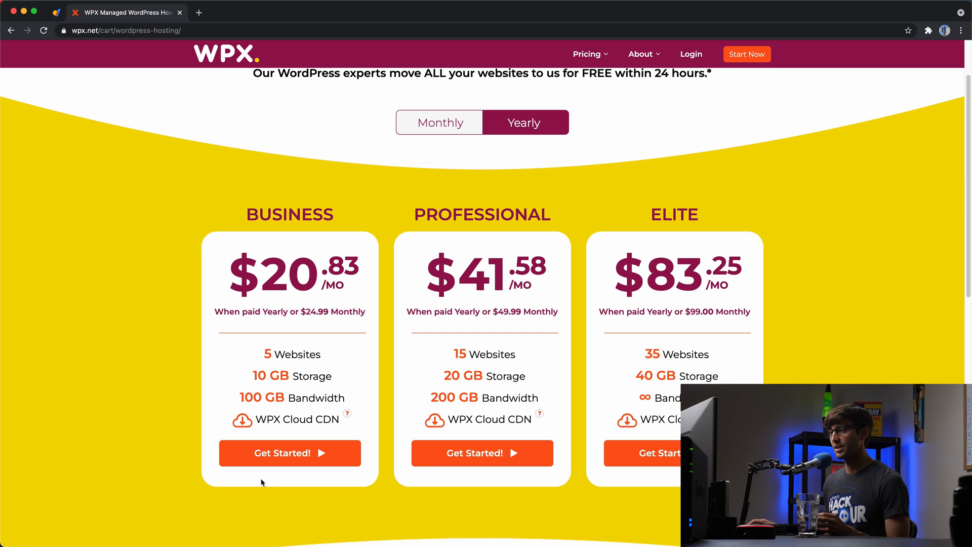
{"action": "mouse_move", "coordinate": [487, 213]}
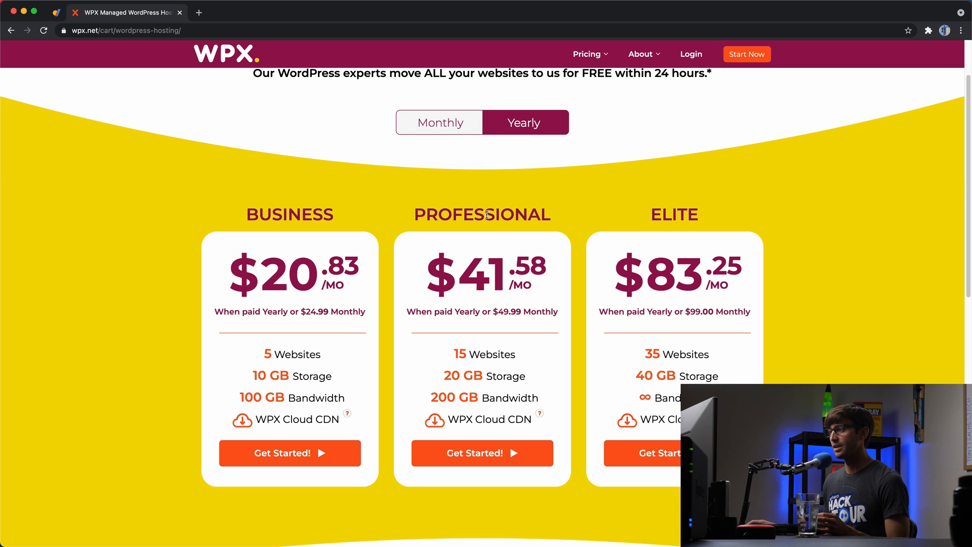
{"action": "mouse_move", "coordinate": [445, 150]}
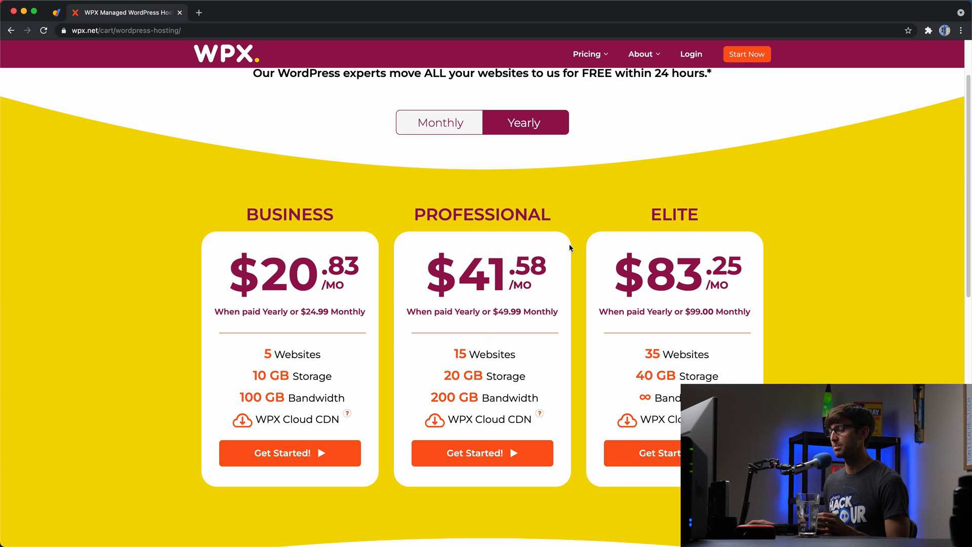
{"action": "mouse_move", "coordinate": [272, 442]}
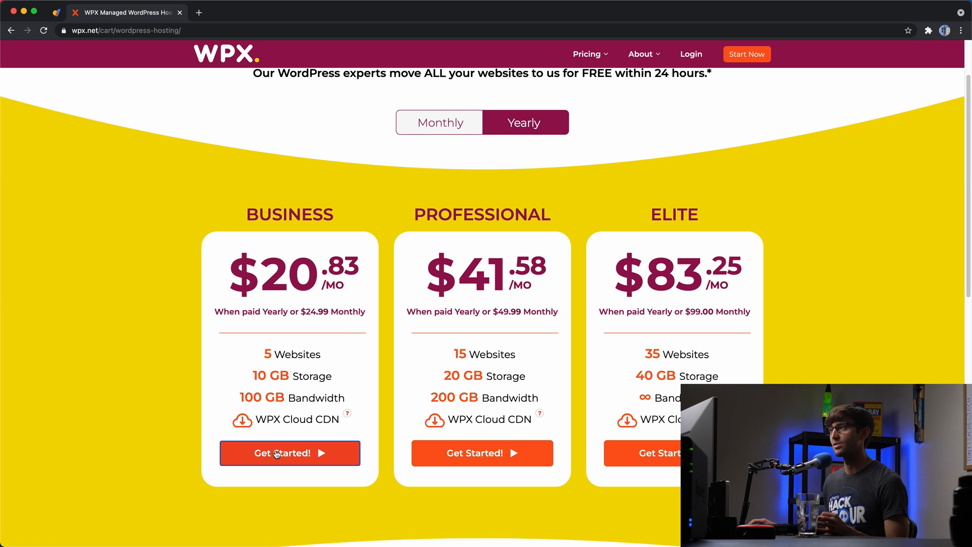
Choose the Business plan and reach cart step 1 asking for an existing website domain.
{"action": "left_click", "coordinate": [289, 453]}
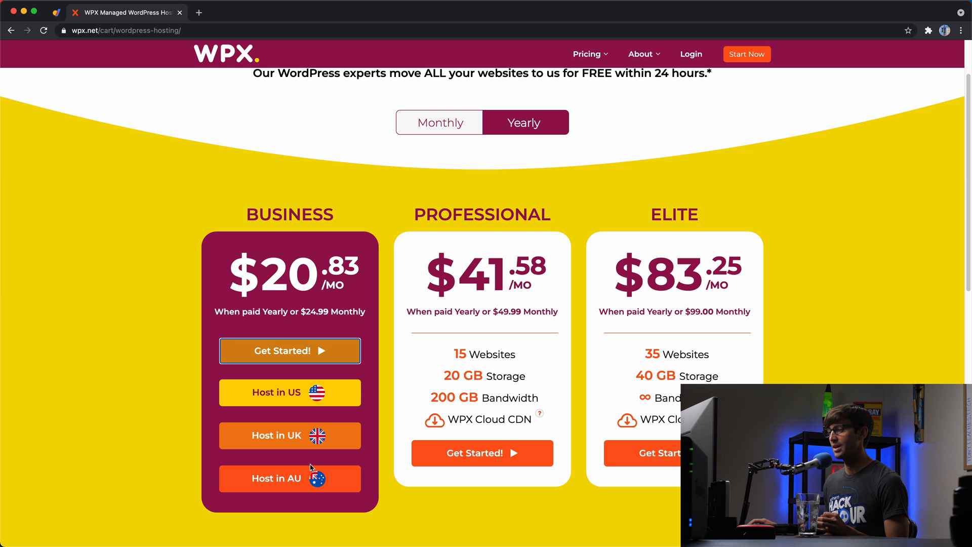
{"action": "mouse_move", "coordinate": [290, 393]}
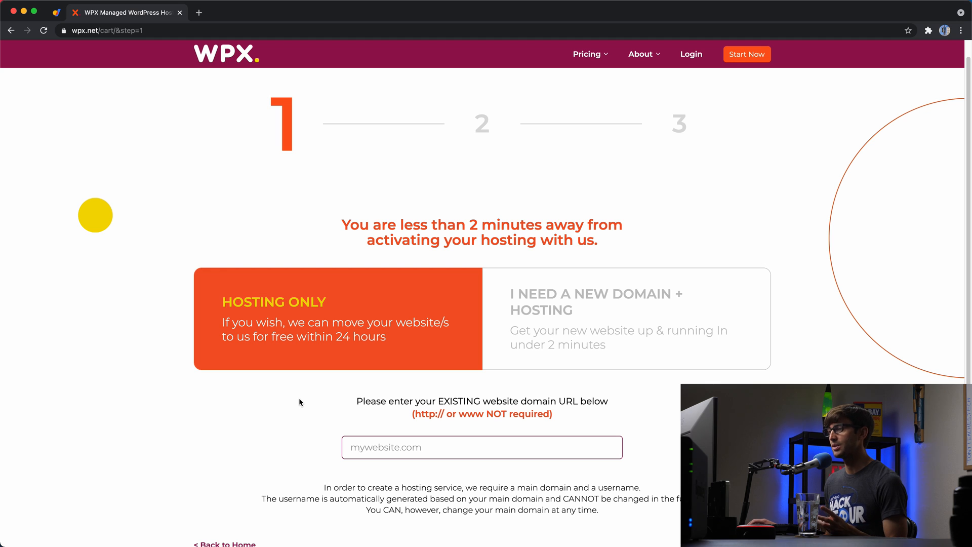
{"action": "mouse_move", "coordinate": [240, 335]}
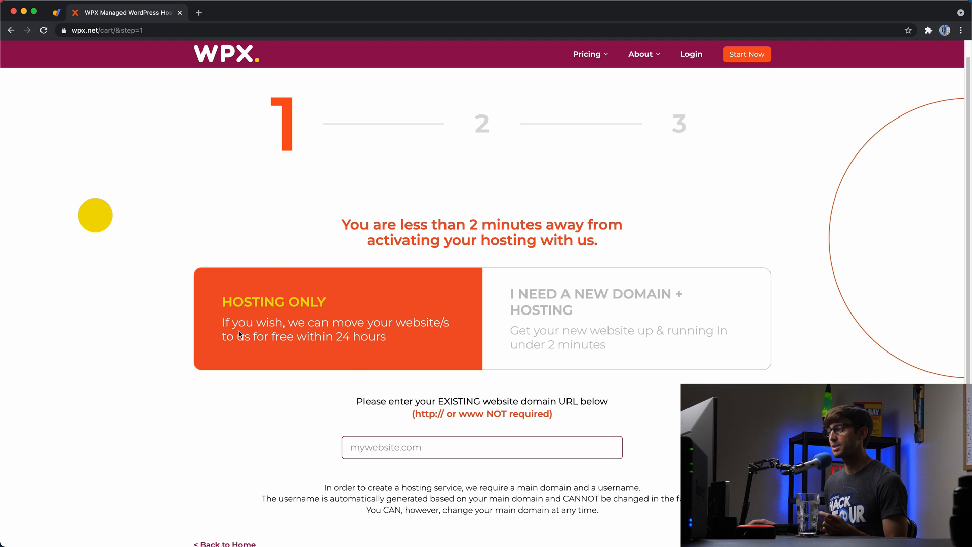
{"action": "mouse_move", "coordinate": [337, 303]}
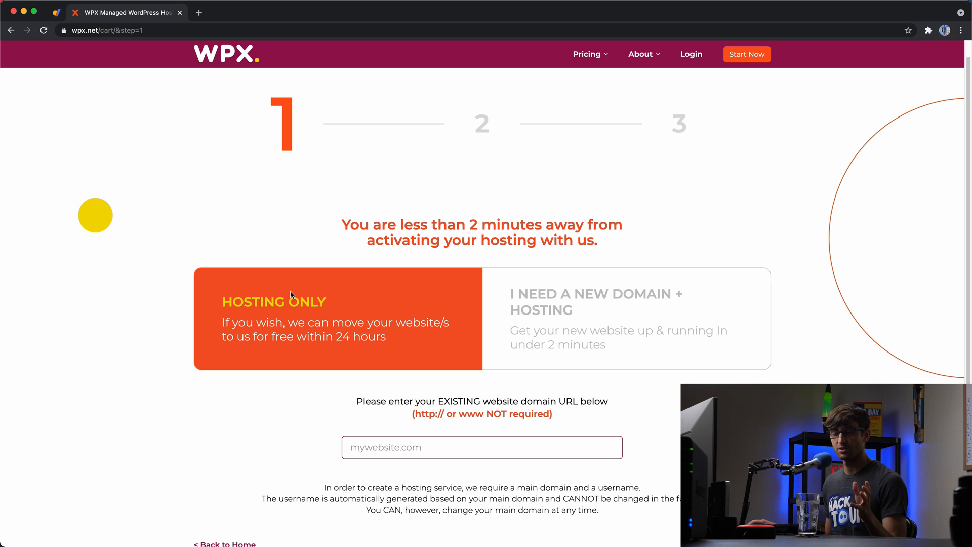
{"action": "mouse_move", "coordinate": [643, 210]}
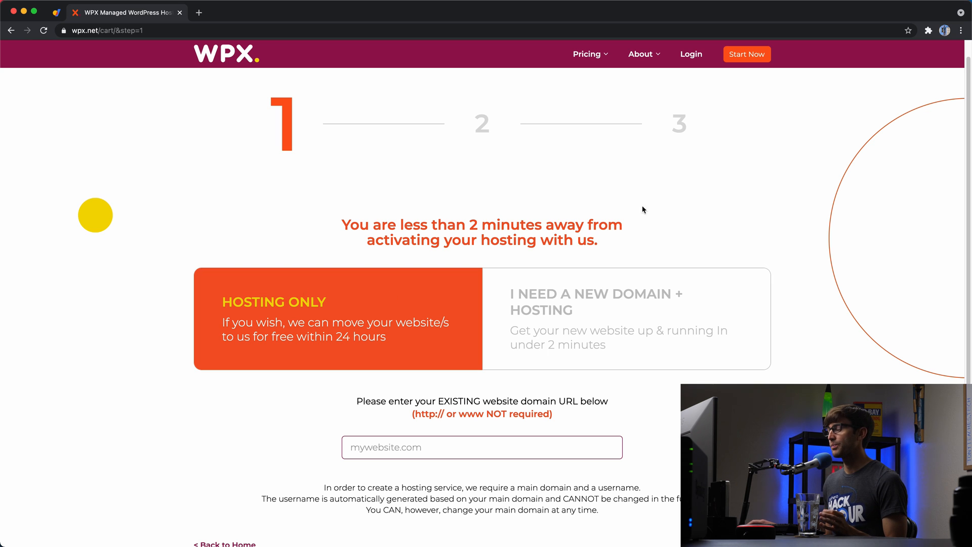
{"action": "mouse_move", "coordinate": [625, 338]}
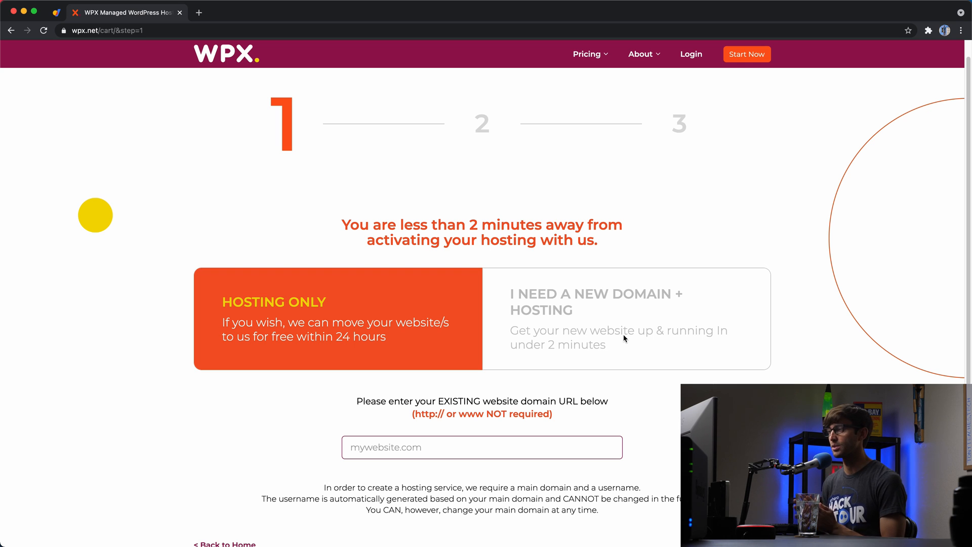
{"action": "scroll", "scroll_direction": "down", "scroll_amount": 3}
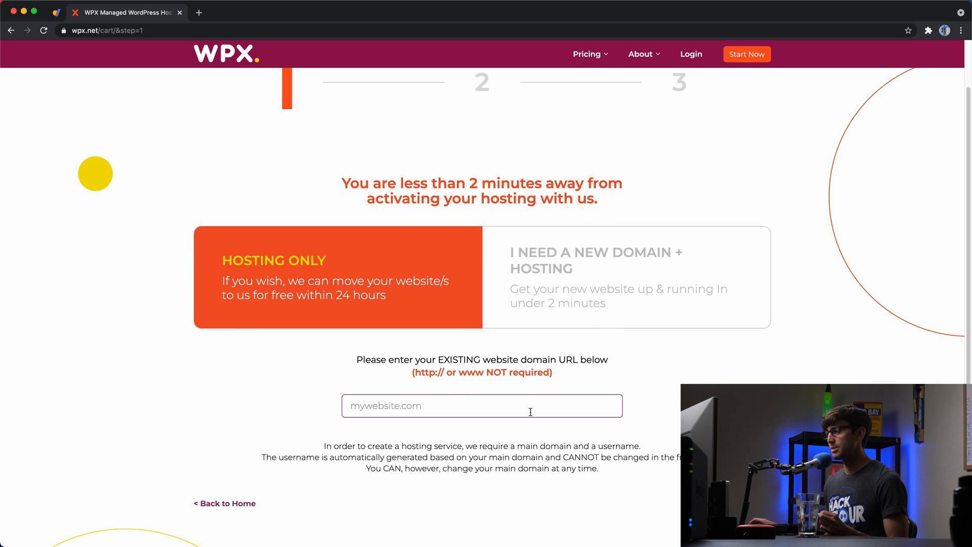
{"action": "scroll", "scroll_direction": "up", "scroll_amount": 3}
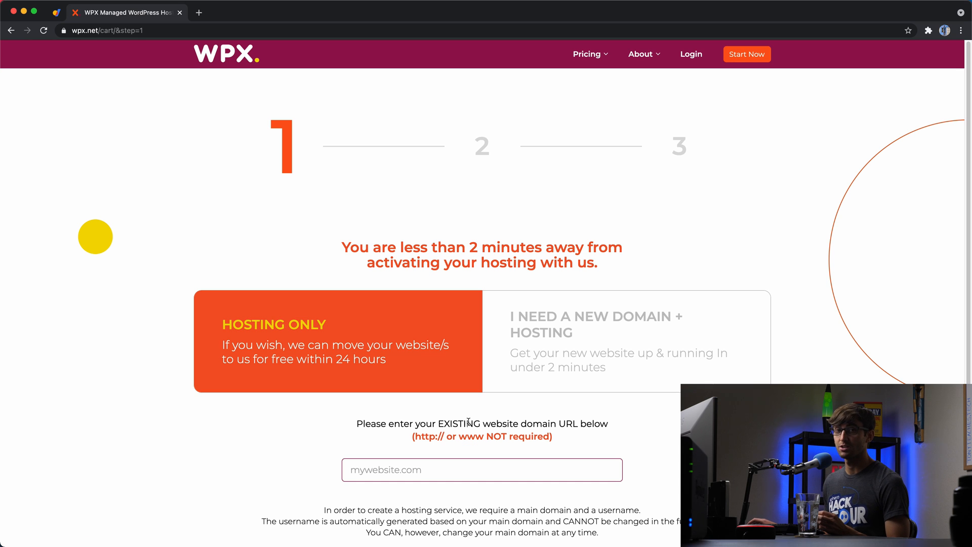
{"action": "mouse_move", "coordinate": [418, 397]}
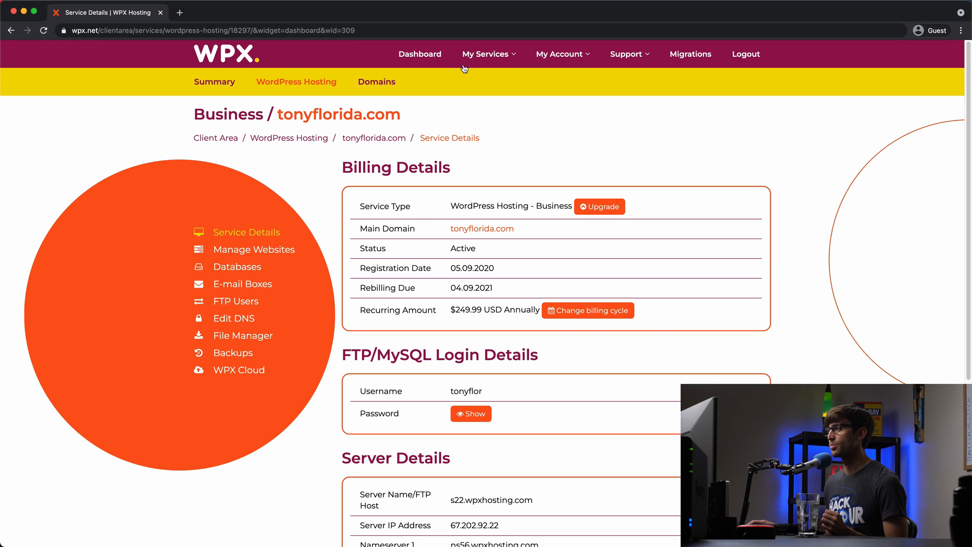
{"action": "mouse_move", "coordinate": [189, 266]}
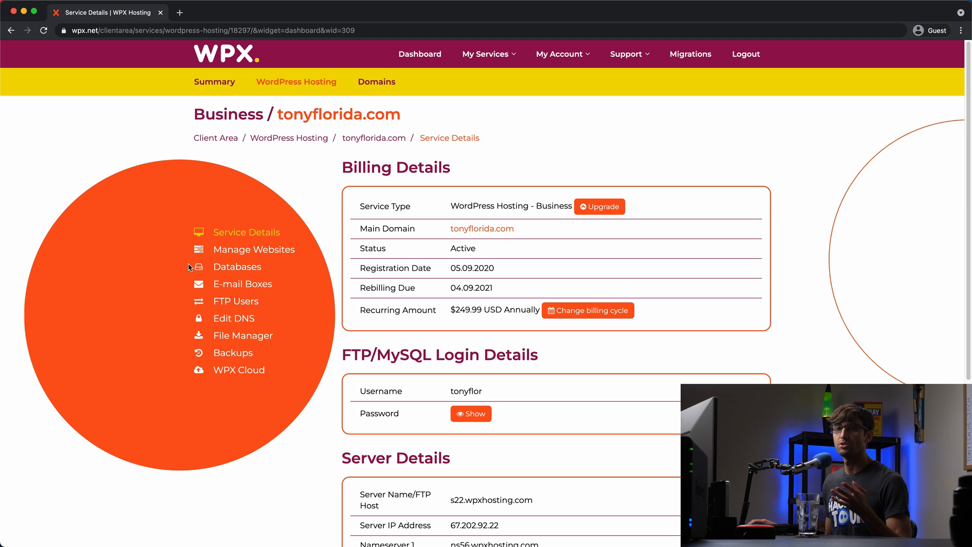
{"action": "mouse_move", "coordinate": [203, 232]}
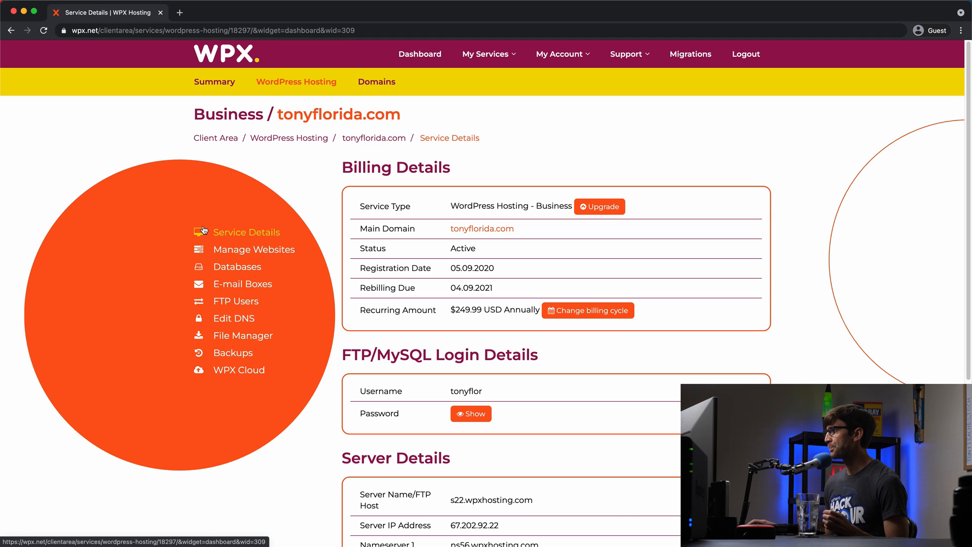
{"action": "mouse_move", "coordinate": [248, 233]}
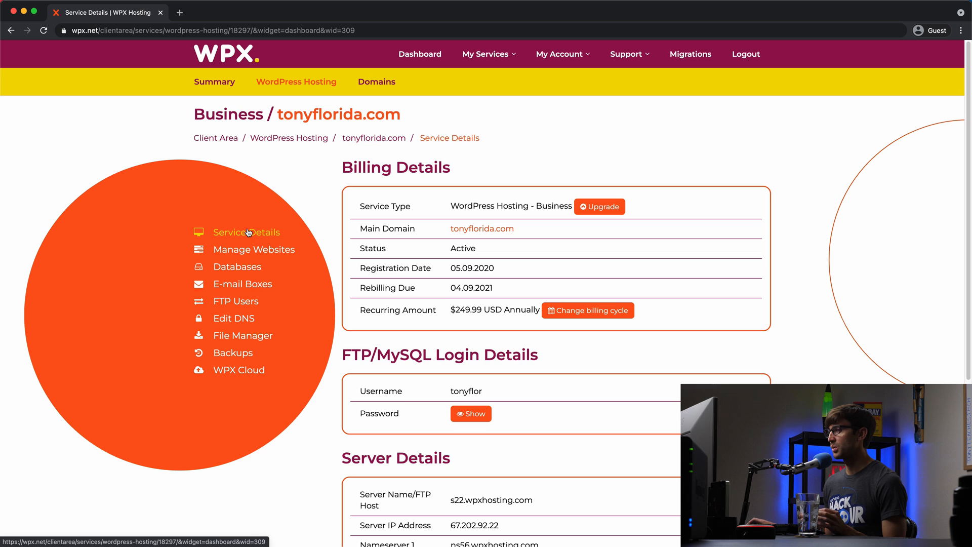
{"action": "mouse_move", "coordinate": [254, 249]}
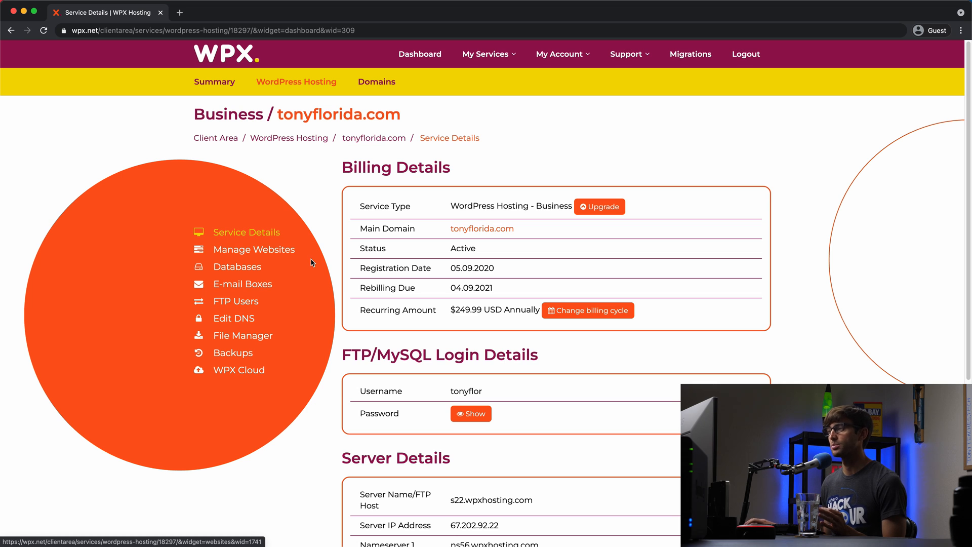
{"action": "mouse_move", "coordinate": [316, 222]}
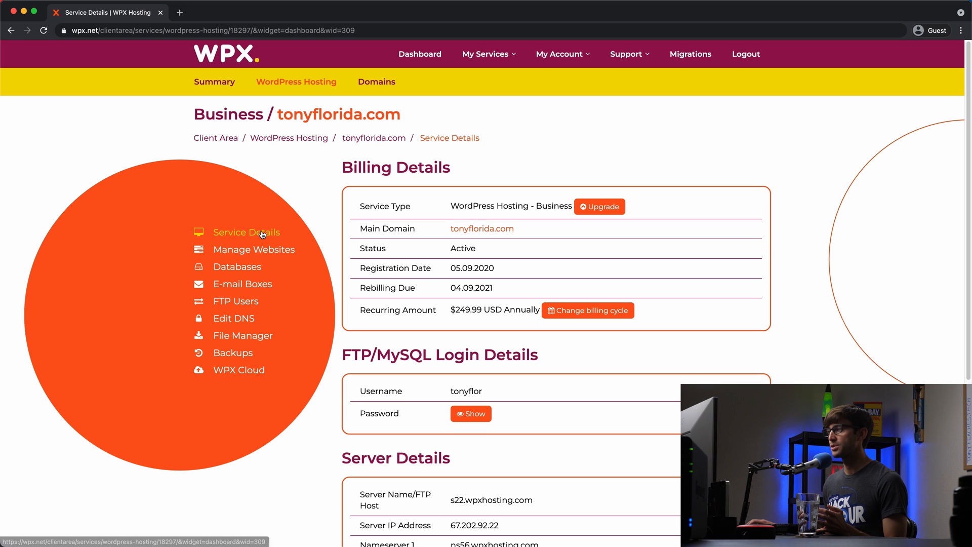
{"action": "mouse_move", "coordinate": [692, 382]}
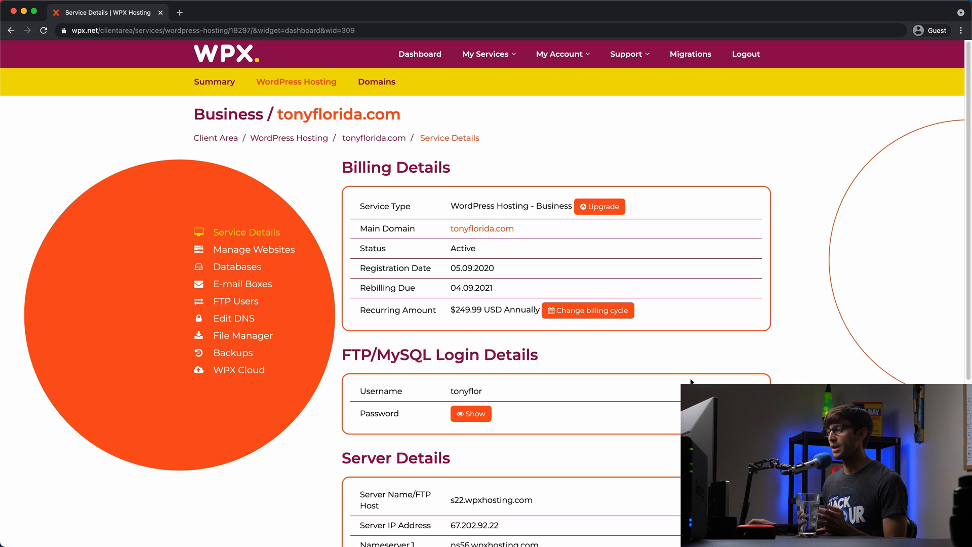
{"action": "scroll", "scroll_direction": "down", "scroll_amount": 3}
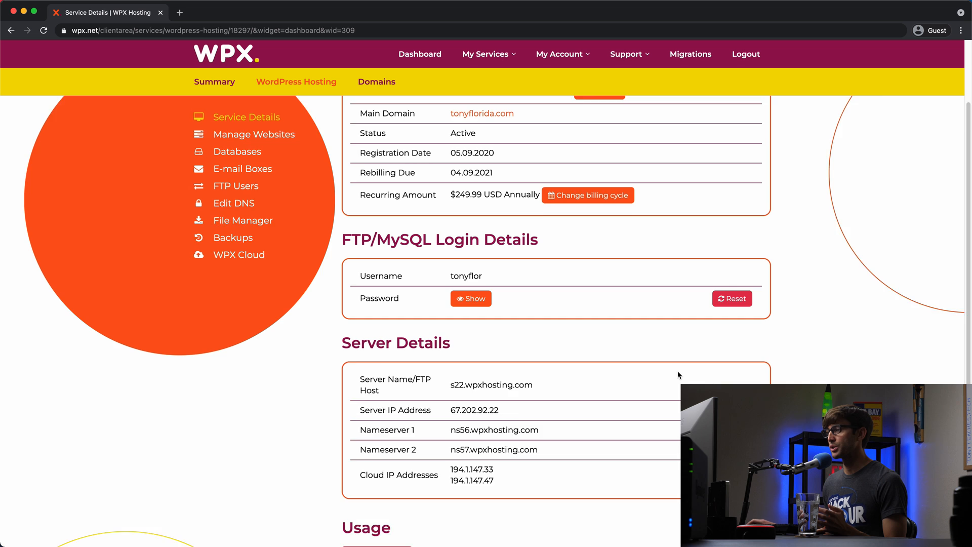
{"action": "scroll", "scroll_direction": "down", "scroll_amount": 3}
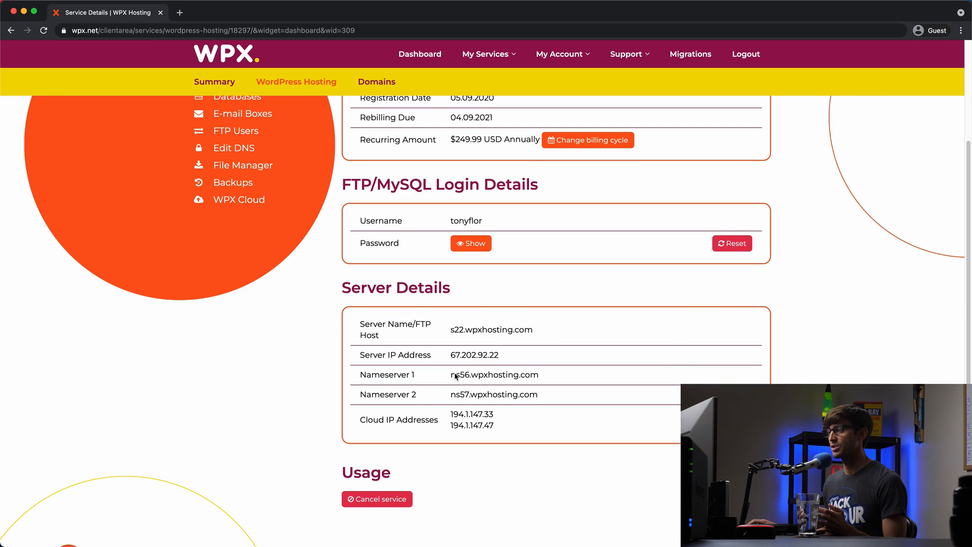
{"action": "scroll", "scroll_direction": "up", "scroll_amount": 3}
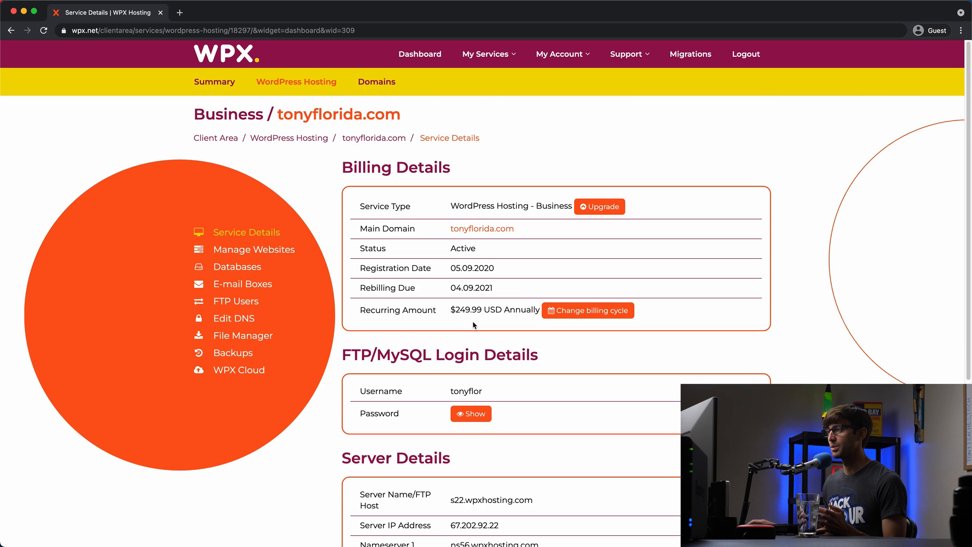
{"action": "mouse_move", "coordinate": [253, 250]}
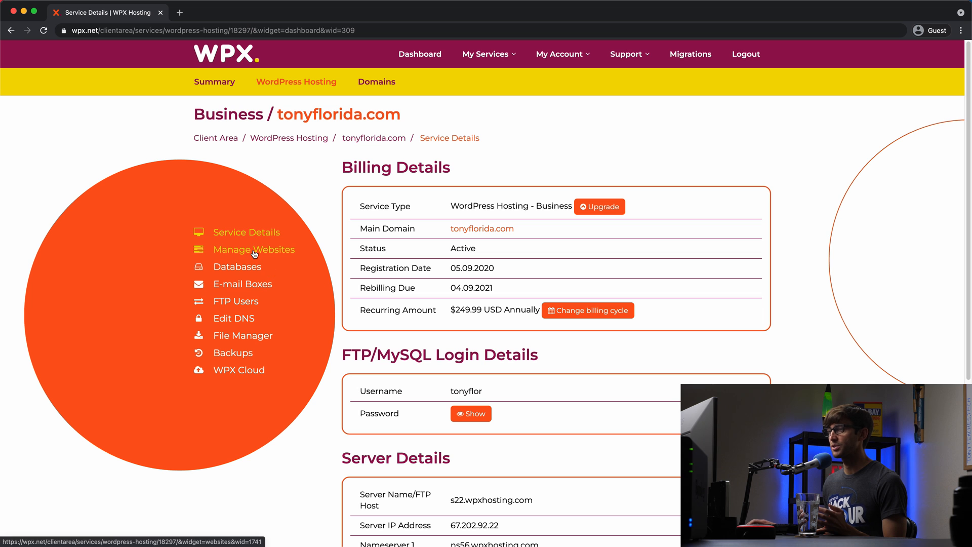
From Manage Websites, add a new website with domain thriftytony.com and WordPress install ticked.
{"action": "left_click", "coordinate": [254, 250]}
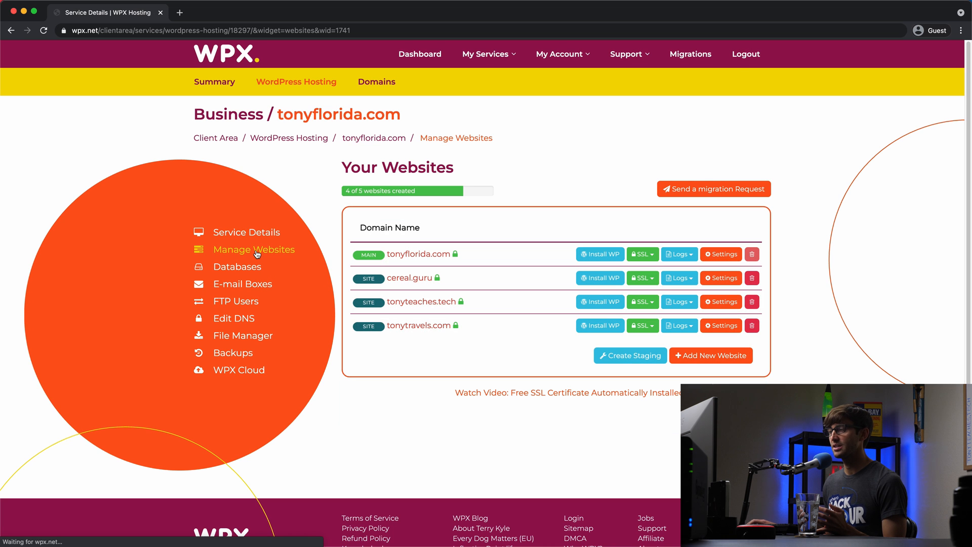
{"action": "scroll", "scroll_direction": "down", "scroll_amount": 3}
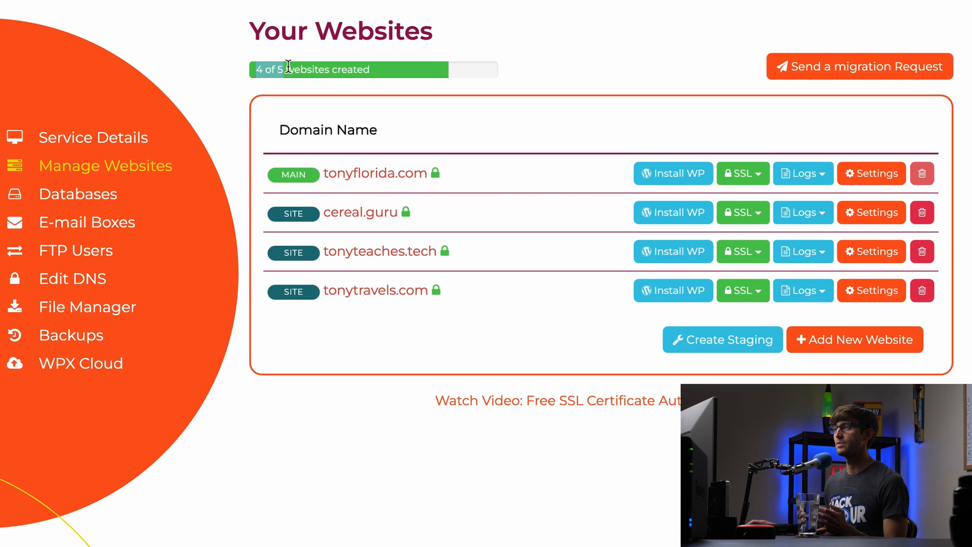
{"action": "mouse_move", "coordinate": [389, 81]}
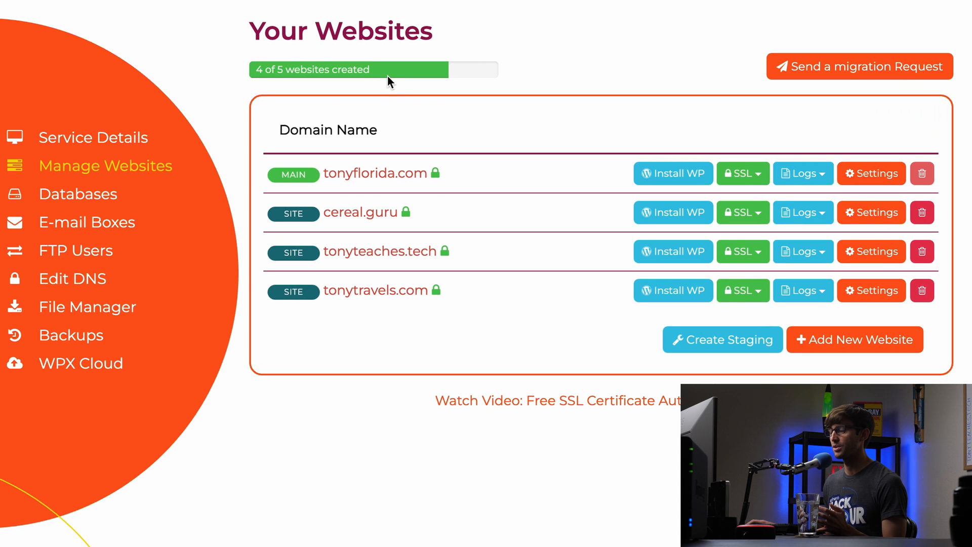
{"action": "mouse_move", "coordinate": [389, 99]}
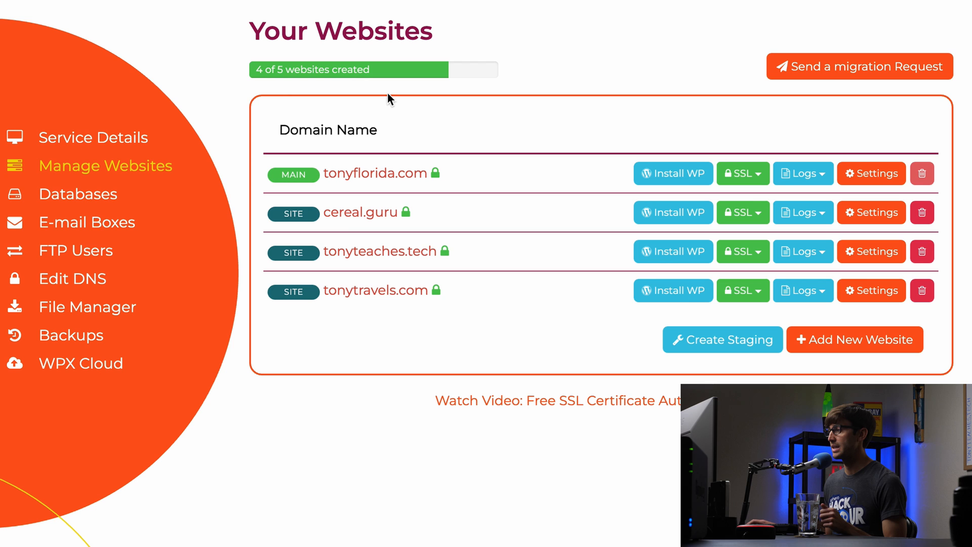
{"action": "mouse_move", "coordinate": [864, 352]}
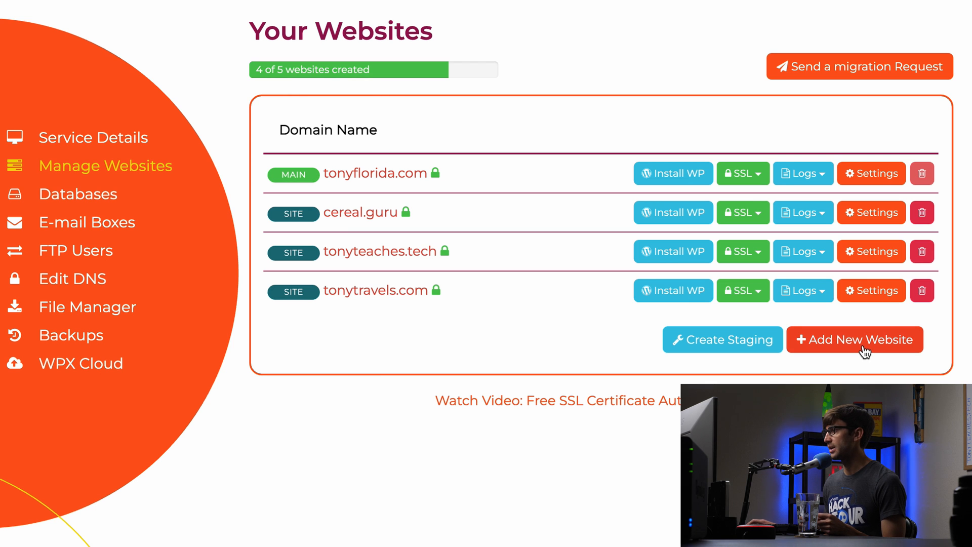
{"action": "left_click", "coordinate": [855, 339]}
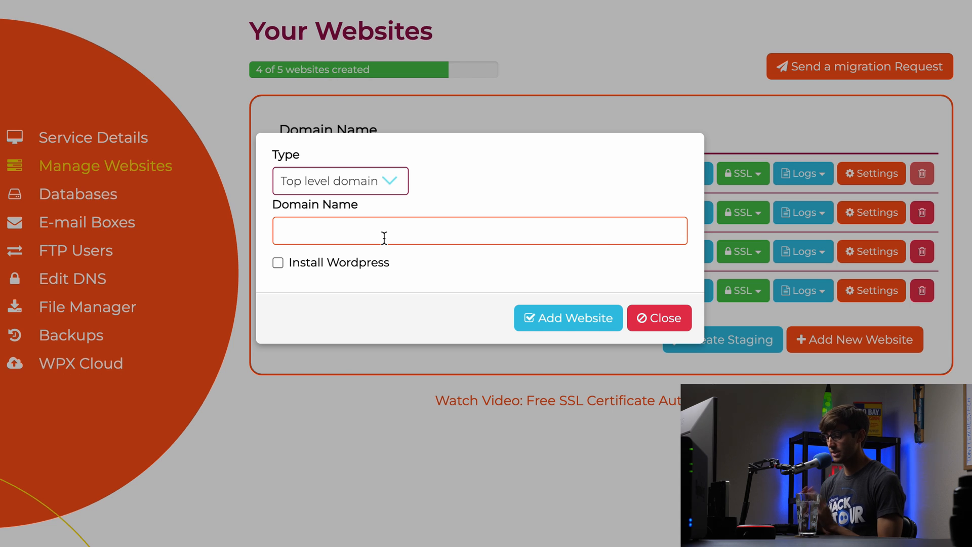
{"action": "type", "text": "thr"}
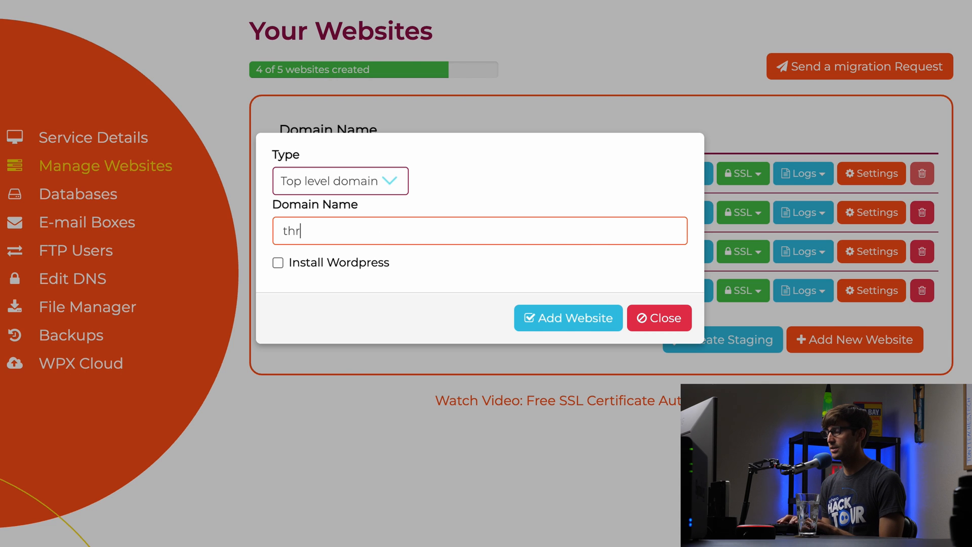
{"action": "type", "text": "iftytony.com"}
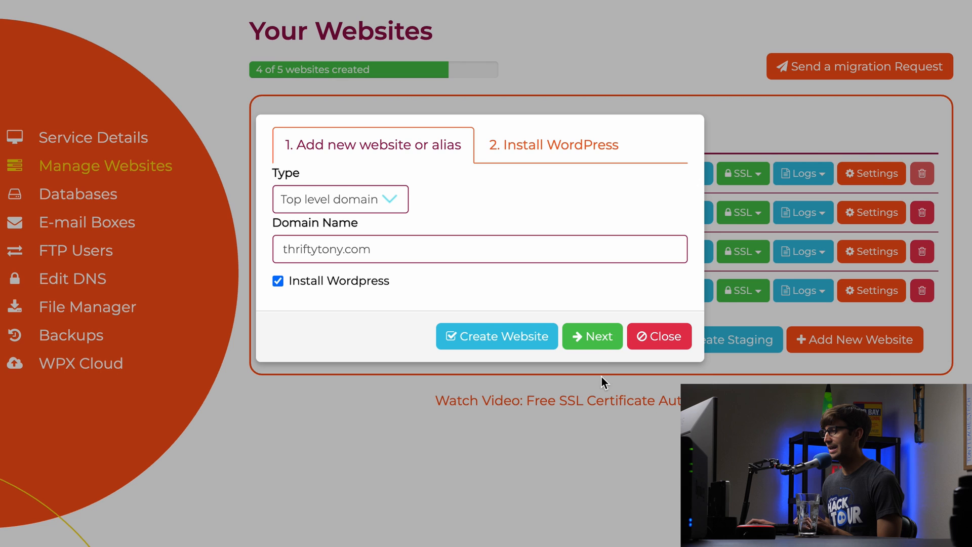
Set admin username thriftytony with a password and create the thriftytony.com website.
{"action": "left_click", "coordinate": [592, 337]}
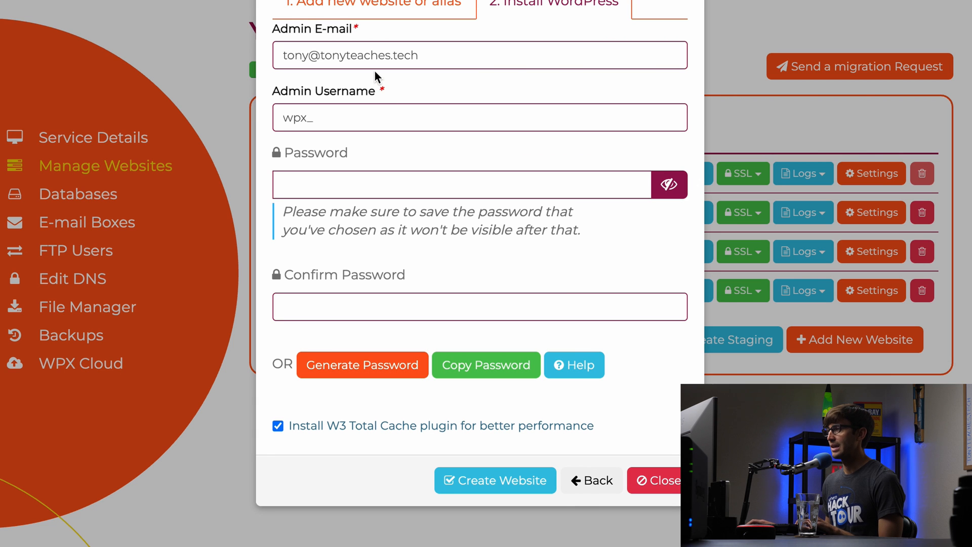
{"action": "mouse_move", "coordinate": [415, 81]}
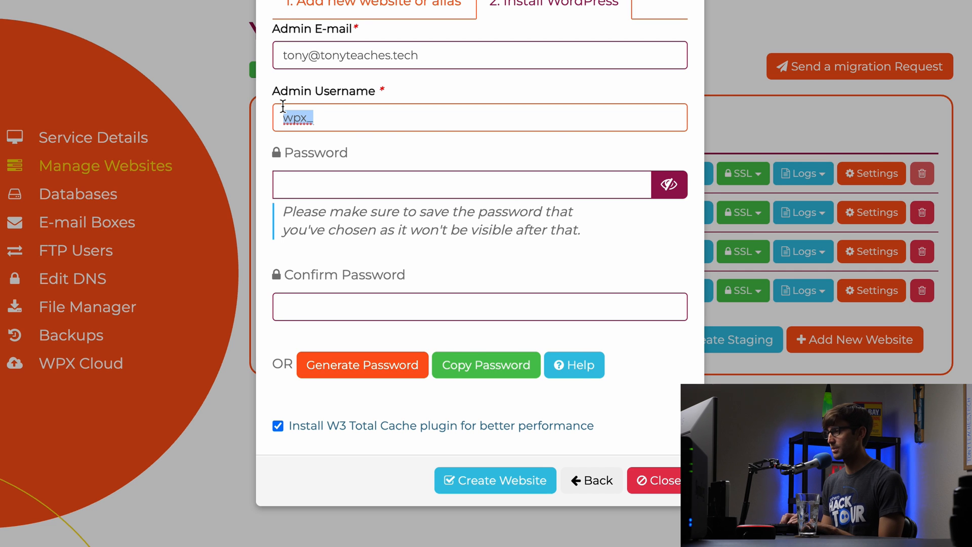
{"action": "type", "text": "thfr"}
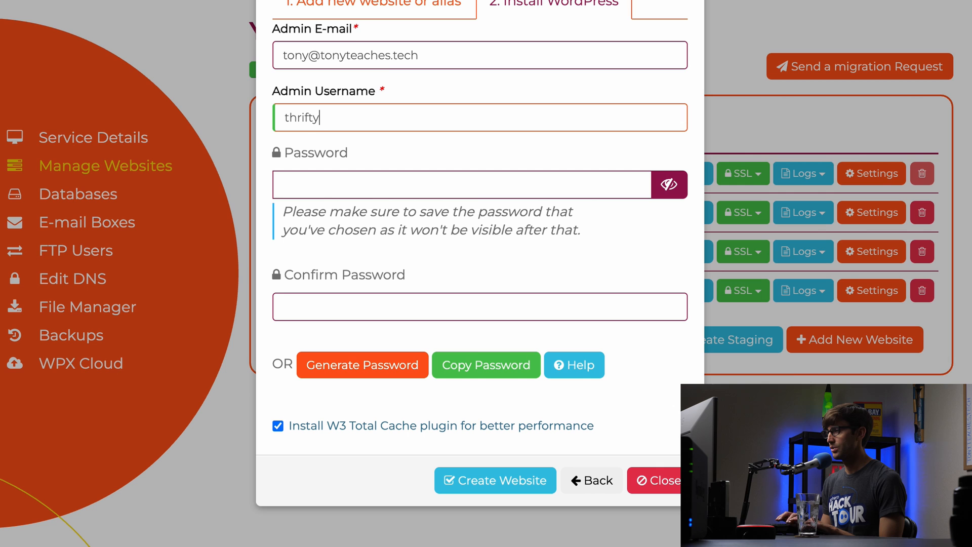
{"action": "type", "text": "tony"}
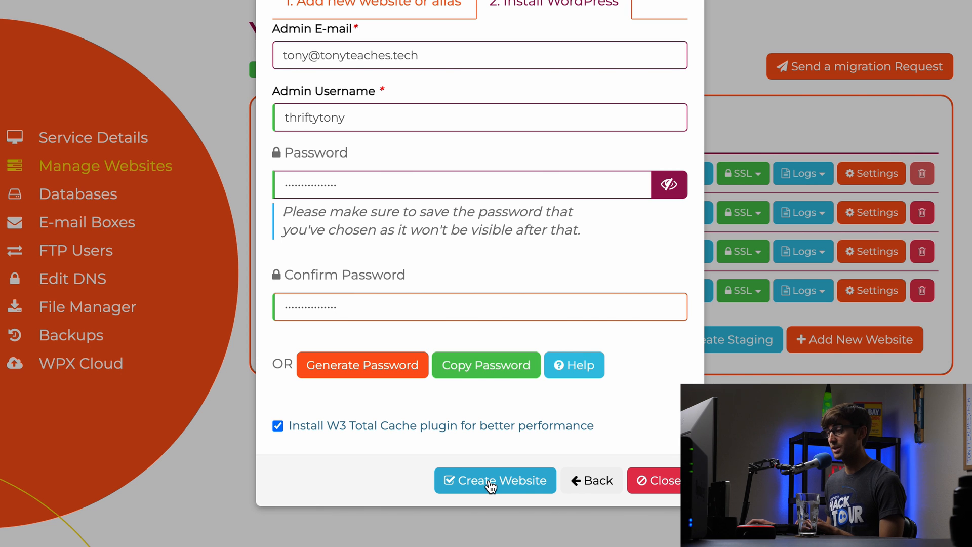
{"action": "left_click", "coordinate": [496, 480]}
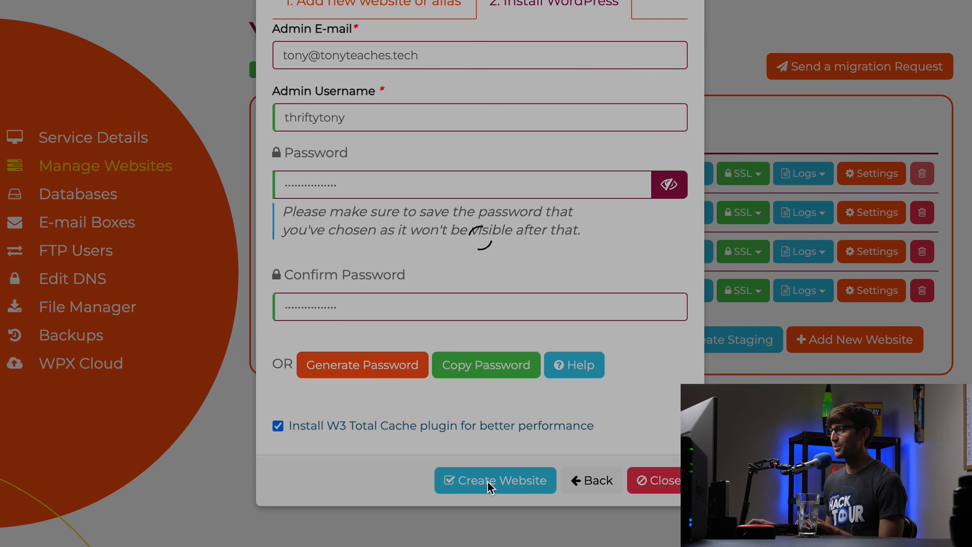
Mark the success notifications as read so thriftytony.com shows as the fifth site.
{"action": "left_click", "coordinate": [494, 481]}
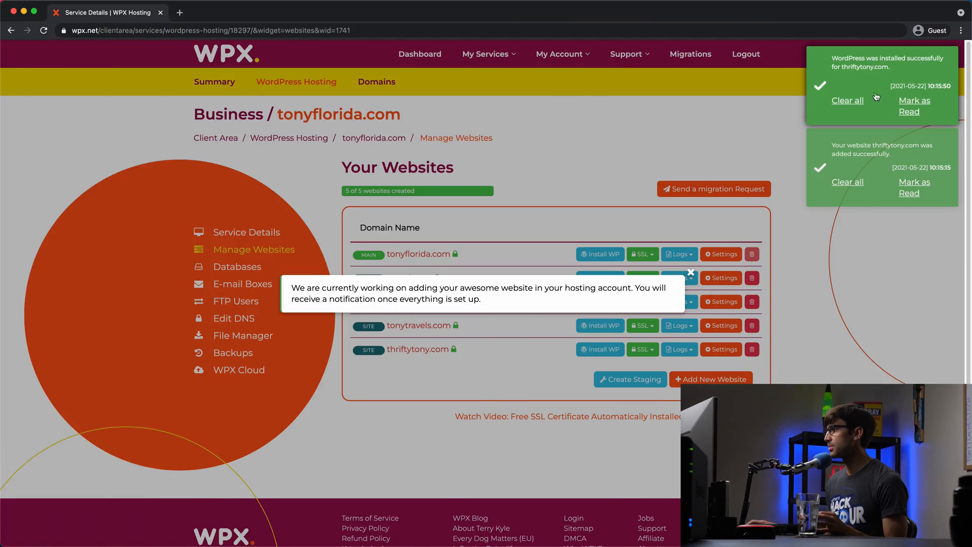
{"action": "mouse_move", "coordinate": [893, 124]}
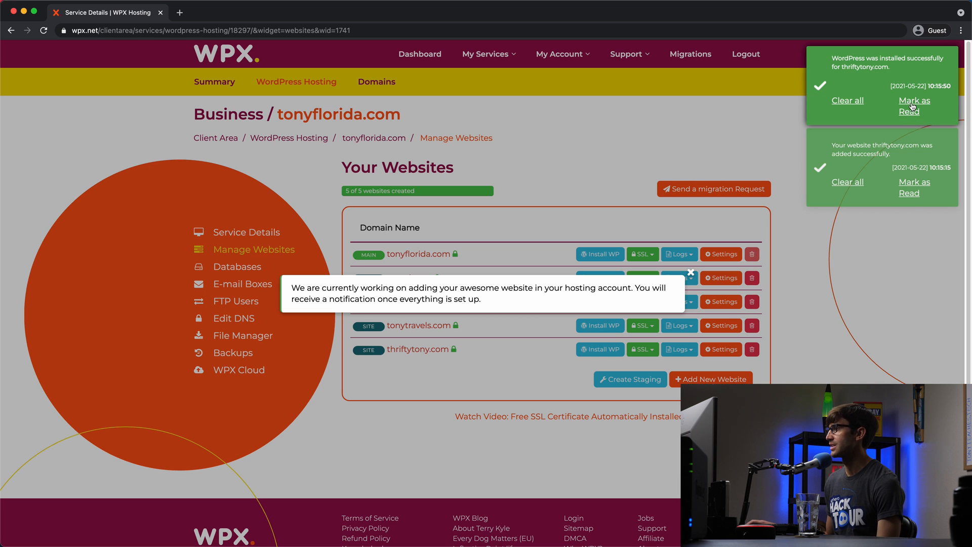
{"action": "left_click", "coordinate": [915, 101]}
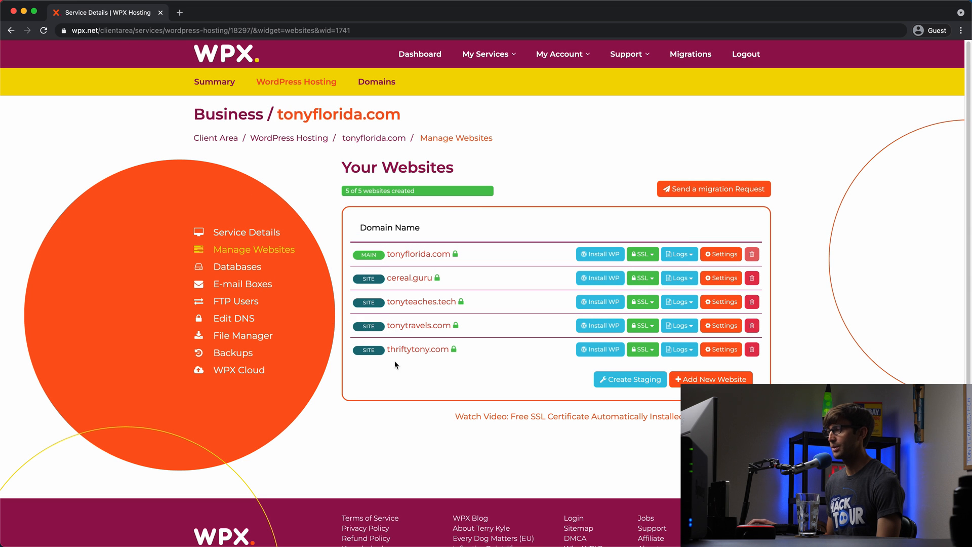
{"action": "mouse_move", "coordinate": [458, 351]}
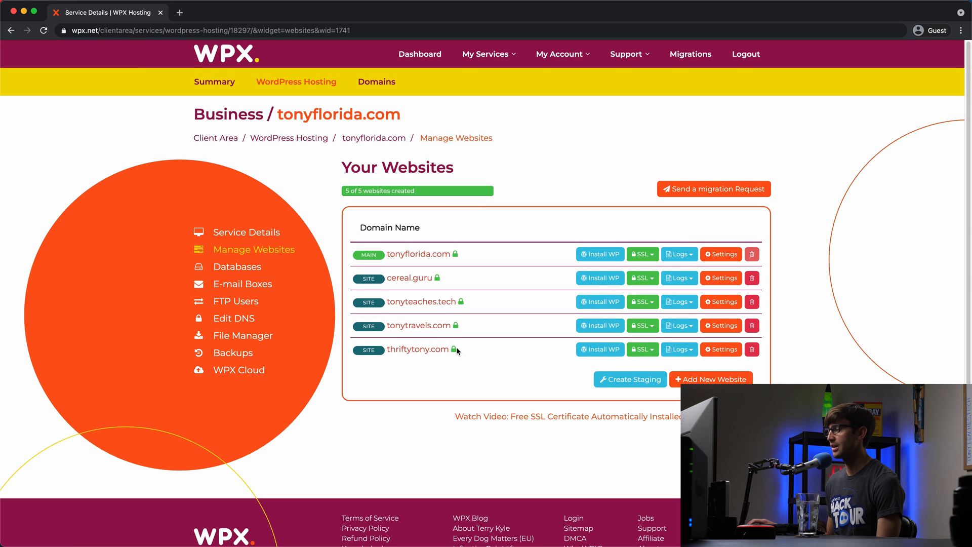
{"action": "mouse_move", "coordinate": [456, 349]}
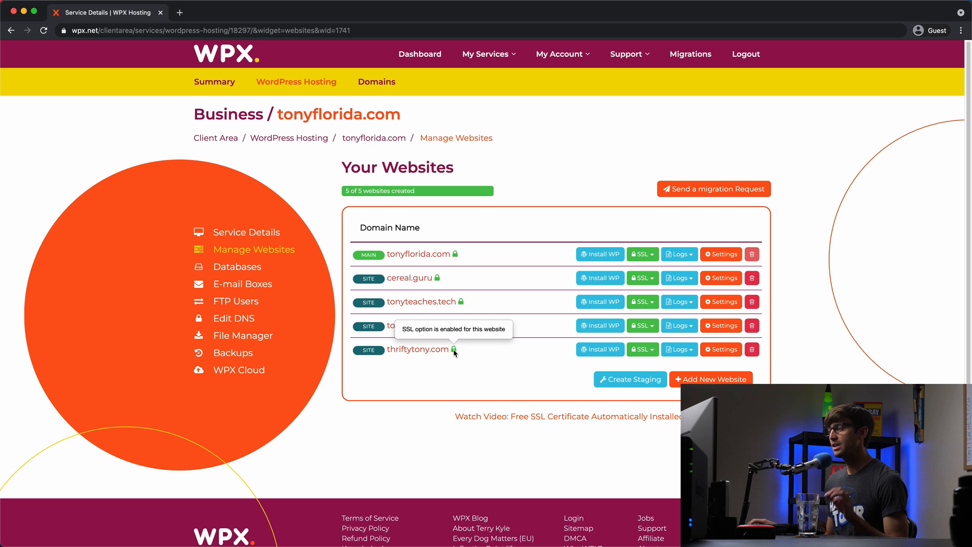
{"action": "mouse_move", "coordinate": [454, 350]}
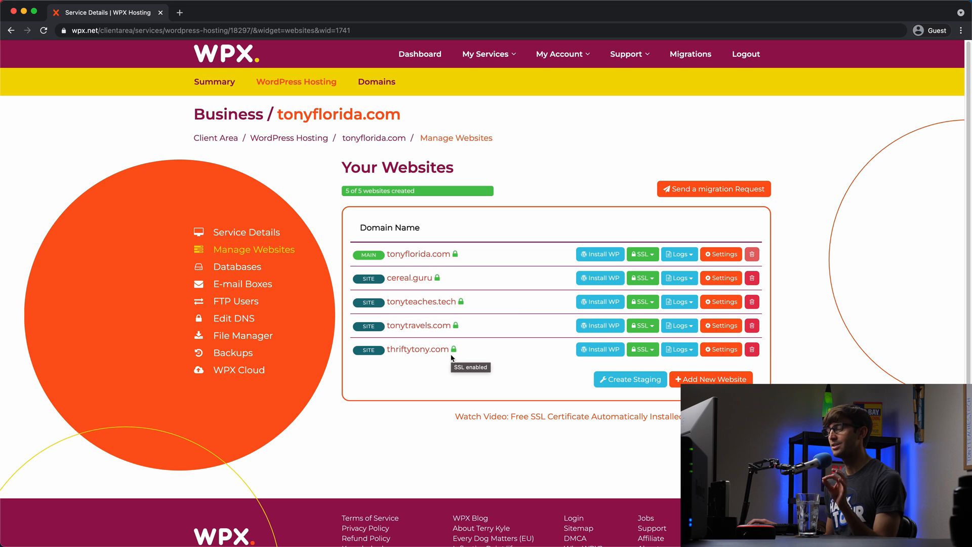
{"action": "mouse_move", "coordinate": [461, 361]}
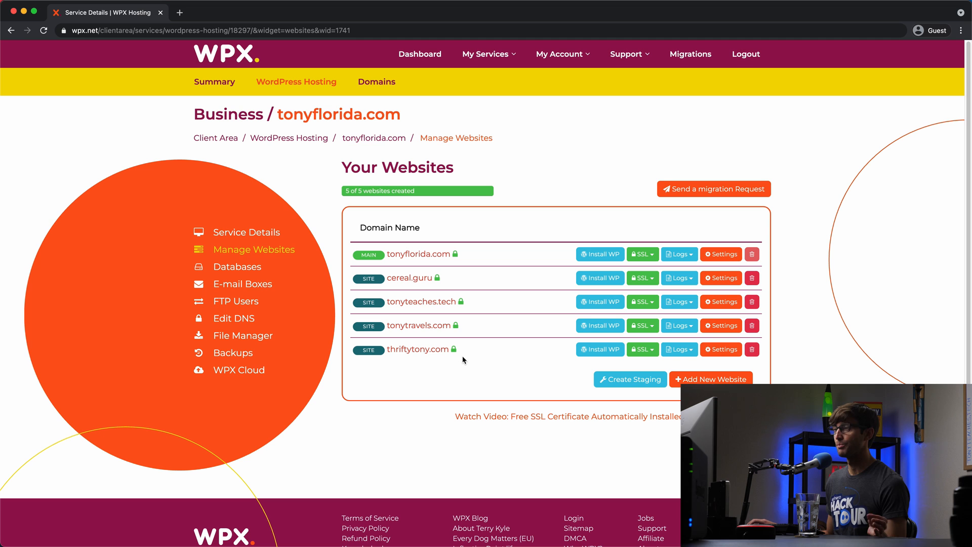
{"action": "mouse_move", "coordinate": [493, 352]}
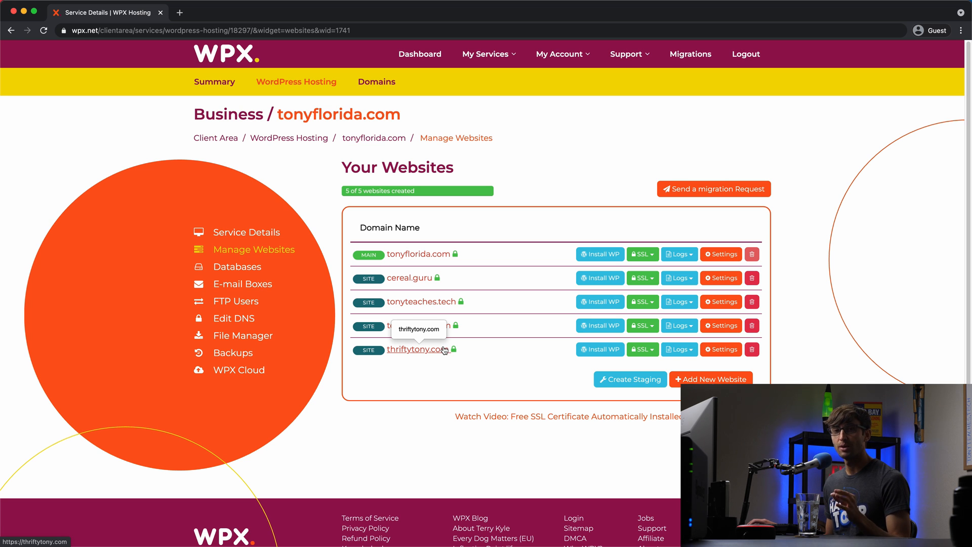
{"action": "mouse_move", "coordinate": [441, 352]}
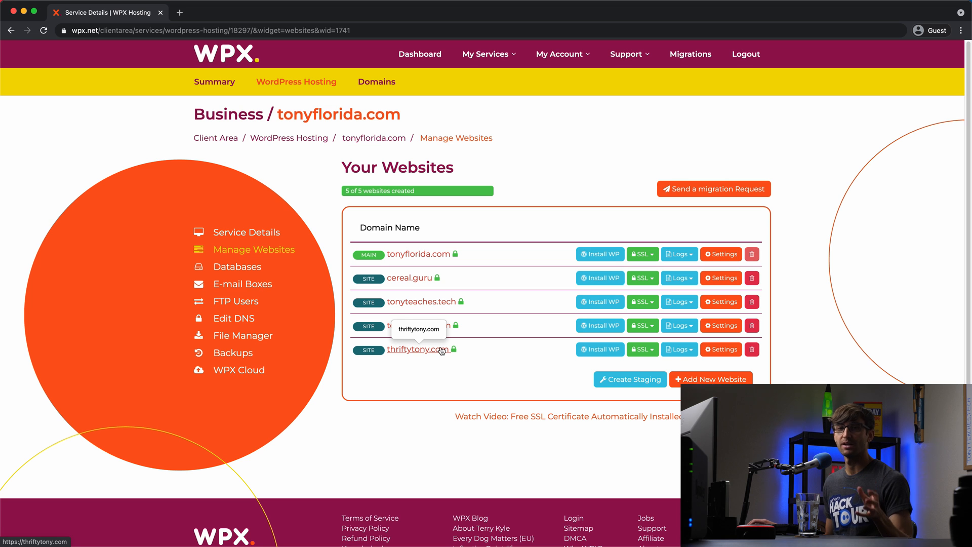
{"action": "mouse_move", "coordinate": [438, 385]}
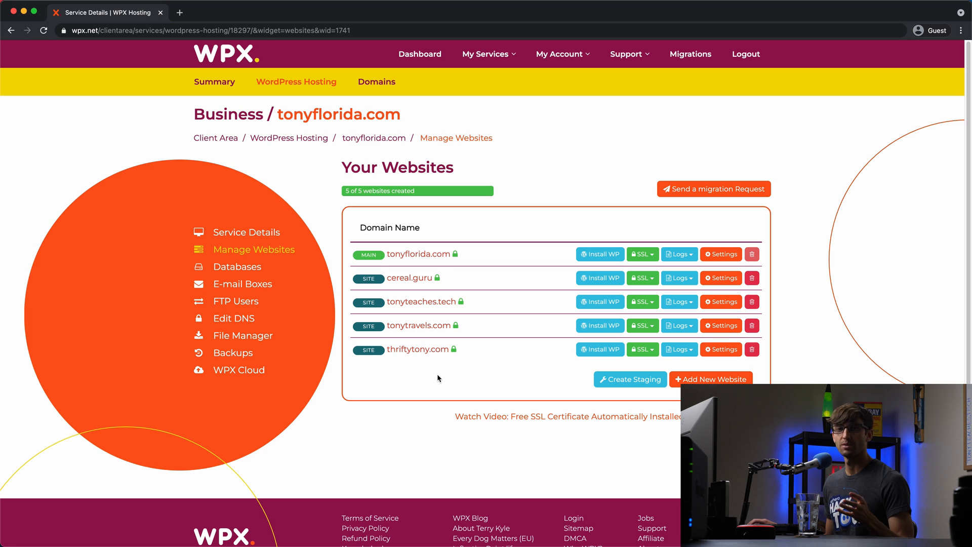
{"action": "mouse_move", "coordinate": [431, 371]}
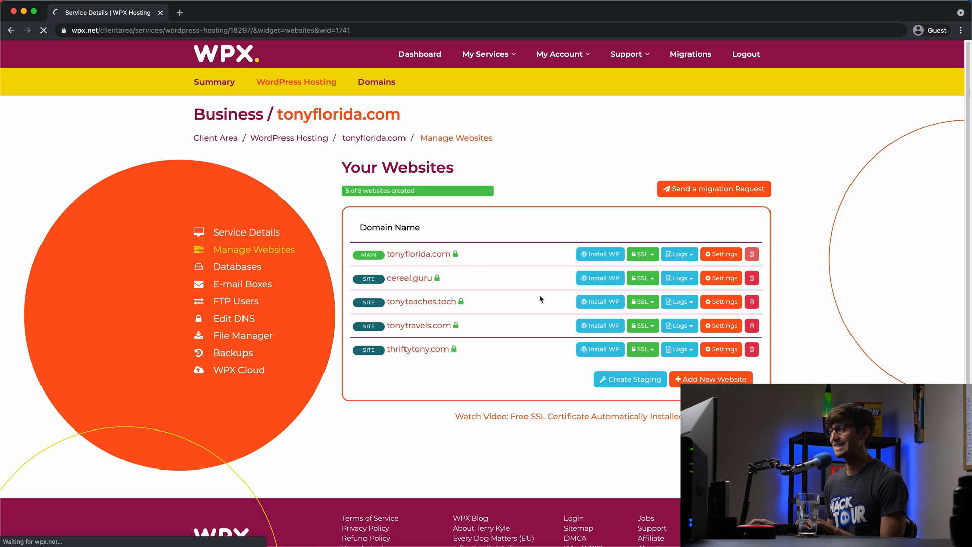
Copy the cloud IP addresses from Server Details and switch to the Google Domains tab.
{"action": "left_click", "coordinate": [245, 232]}
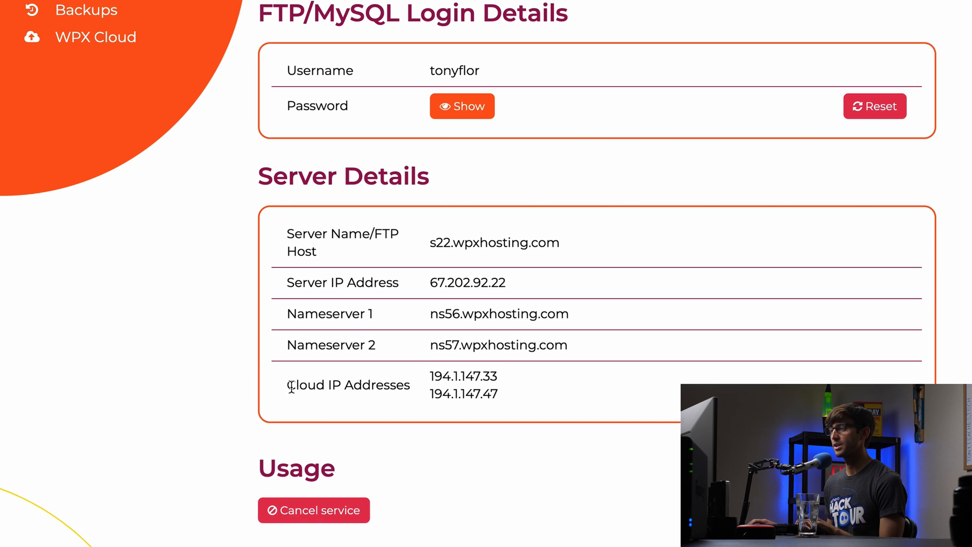
{"action": "double_click", "coordinate": [347, 385]}
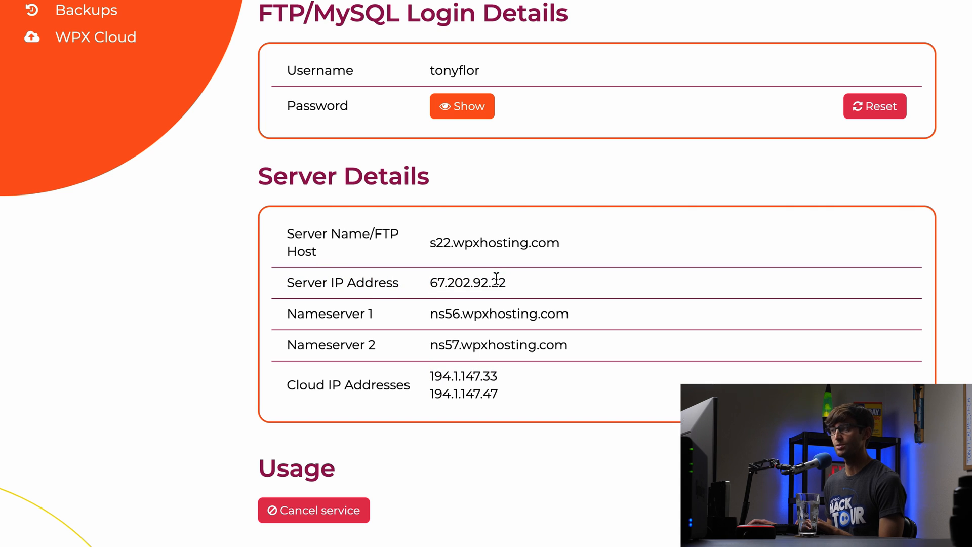
{"action": "double_click", "coordinate": [464, 376]}
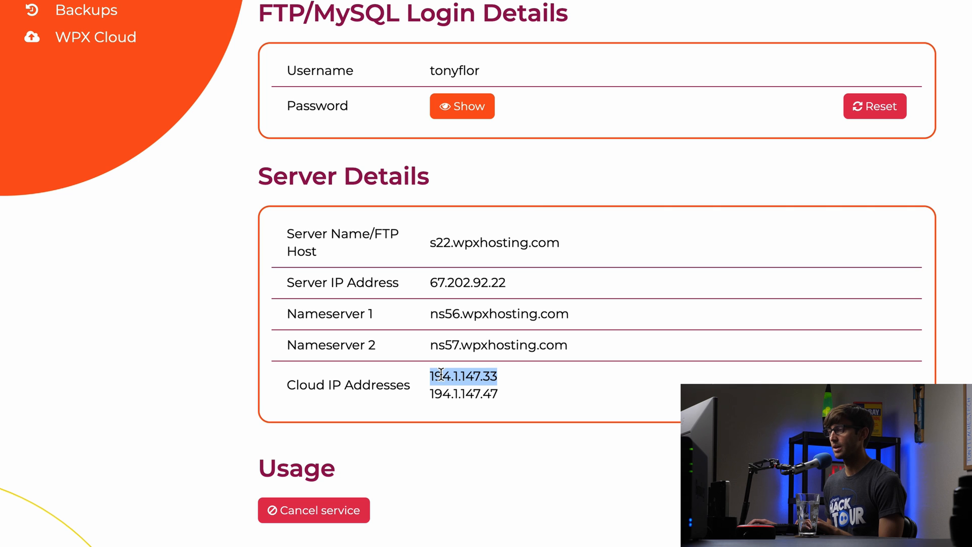
{"action": "scroll", "scroll_direction": "up", "scroll_amount": 3}
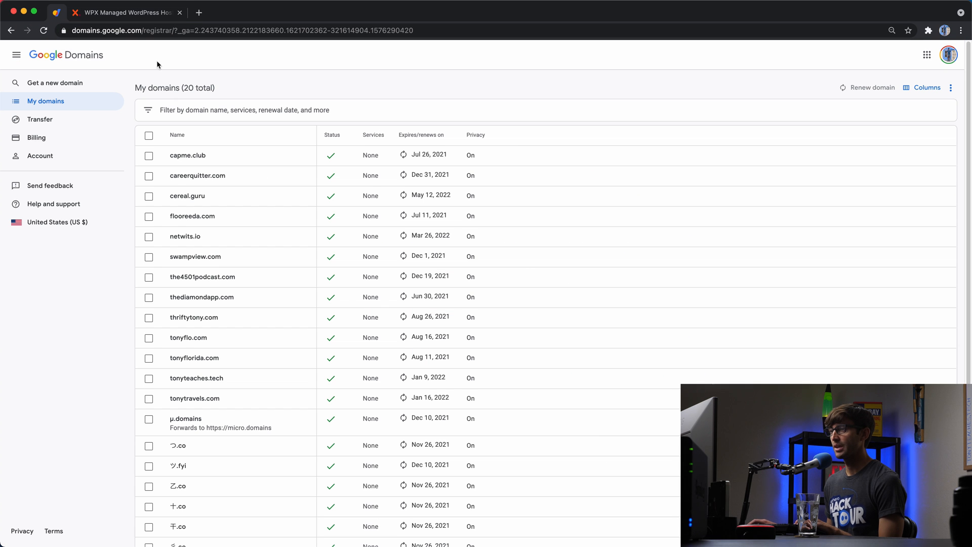
{"action": "mouse_move", "coordinate": [189, 352]}
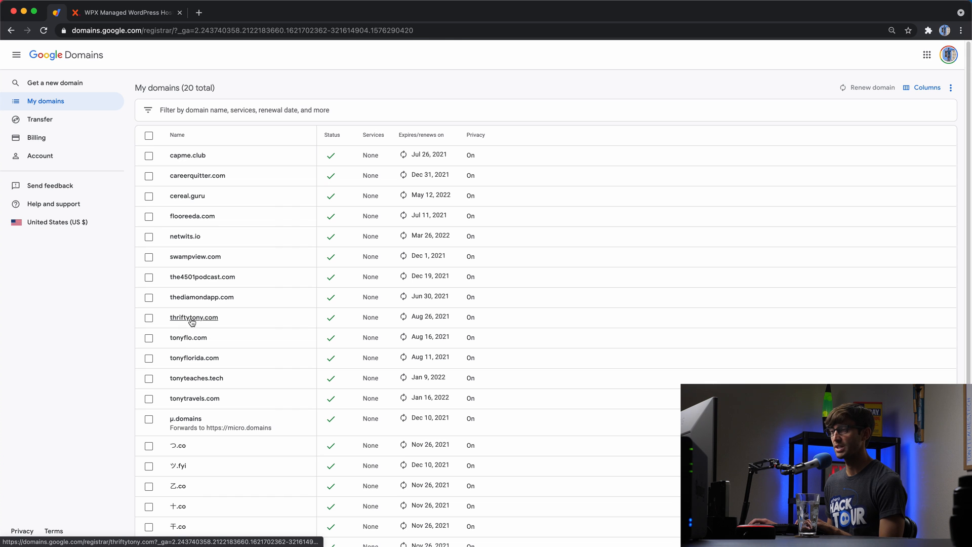
In thriftytony.com DNS, add an A record for @ with 194.1.147.33 and 194.1.147.47.
{"action": "left_click", "coordinate": [194, 317]}
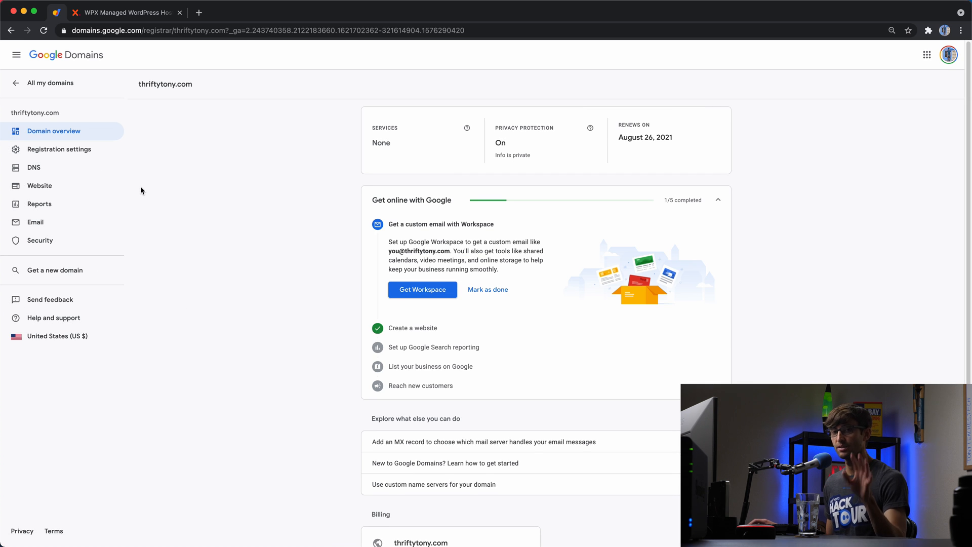
{"action": "mouse_move", "coordinate": [139, 183]}
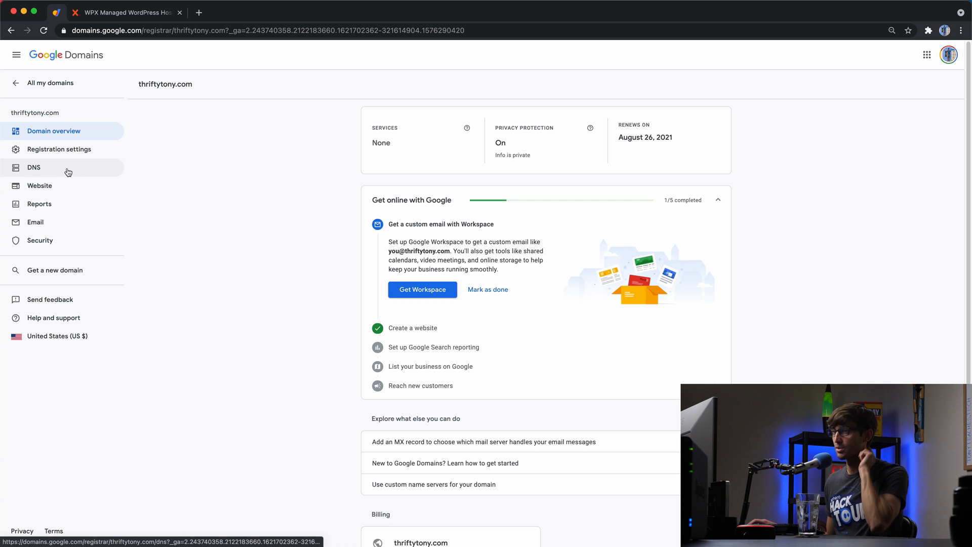
{"action": "left_click", "coordinate": [34, 167]}
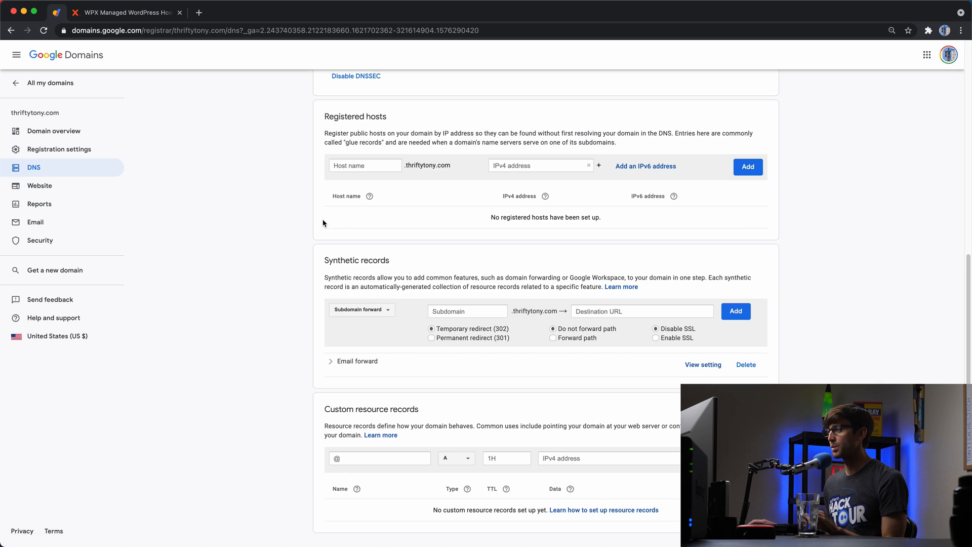
{"action": "left_click", "coordinate": [360, 458]}
{"action": "type", "text": "@"}
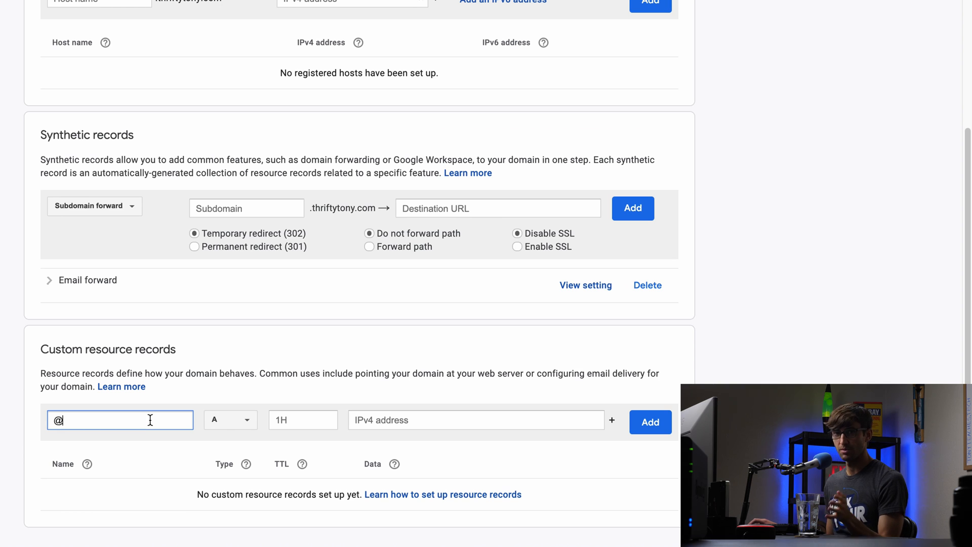
{"action": "mouse_move", "coordinate": [230, 427]}
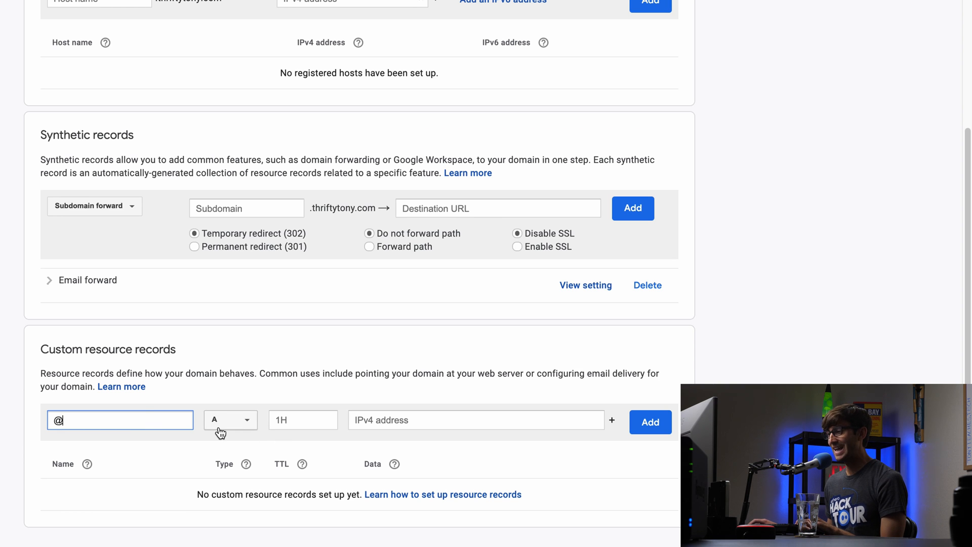
{"action": "left_click", "coordinate": [477, 419]}
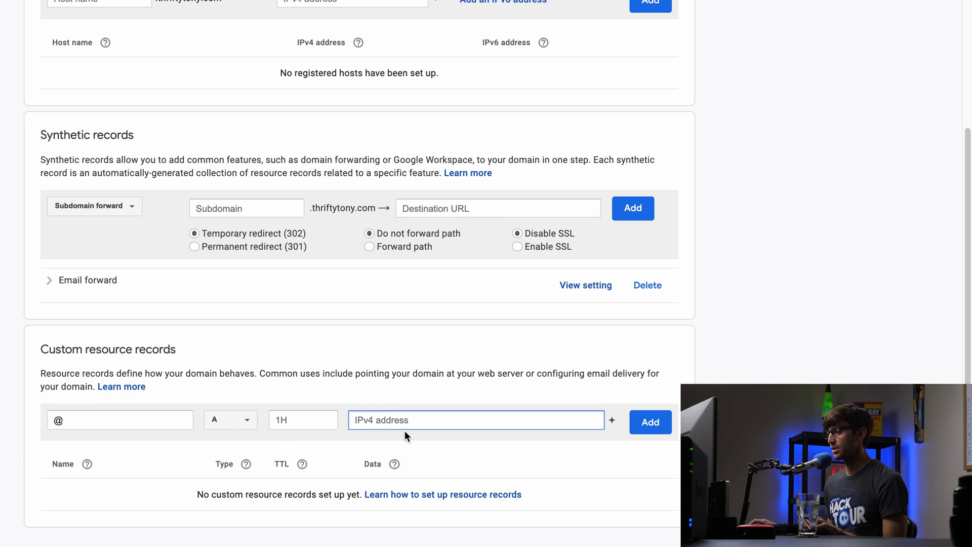
{"action": "type", "text": "194.1.147.33"}
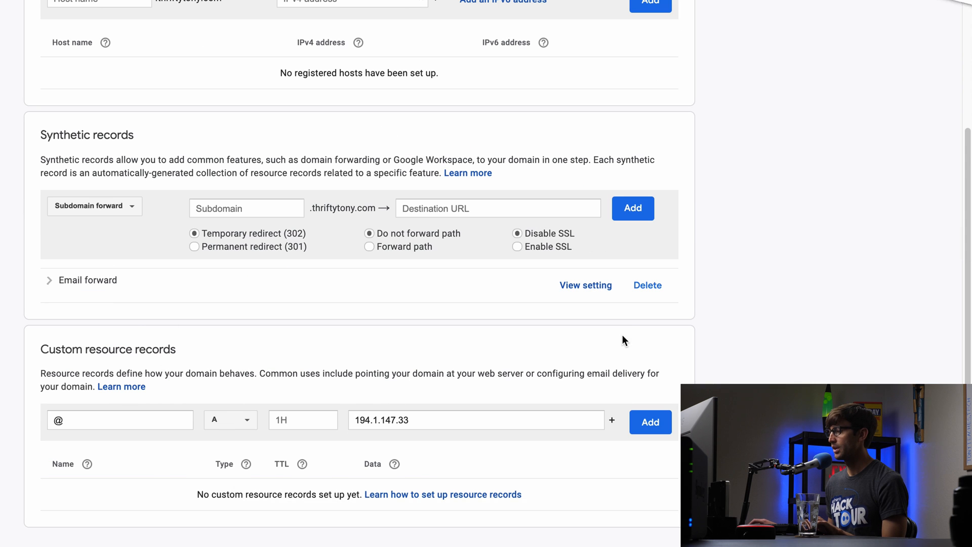
{"action": "left_click", "coordinate": [612, 419]}
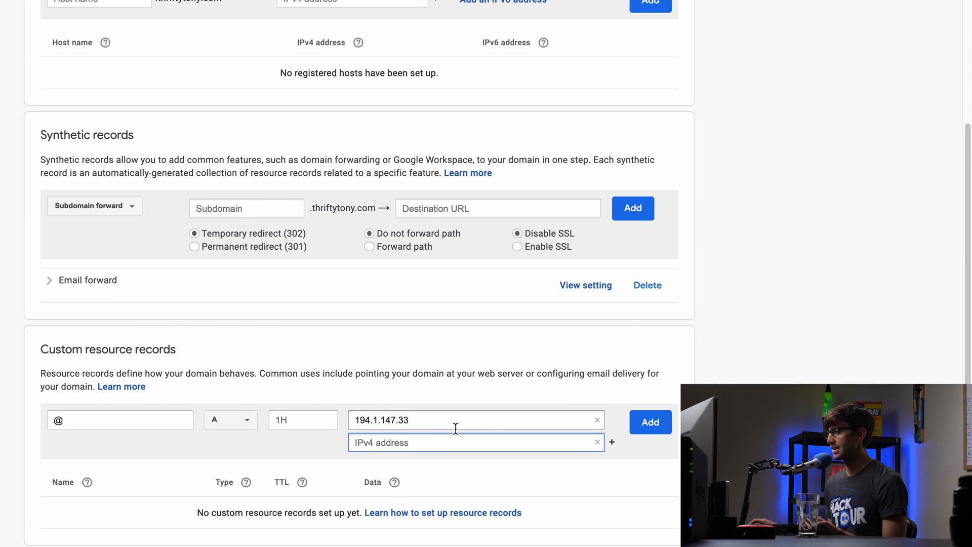
{"action": "type", "text": "194.1.147.47"}
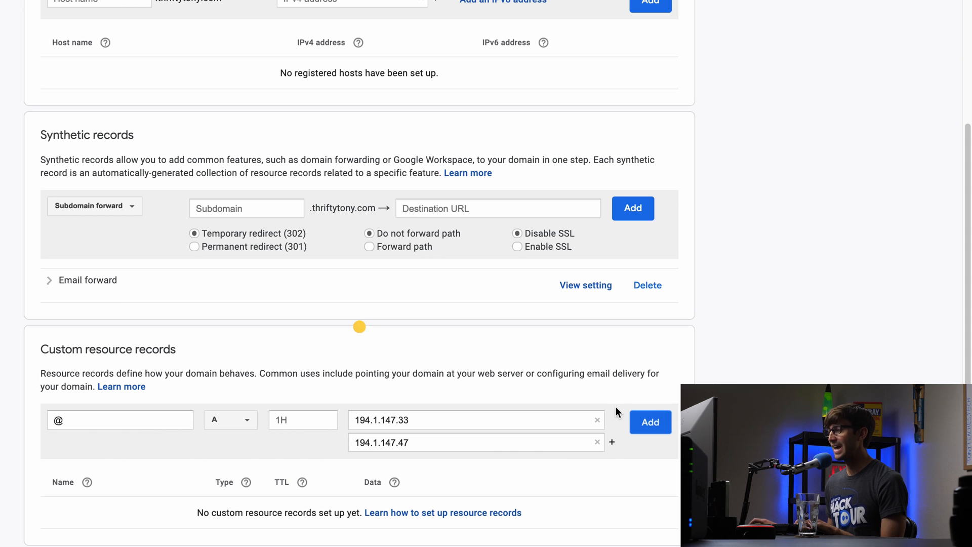
{"action": "left_click", "coordinate": [650, 422]}
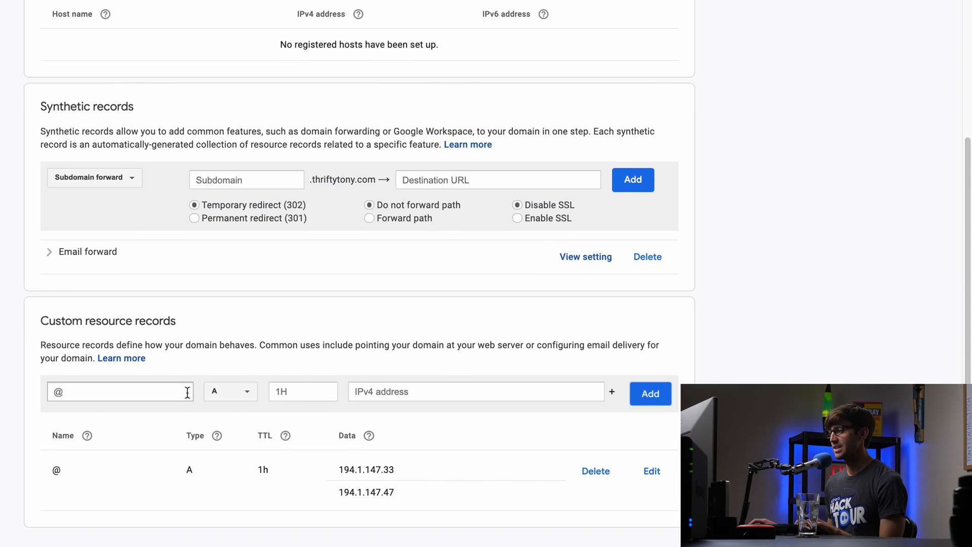
Add an A record for www with 194.1.147.33 and 194.1.147.47.
{"action": "type", "text": "www"}
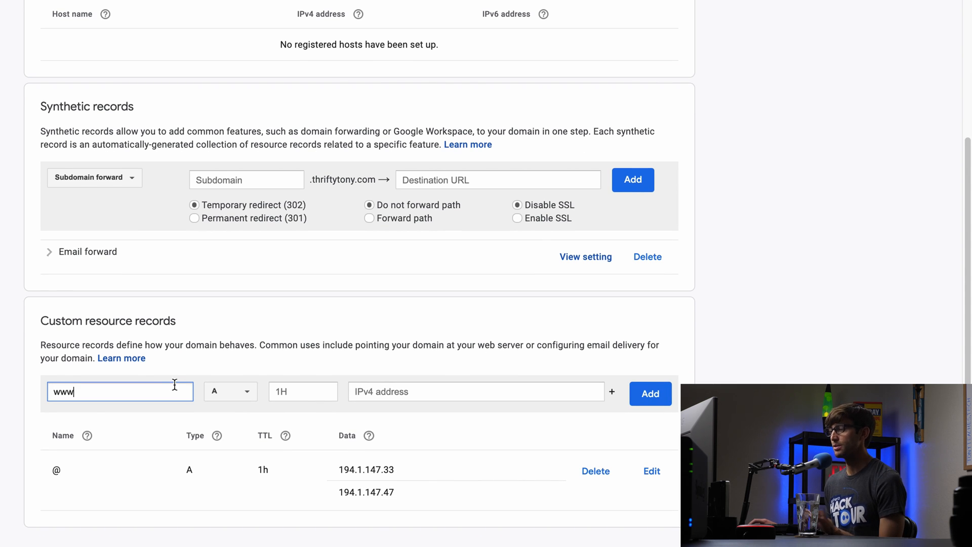
{"action": "mouse_move", "coordinate": [175, 371]}
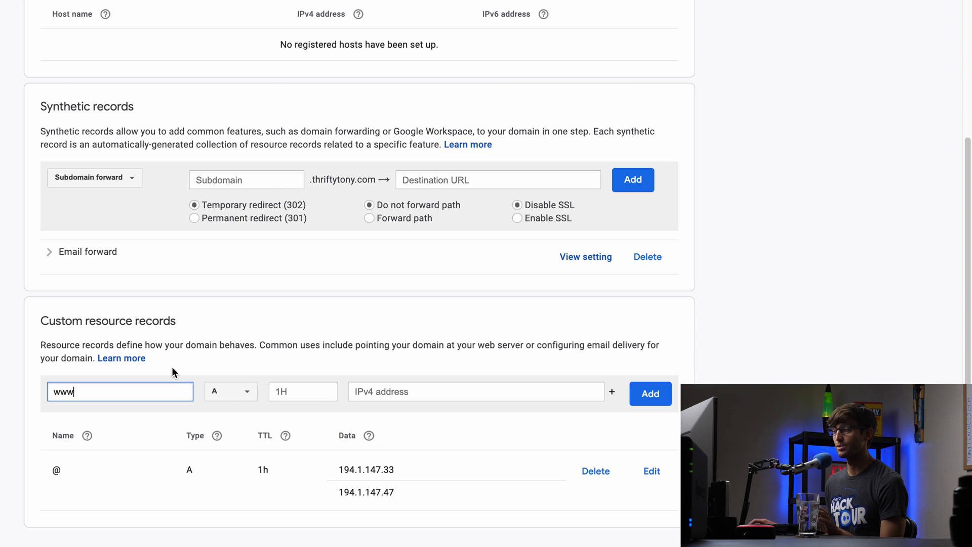
{"action": "mouse_move", "coordinate": [242, 414]}
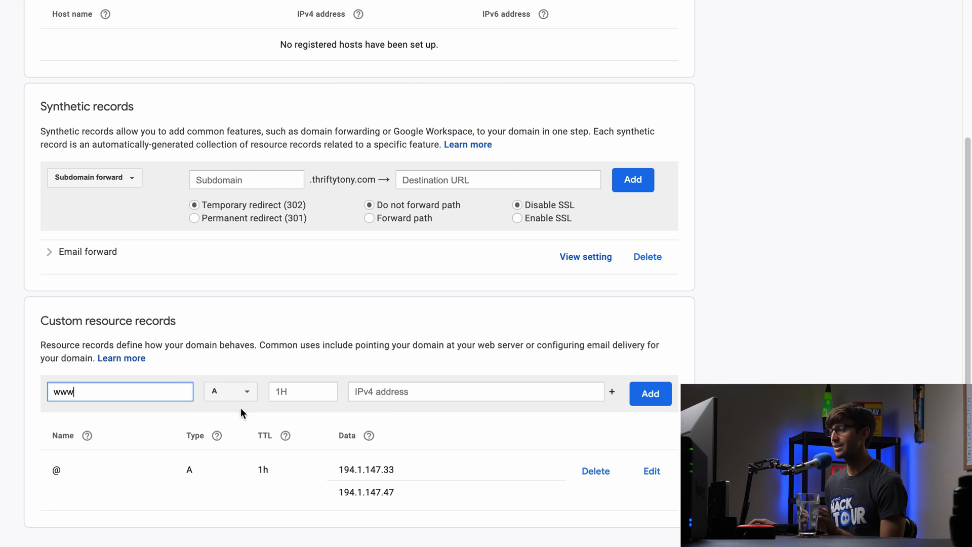
{"action": "mouse_move", "coordinate": [469, 391]}
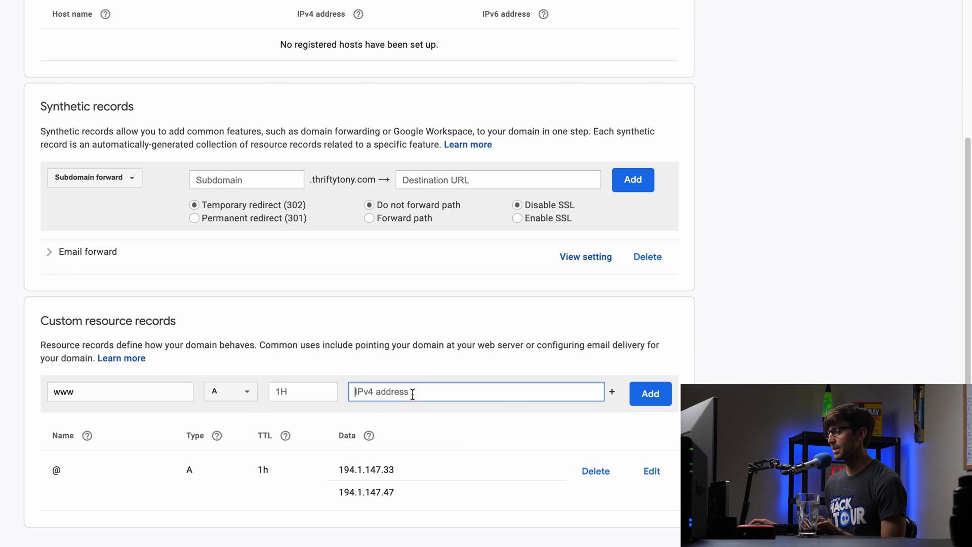
{"action": "type", "text": "194.1.147.33"}
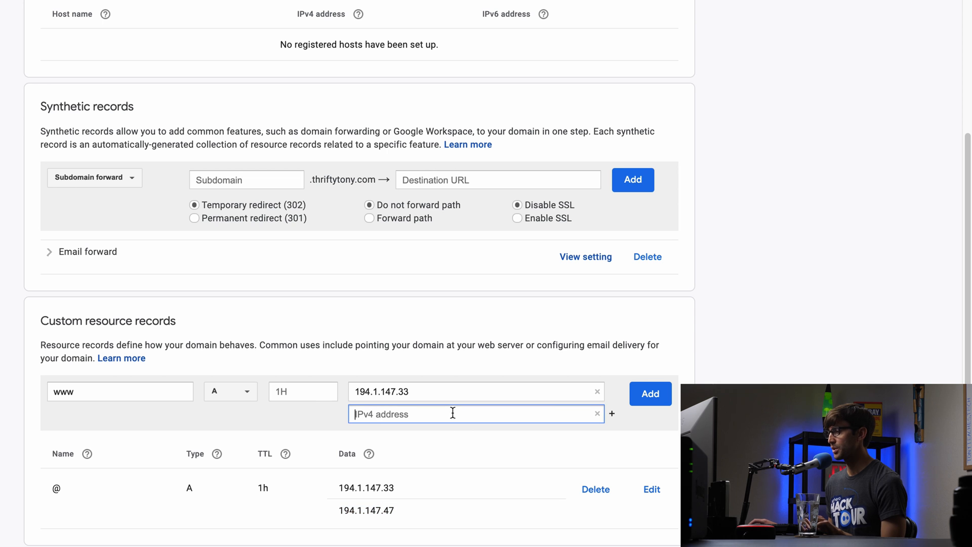
{"action": "type", "text": "194.1.147.47"}
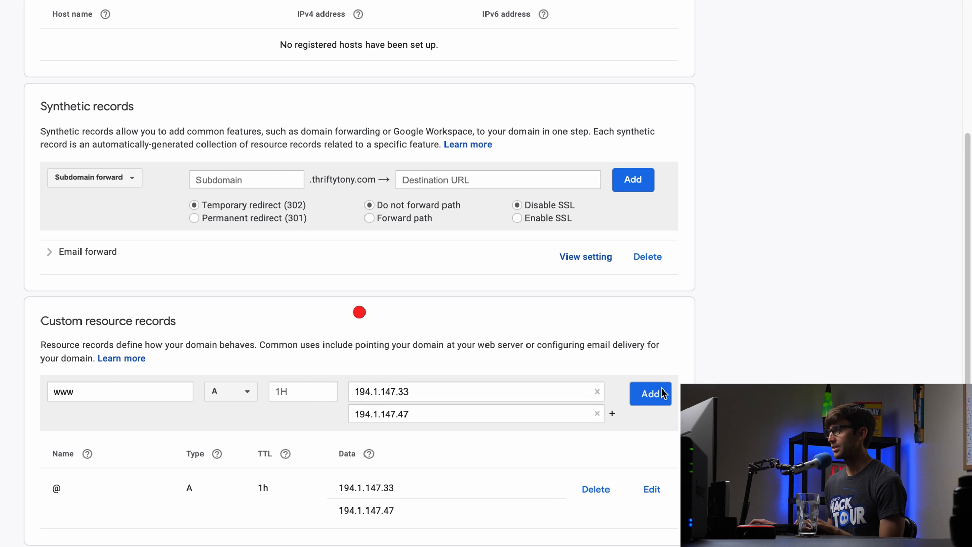
{"action": "left_click", "coordinate": [650, 394]}
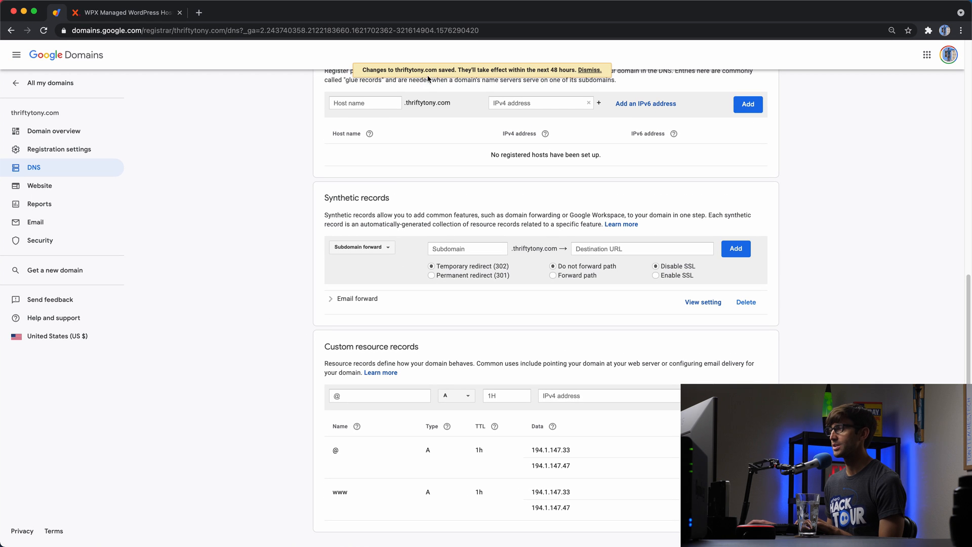
{"action": "mouse_move", "coordinate": [523, 78]}
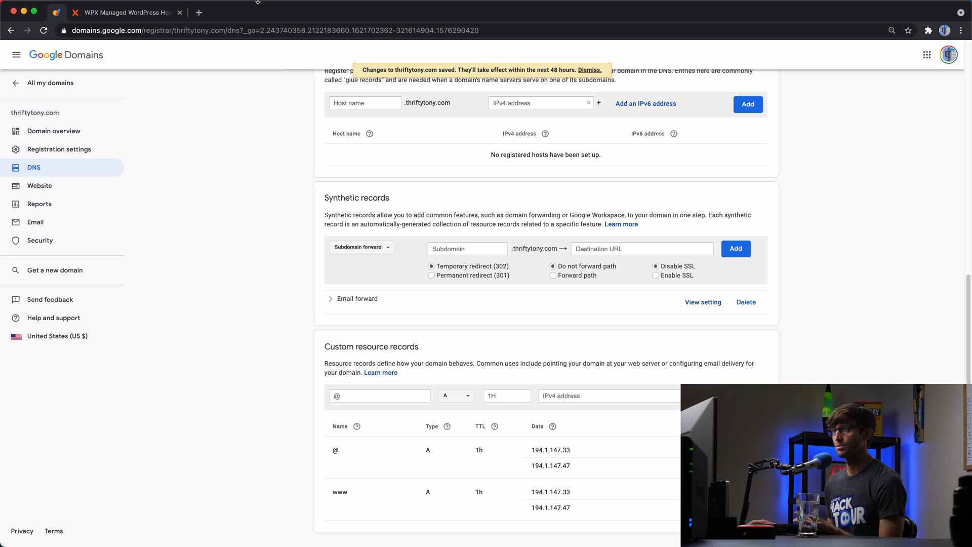
On dnschecker.org, search the A record propagation for thriftytony.com.
{"action": "left_click", "coordinate": [319, 12]}
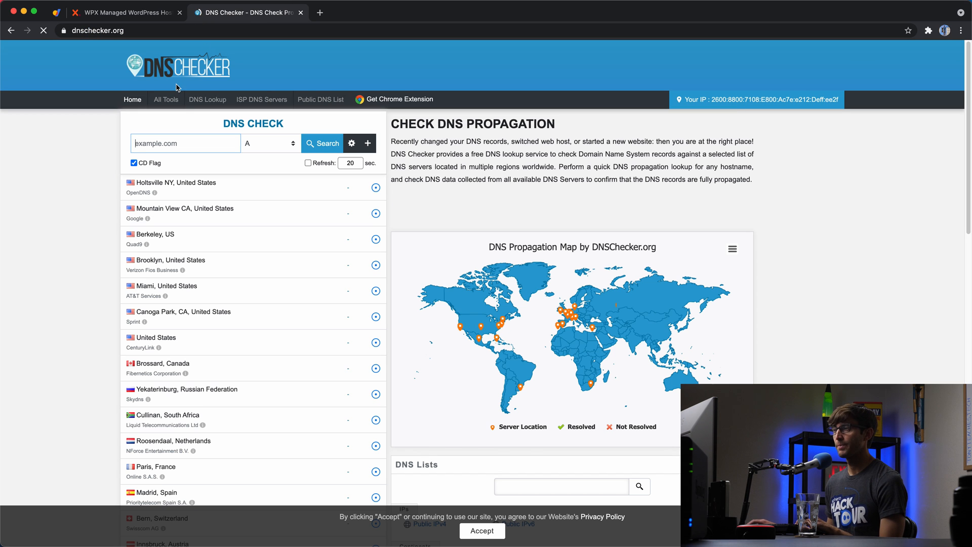
{"action": "type", "text": "thf"}
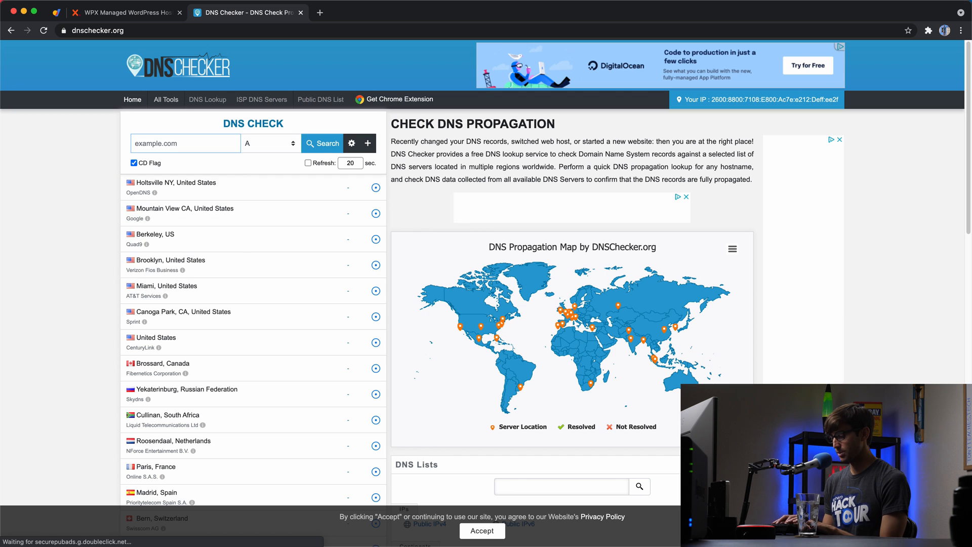
{"action": "type", "text": "thrifty"}
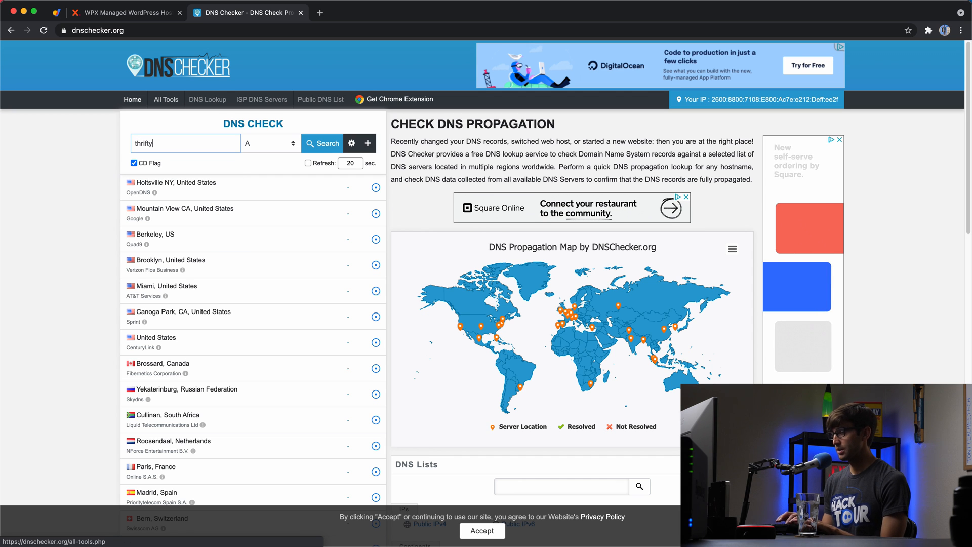
{"action": "type", "text": "tony.com"}
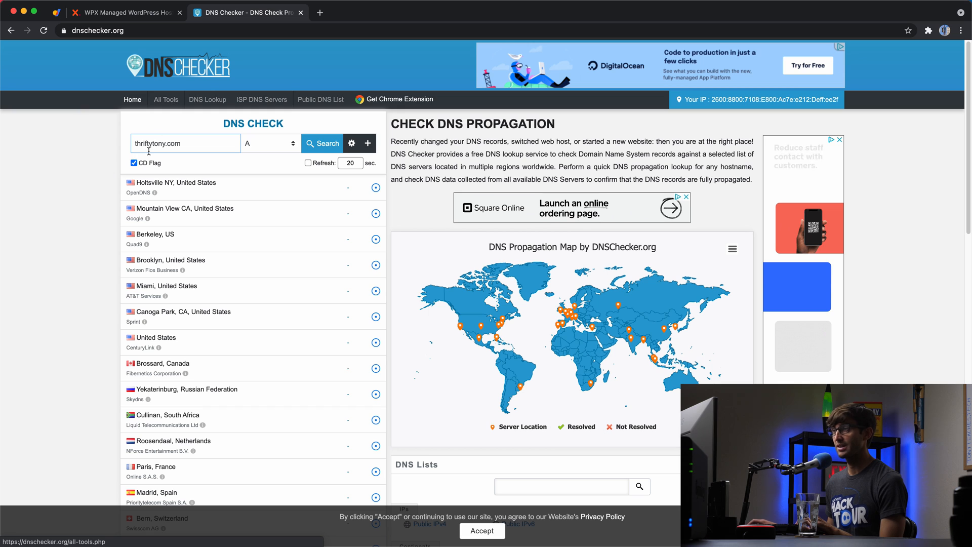
{"action": "left_click", "coordinate": [322, 143]}
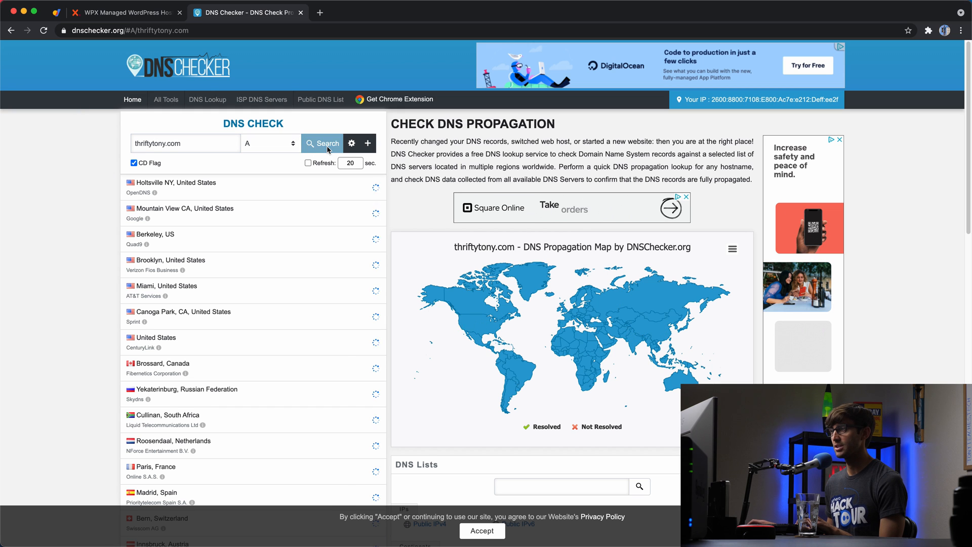
{"action": "left_click", "coordinate": [322, 142]}
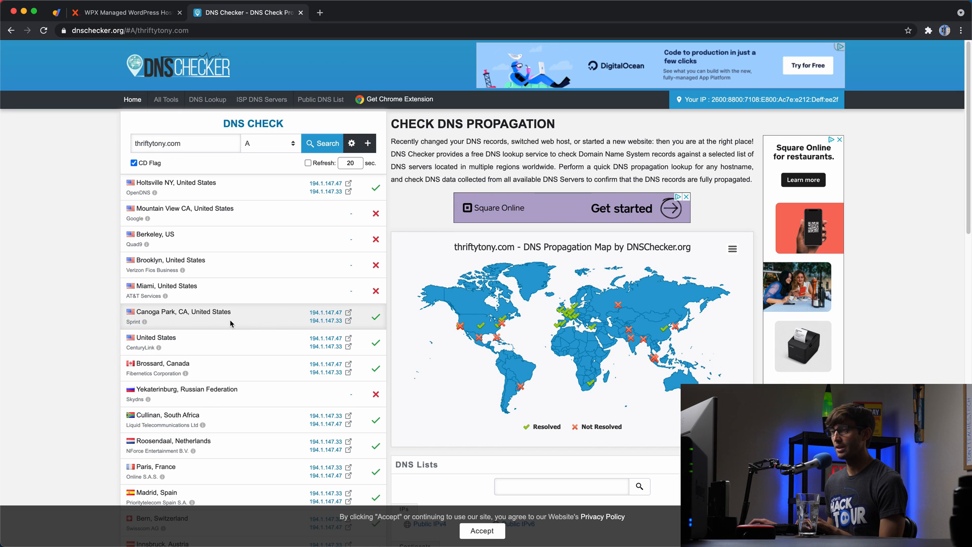
{"action": "mouse_move", "coordinate": [176, 321]}
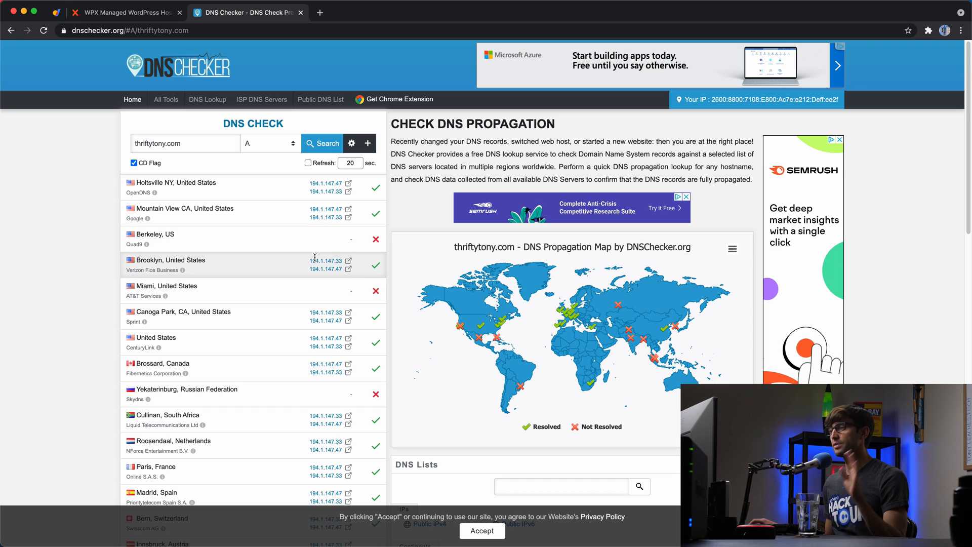
{"action": "mouse_move", "coordinate": [275, 232]}
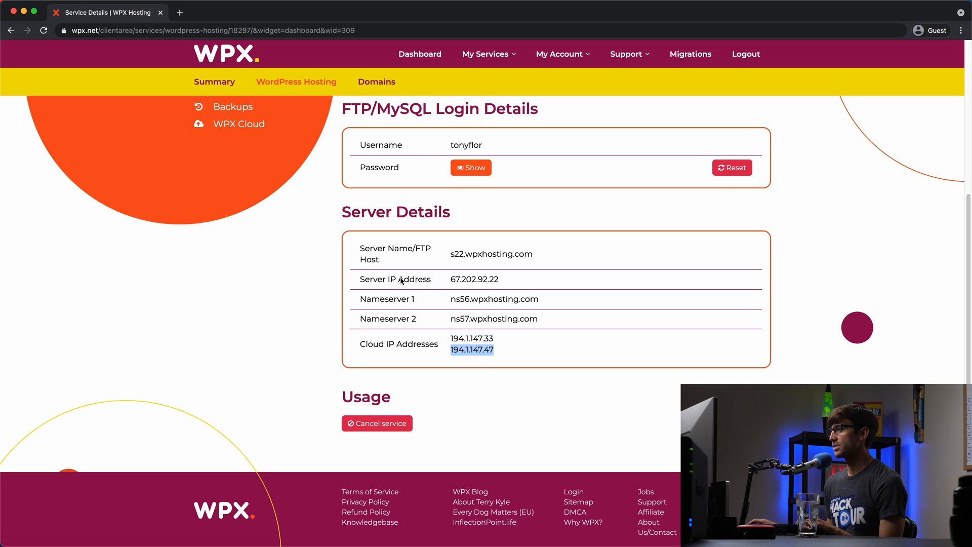
{"action": "scroll", "scroll_direction": "up", "scroll_amount": 3}
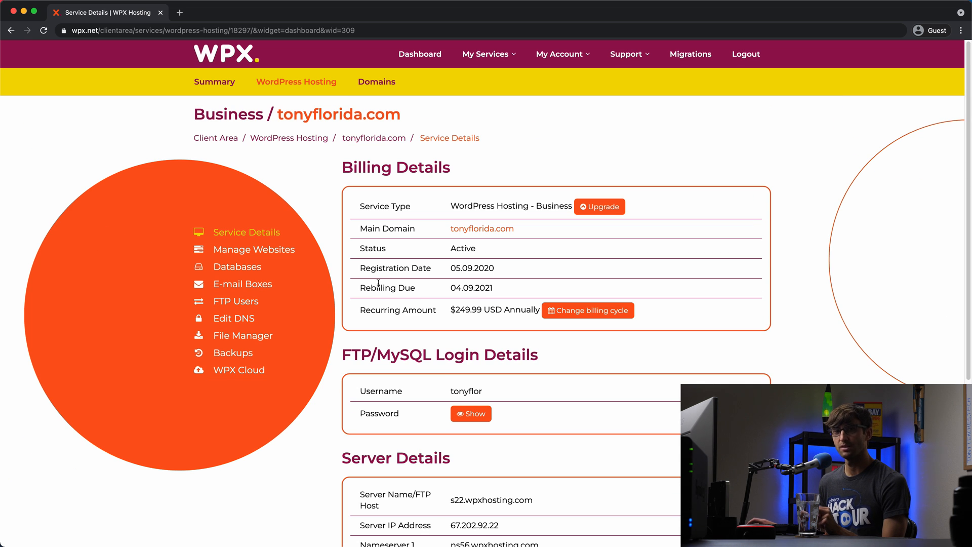
{"action": "mouse_move", "coordinate": [172, 76]}
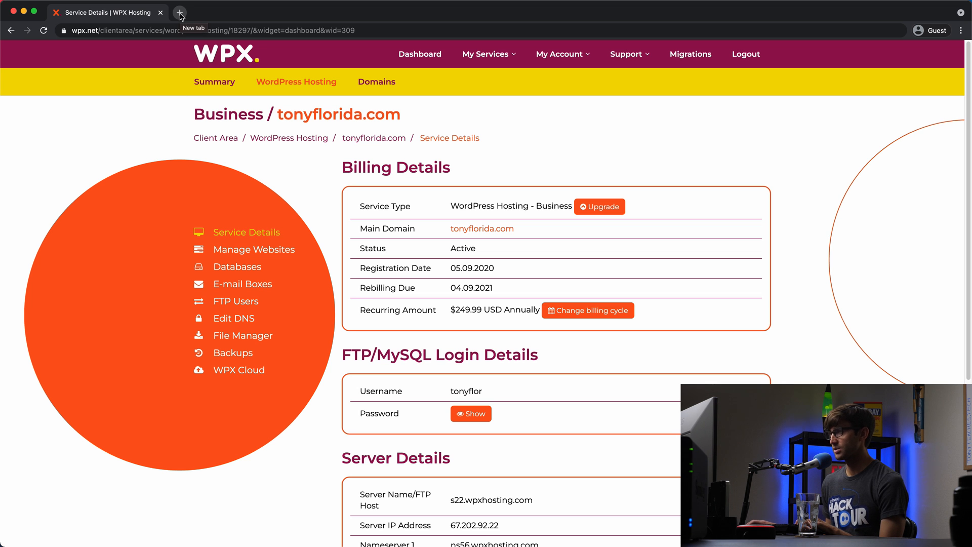
{"action": "left_click", "coordinate": [180, 12]}
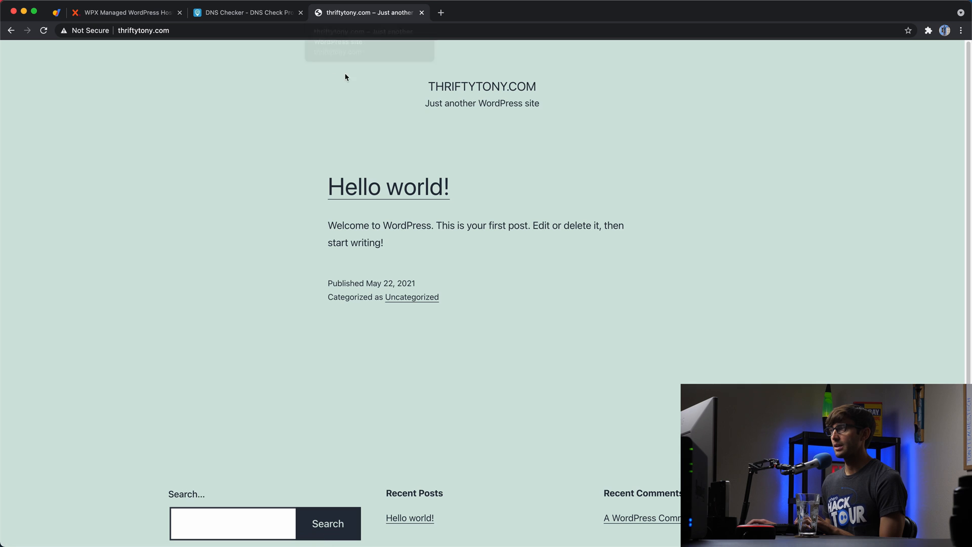
{"action": "mouse_move", "coordinate": [132, 87]}
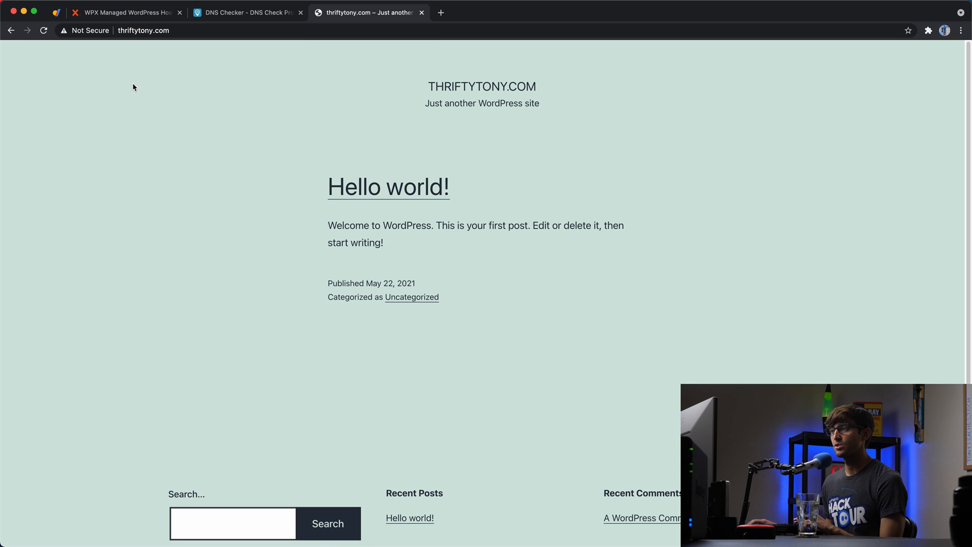
{"action": "mouse_move", "coordinate": [250, 98]}
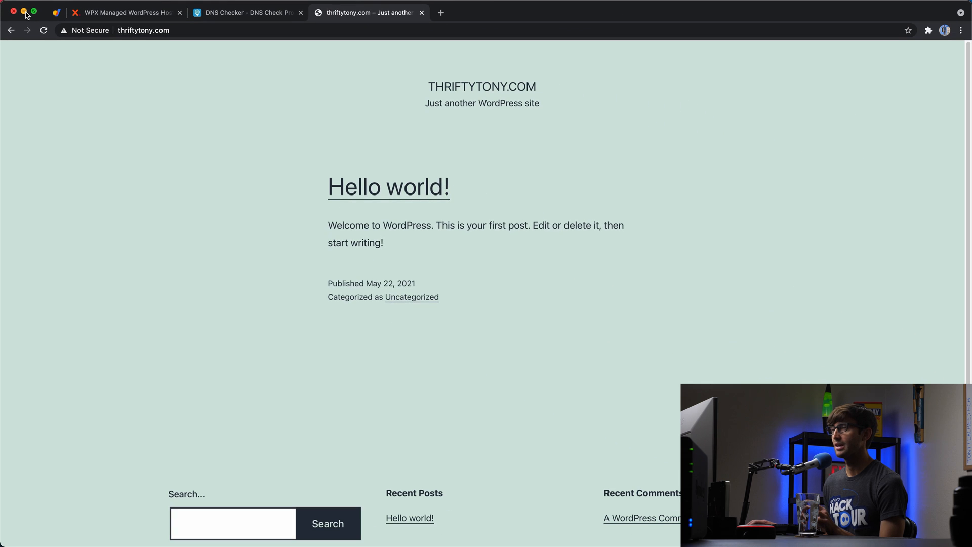
{"action": "left_click", "coordinate": [120, 12]}
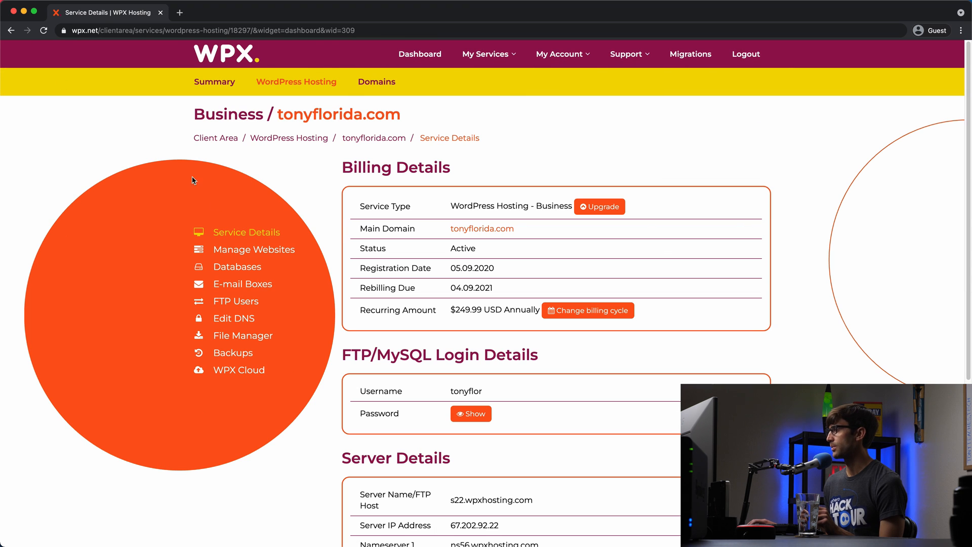
{"action": "mouse_move", "coordinate": [230, 180]}
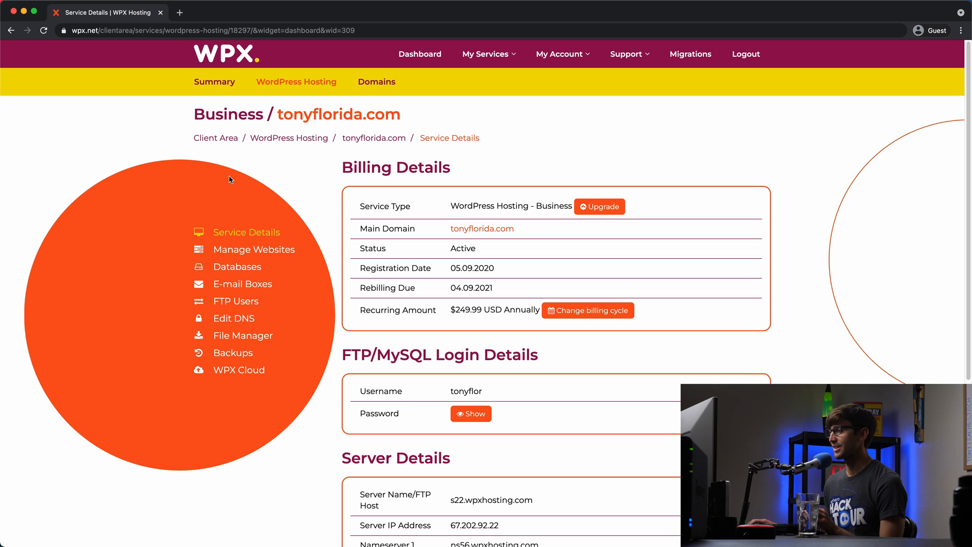
{"action": "mouse_move", "coordinate": [234, 180]}
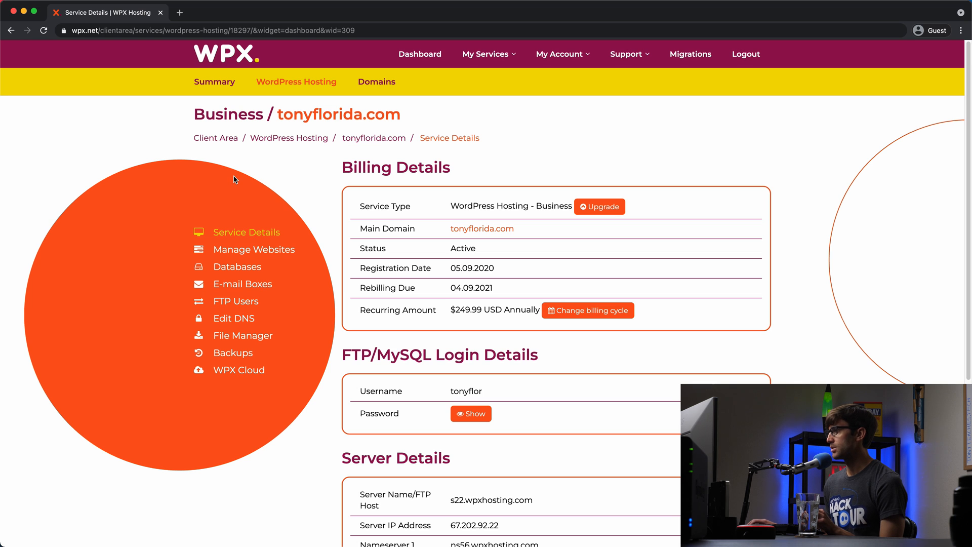
Install the free Let's Encrypt SSL certificate on thriftytony.com, confirming the overwrite.
{"action": "left_click", "coordinate": [253, 249]}
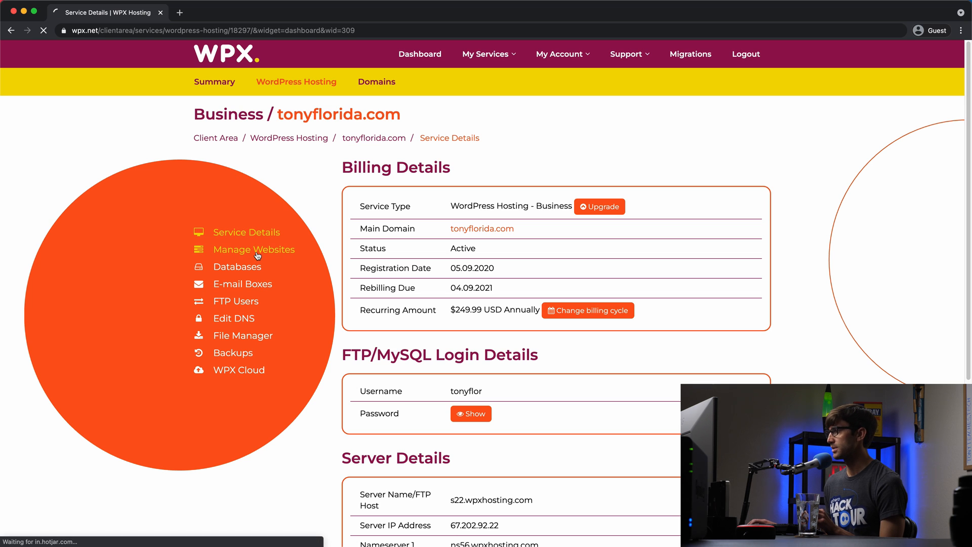
{"action": "left_click", "coordinate": [253, 249]}
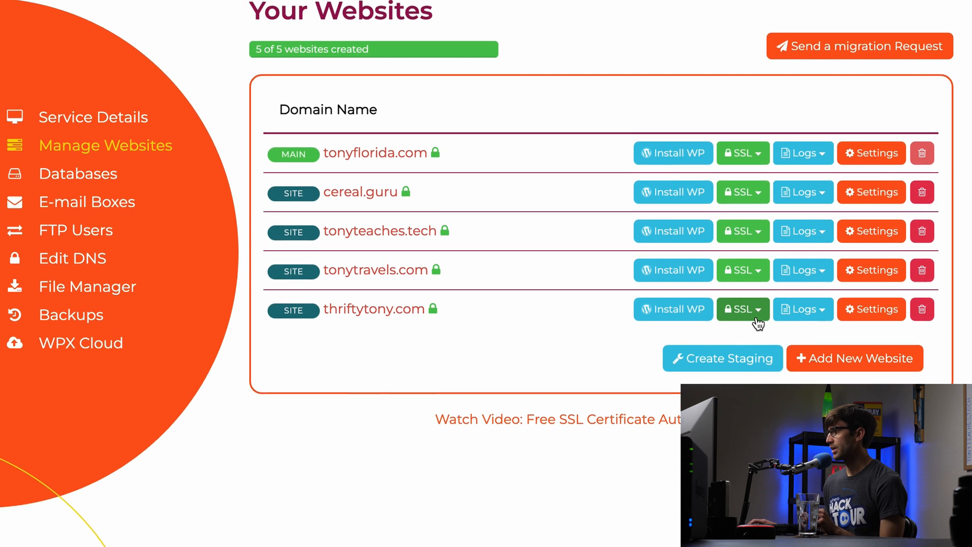
{"action": "left_click", "coordinate": [743, 309]}
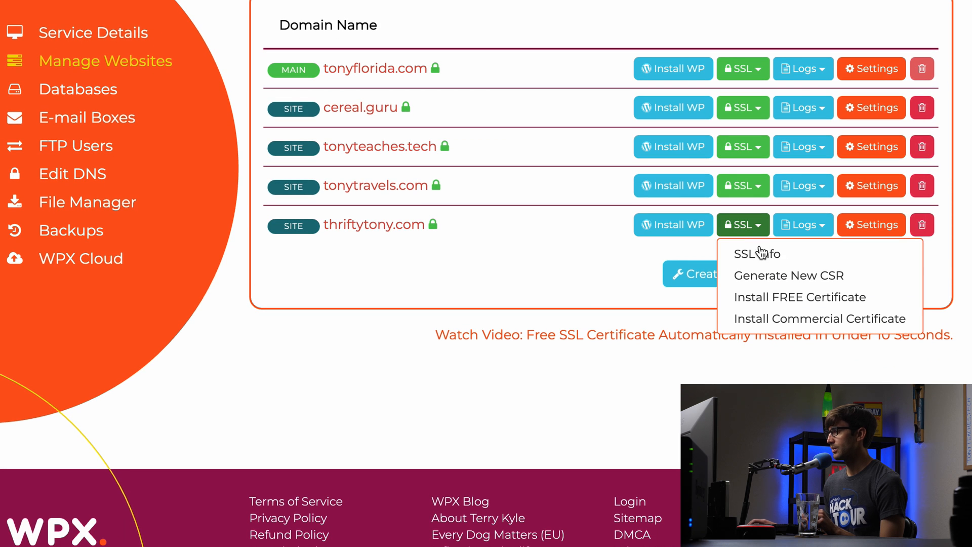
{"action": "left_click", "coordinate": [799, 297]}
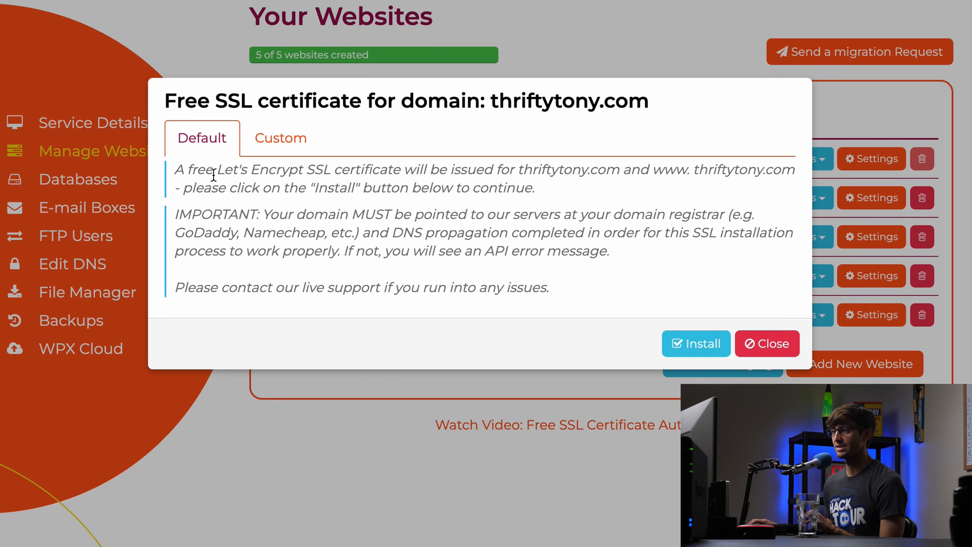
{"action": "mouse_move", "coordinate": [244, 174]}
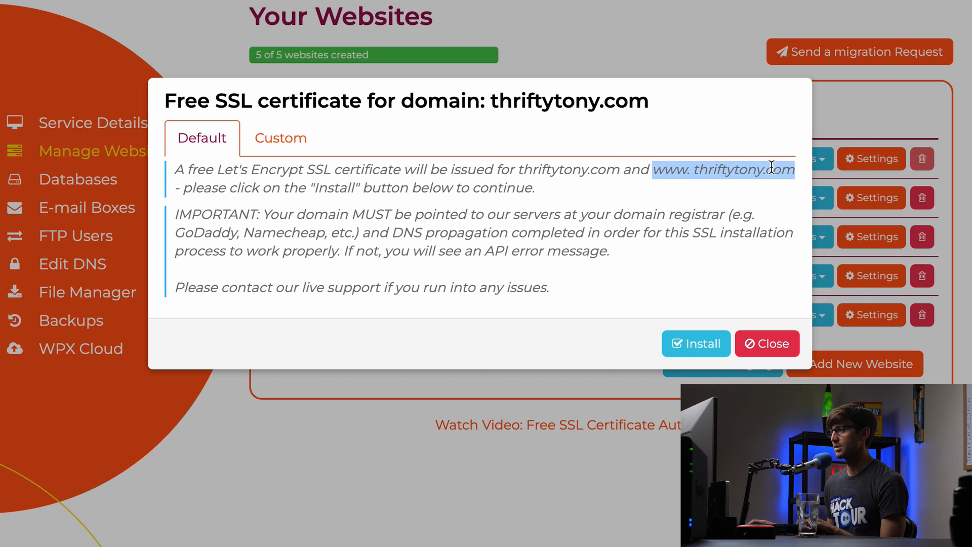
{"action": "mouse_move", "coordinate": [760, 176]}
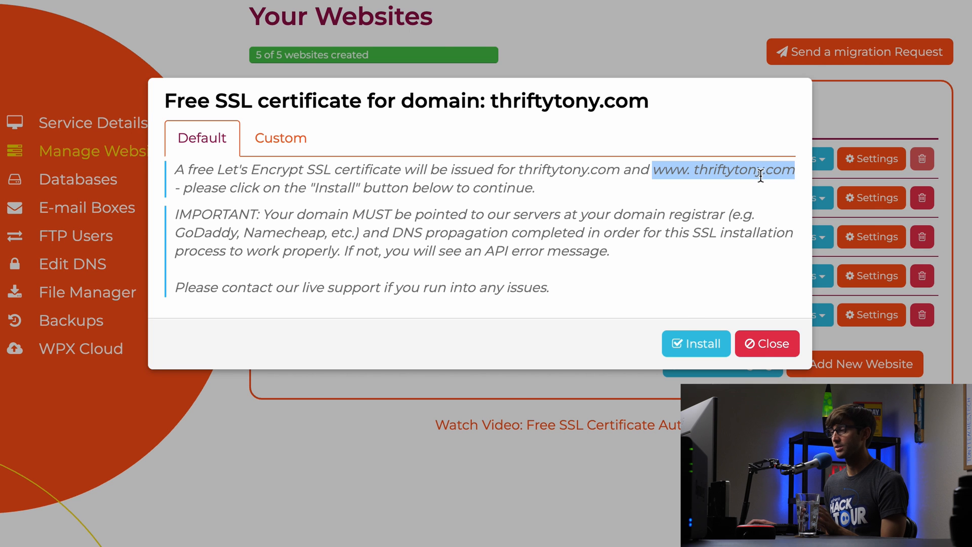
{"action": "left_click", "coordinate": [696, 344]}
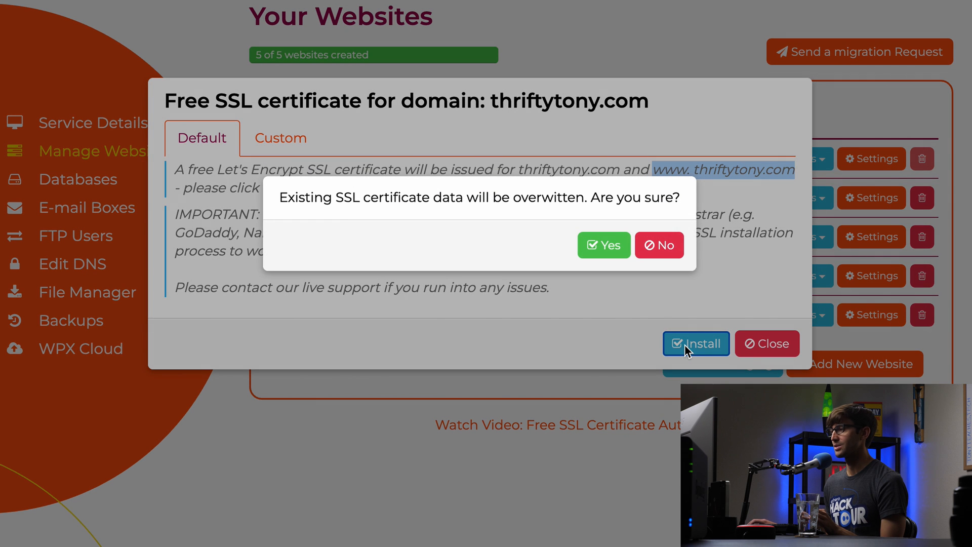
{"action": "mouse_move", "coordinate": [505, 211]}
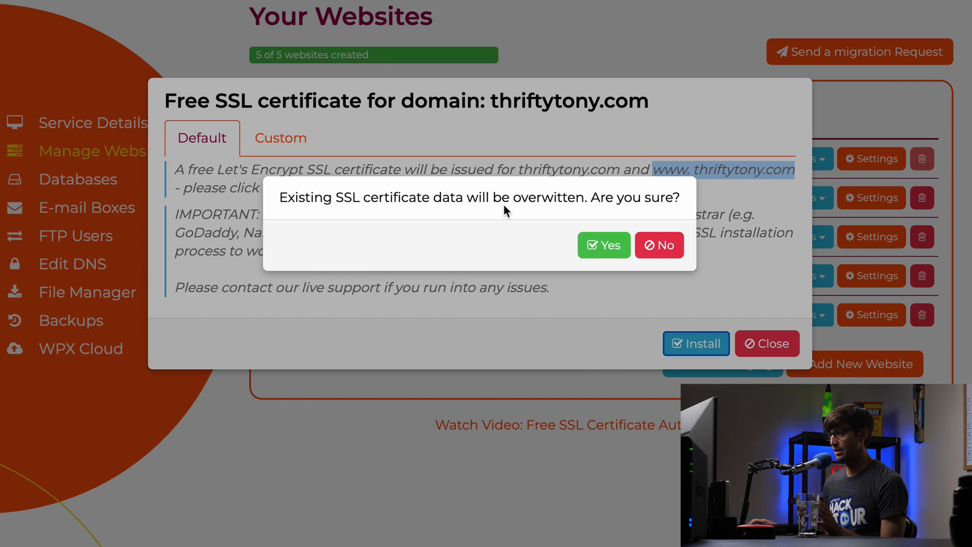
{"action": "mouse_move", "coordinate": [595, 246]}
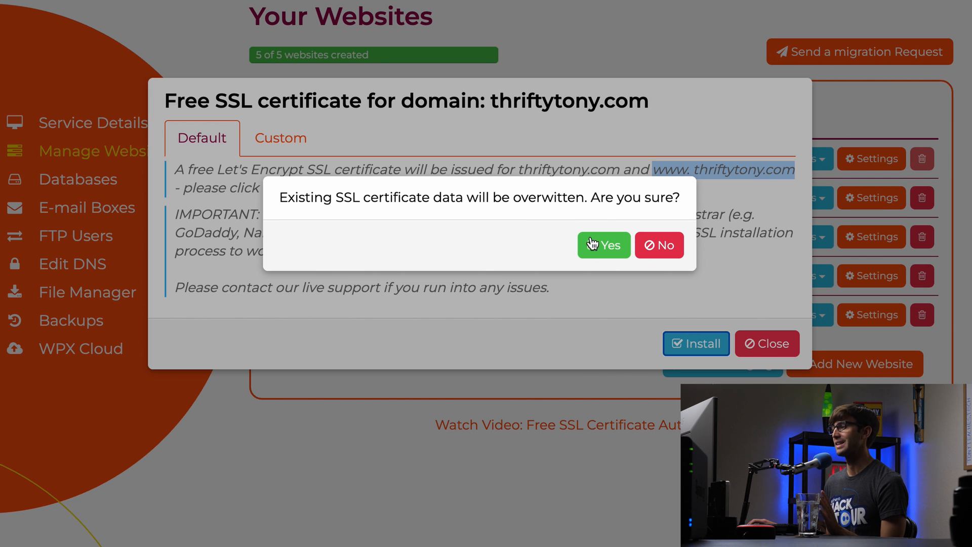
{"action": "left_click", "coordinate": [603, 245]}
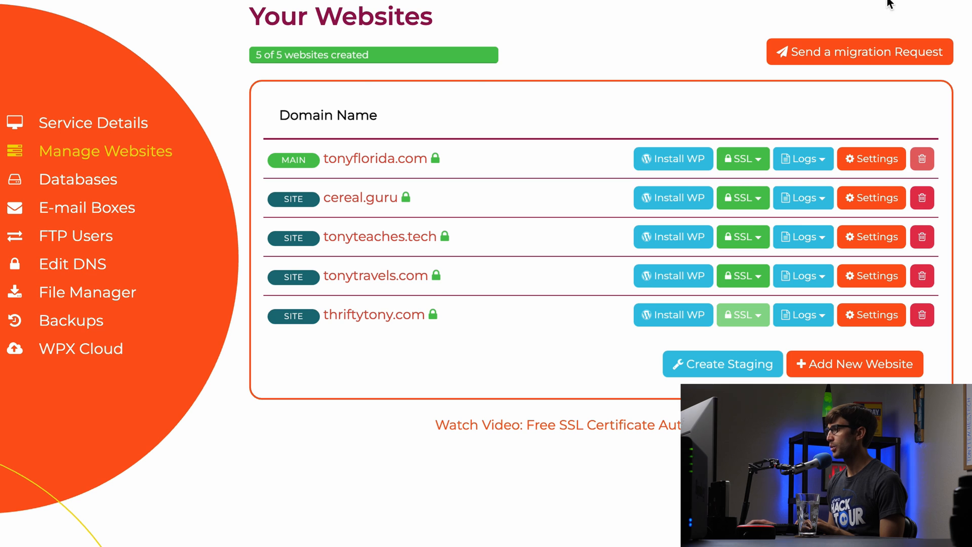
{"action": "mouse_move", "coordinate": [572, 314]}
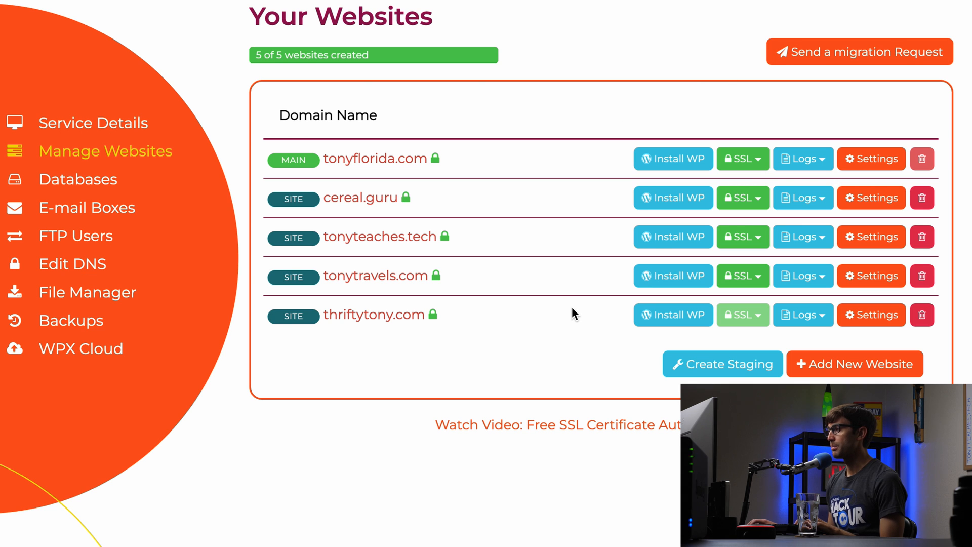
{"action": "mouse_move", "coordinate": [578, 317]}
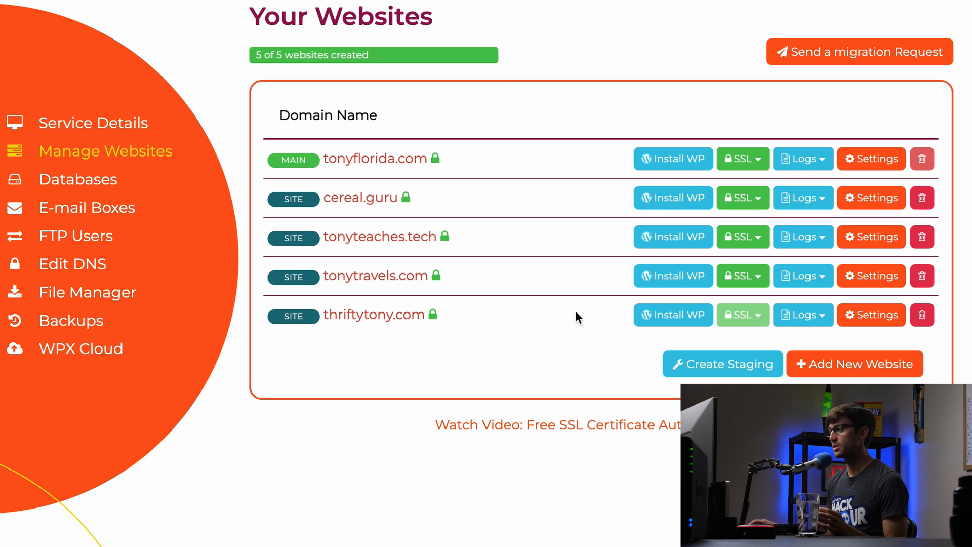
{"action": "mouse_move", "coordinate": [382, 294]}
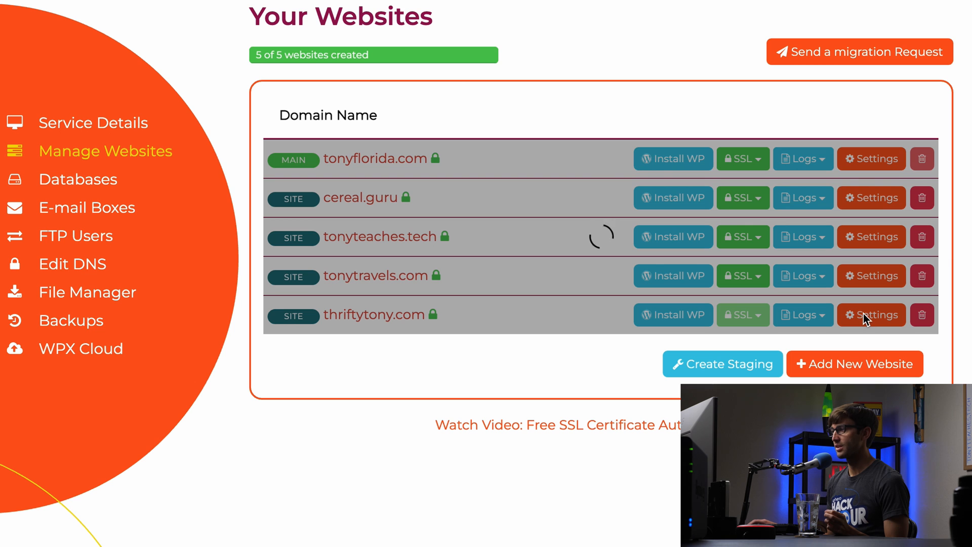
{"action": "mouse_move", "coordinate": [858, 322]}
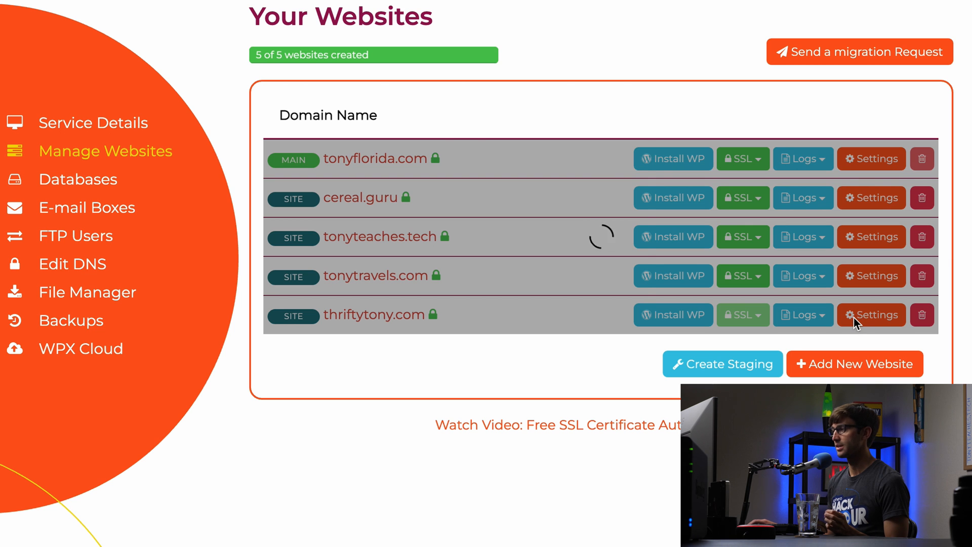
In thriftytony.com's Redirects settings, turn on redirecting all non-SSL requests to thriftytony.com.
{"action": "left_click", "coordinate": [871, 314]}
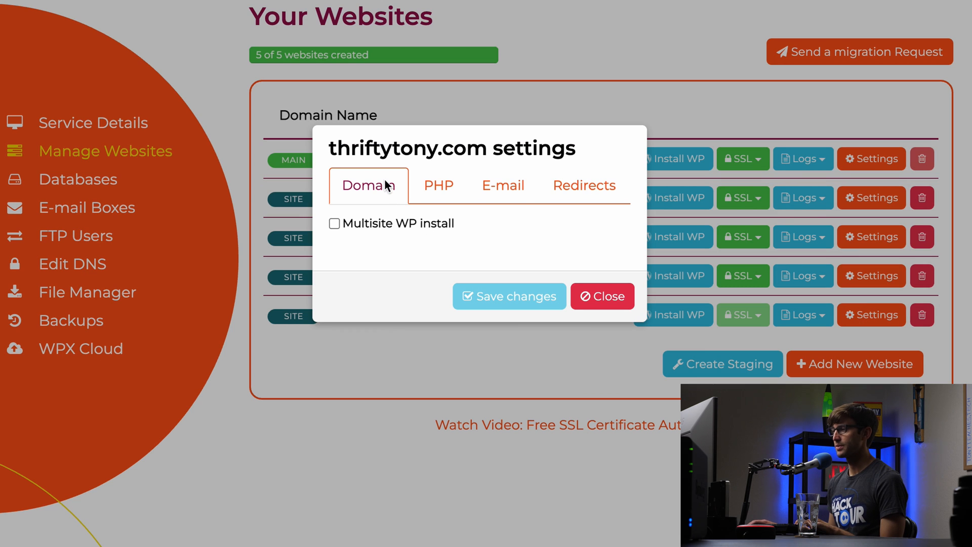
{"action": "mouse_move", "coordinate": [406, 206]}
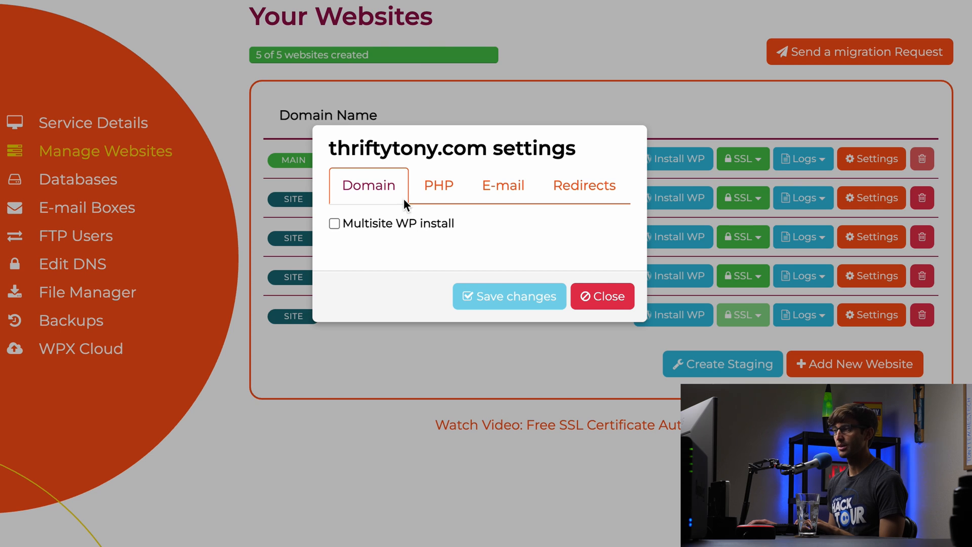
{"action": "left_click", "coordinate": [438, 185]}
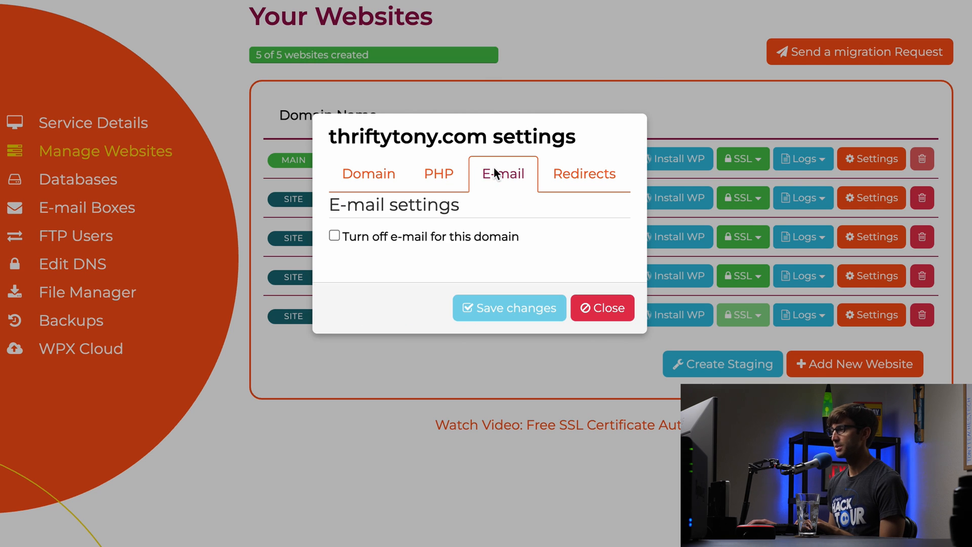
{"action": "left_click", "coordinate": [583, 159]}
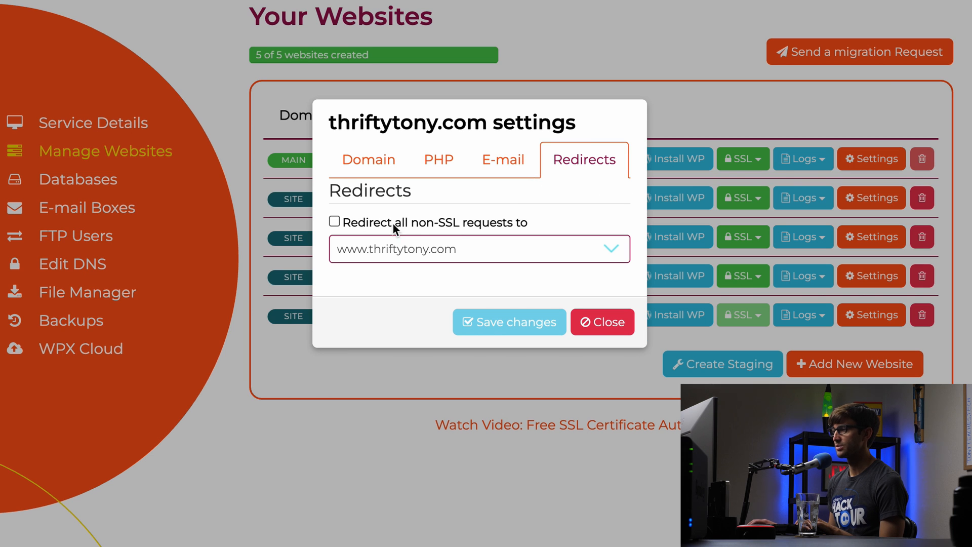
{"action": "mouse_move", "coordinate": [513, 227]}
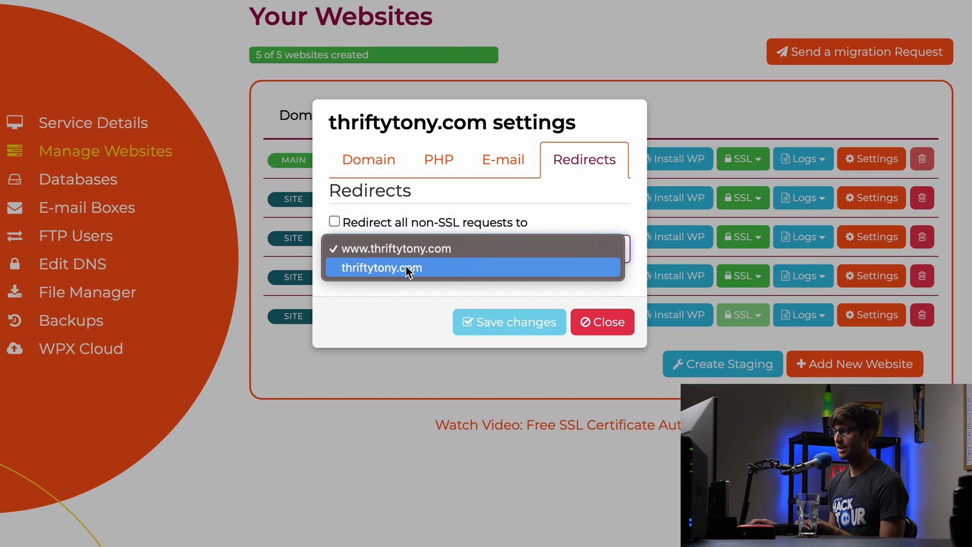
{"action": "mouse_move", "coordinate": [414, 276]}
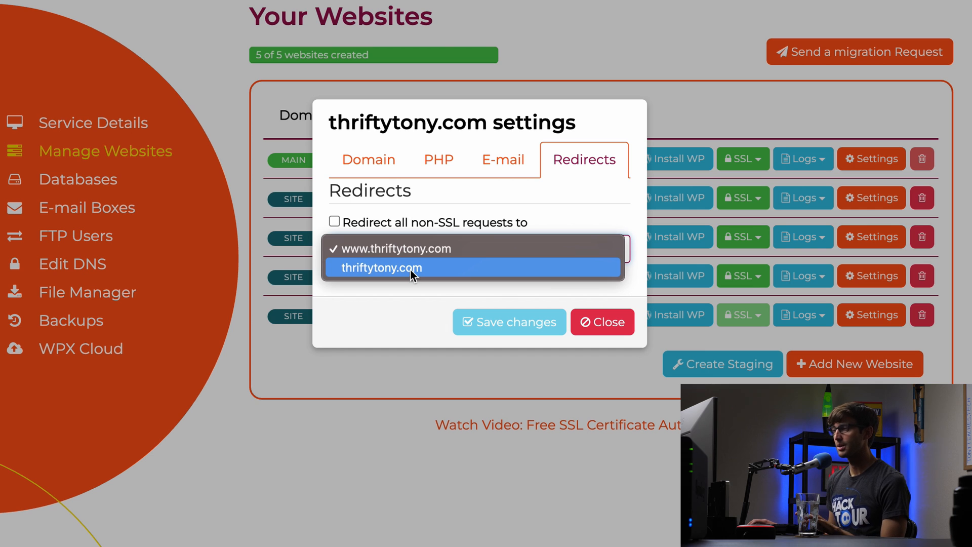
{"action": "left_click", "coordinate": [382, 268]}
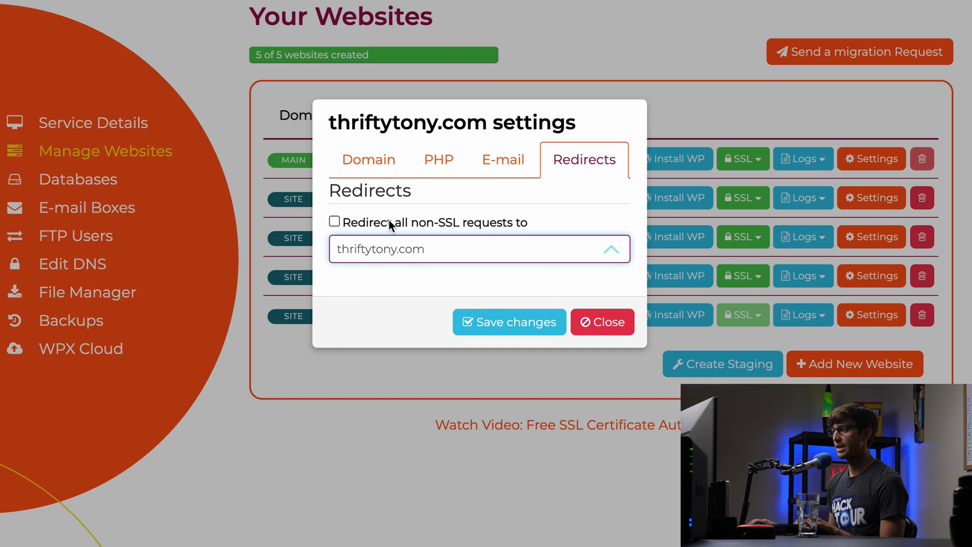
{"action": "left_click", "coordinate": [334, 222]}
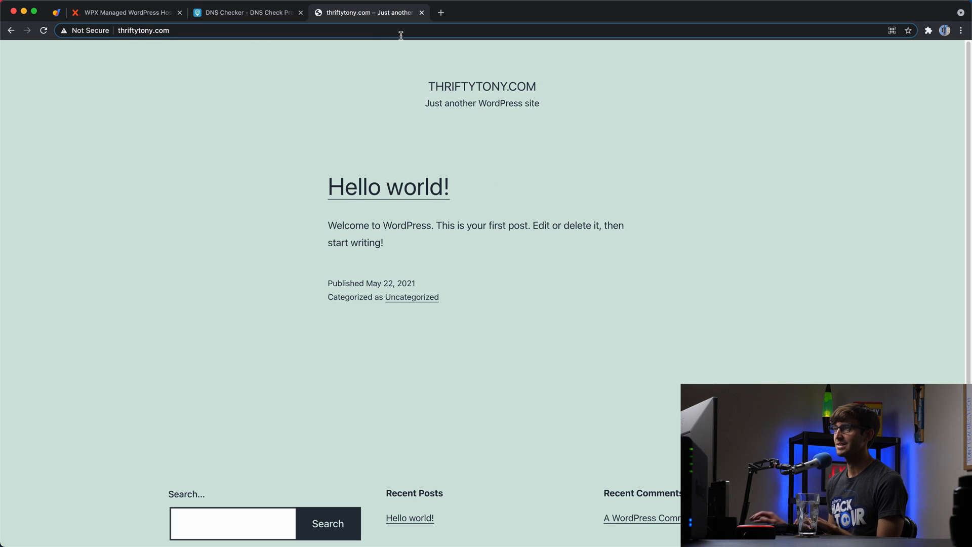
Log into thriftytony.com's WordPress admin and reach the General settings page.
{"action": "type", "text": "/wp"}
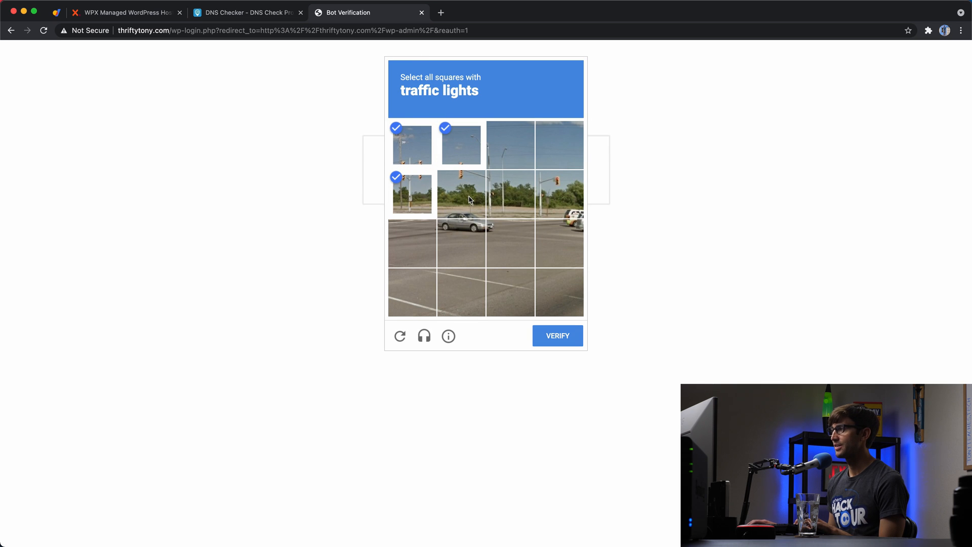
{"action": "left_click", "coordinate": [556, 336]}
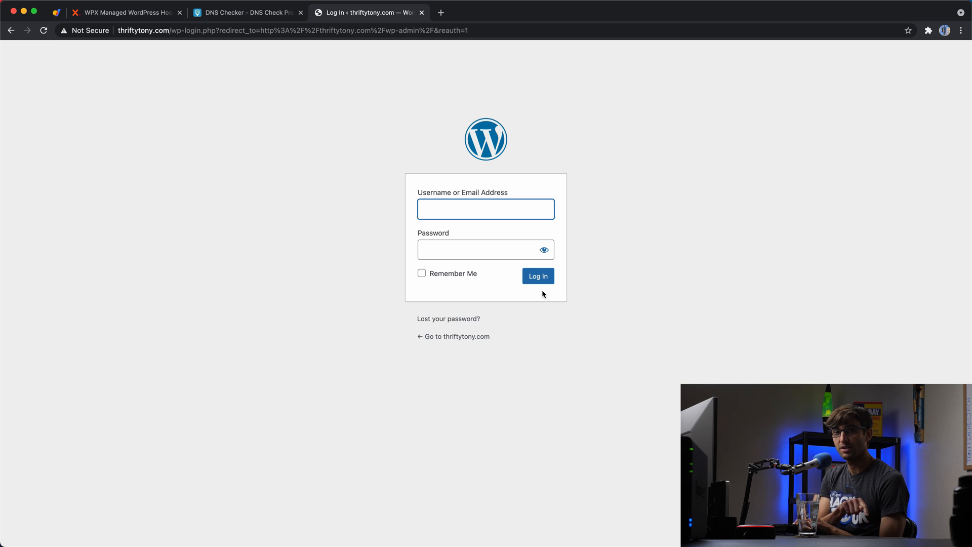
{"action": "left_click", "coordinate": [537, 275]}
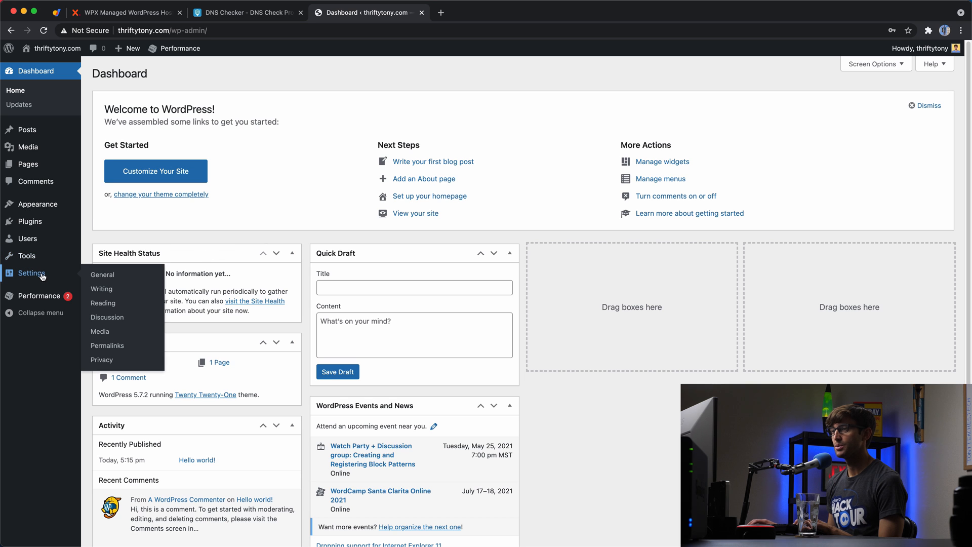
{"action": "left_click", "coordinate": [102, 274]}
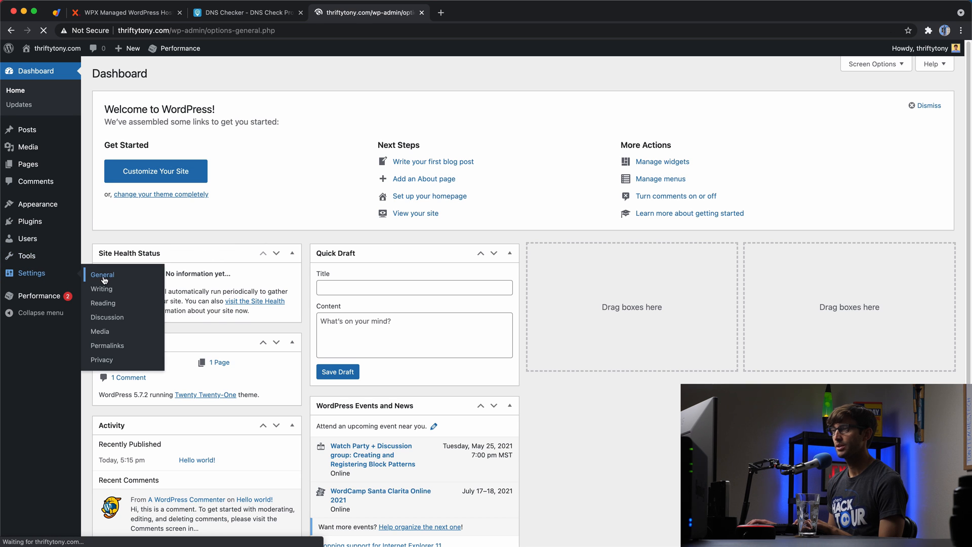
{"action": "left_click", "coordinate": [101, 275]}
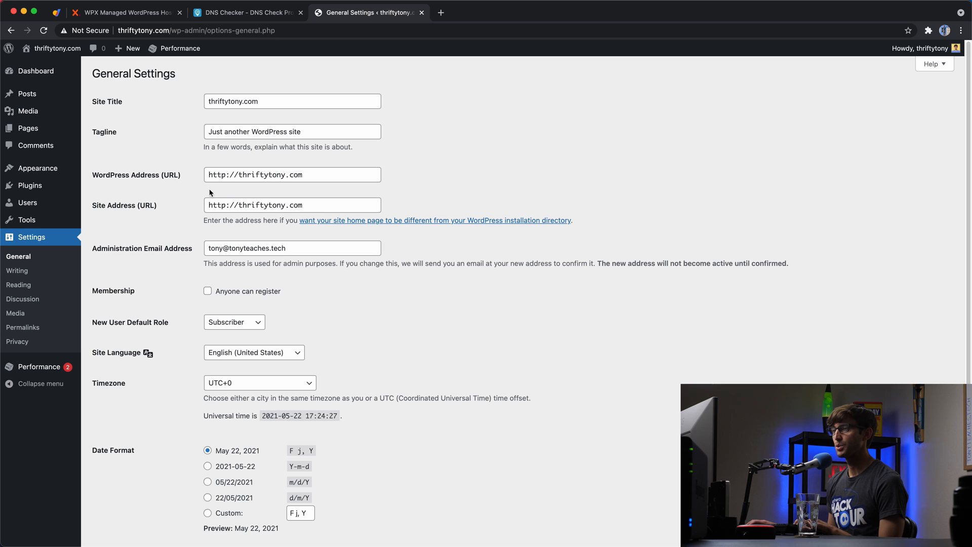
{"action": "mouse_move", "coordinate": [125, 183]}
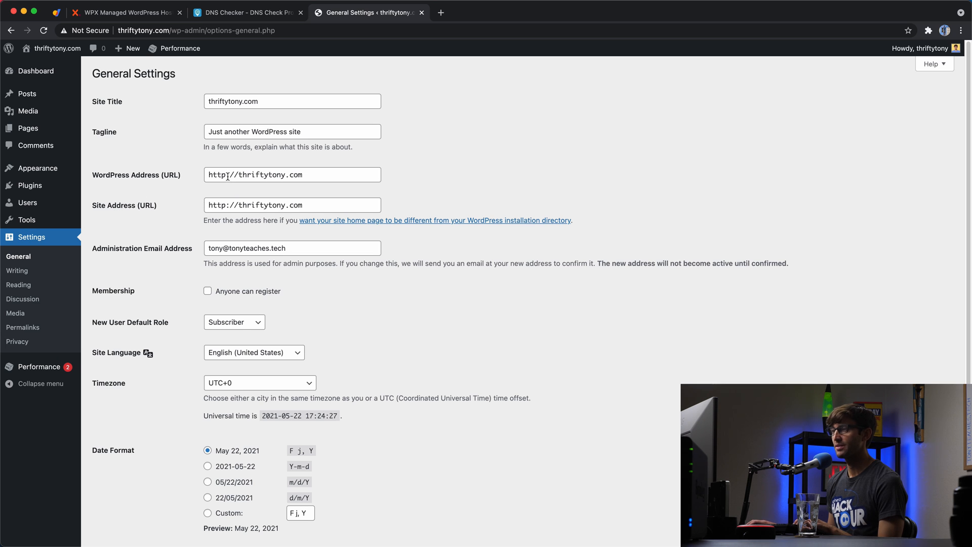
{"action": "left_click", "coordinate": [291, 174]}
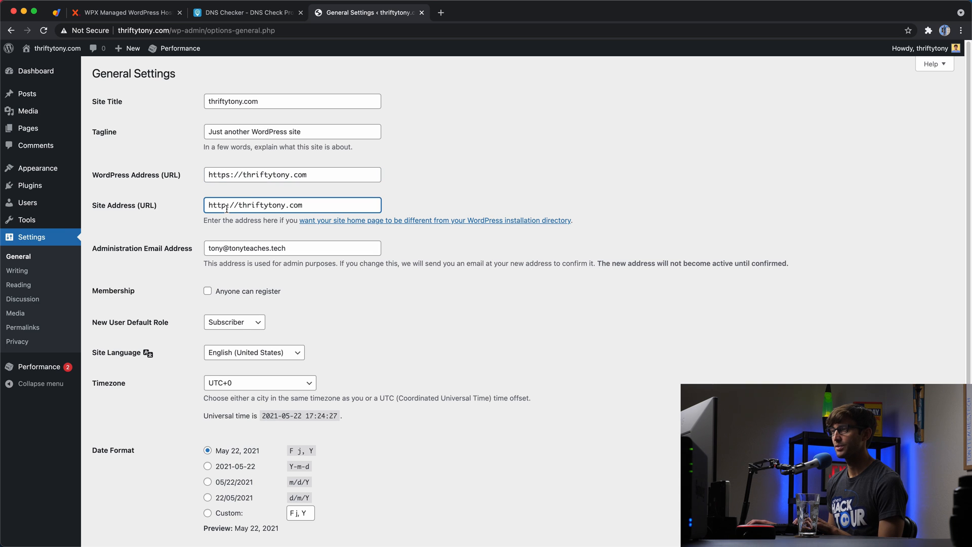
{"action": "type", "text": "s"}
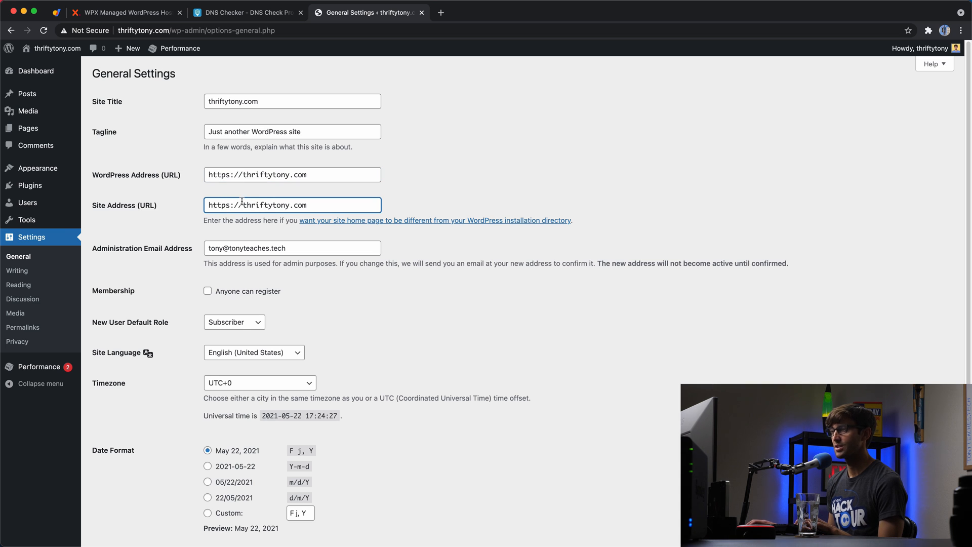
{"action": "scroll", "scroll_direction": "down", "scroll_amount": 3}
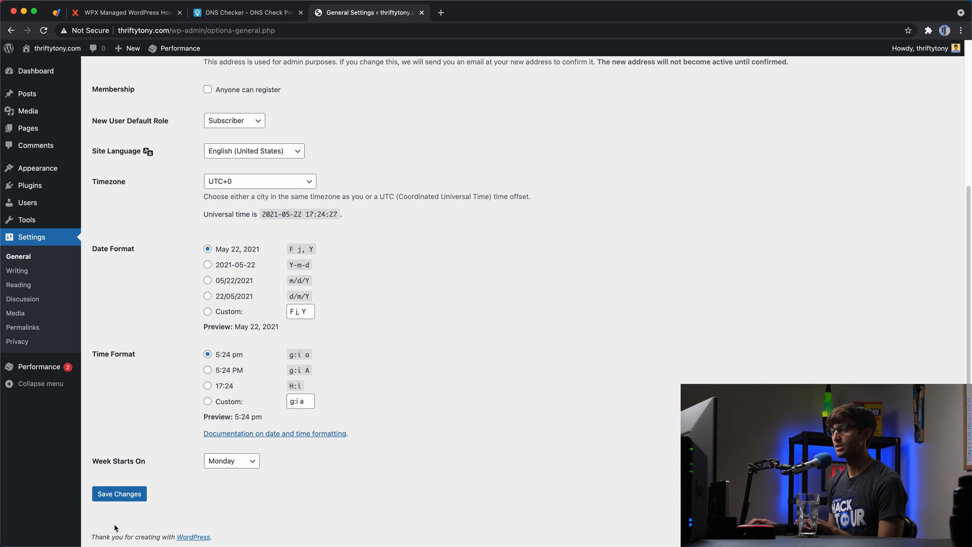
{"action": "left_click", "coordinate": [120, 493]}
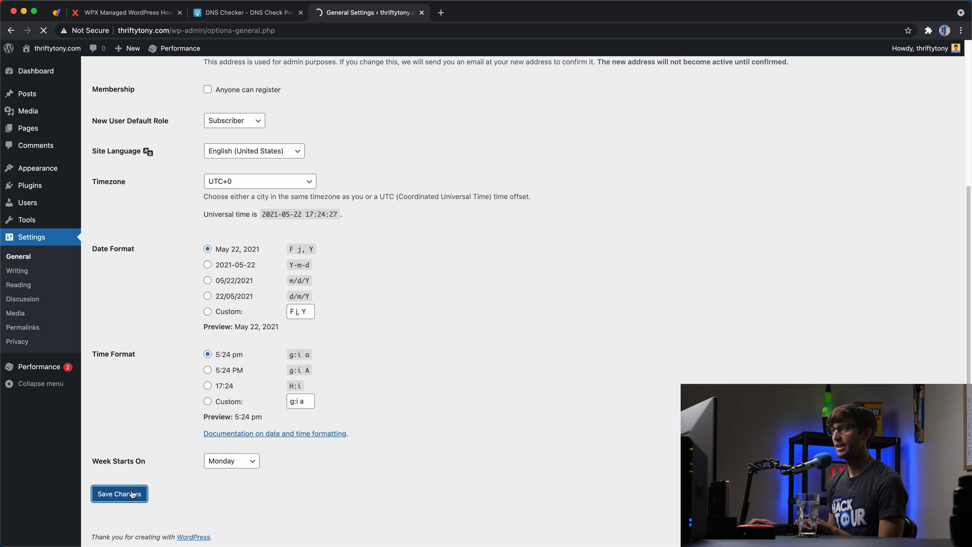
Save the non-SSL redirect for thriftytony.com in the WPX settings dialog.
{"action": "left_click", "coordinate": [118, 493]}
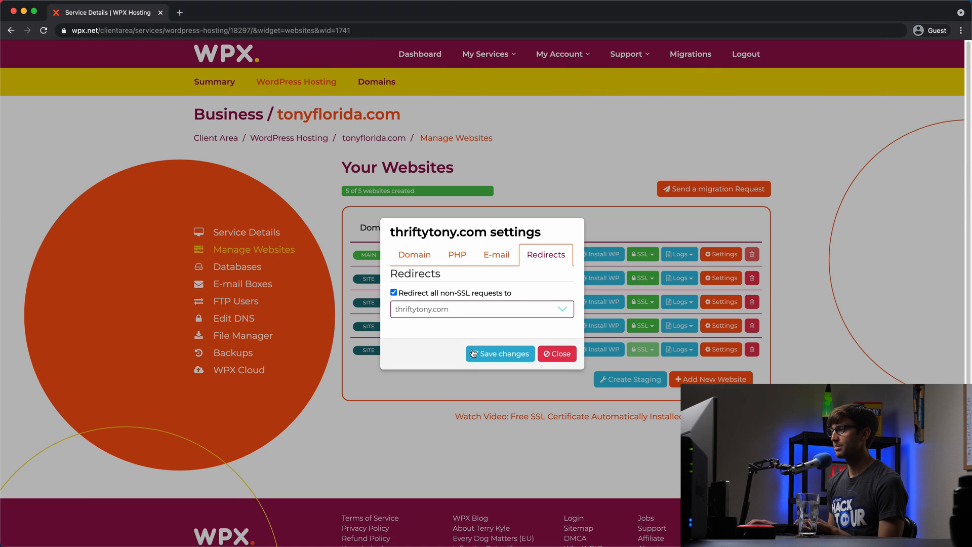
{"action": "mouse_move", "coordinate": [485, 310]}
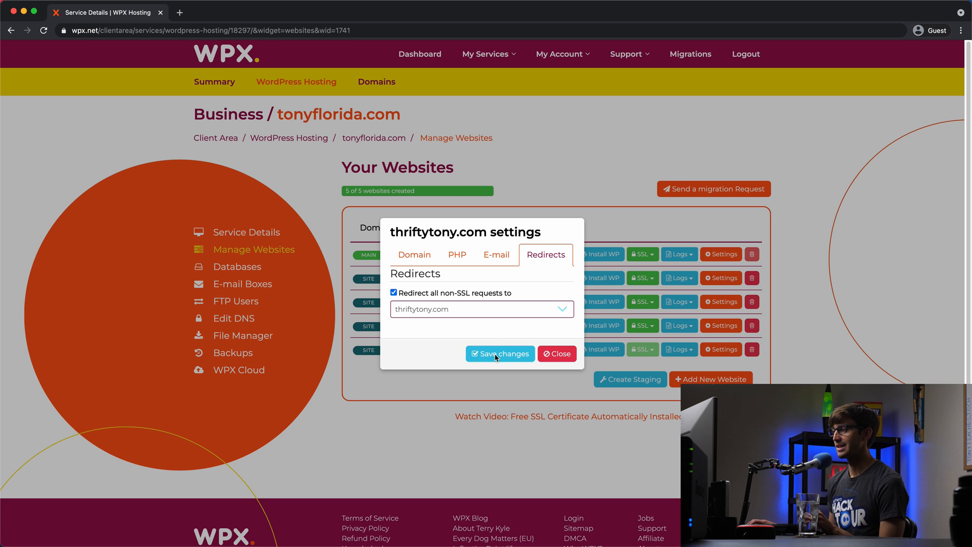
{"action": "left_click", "coordinate": [500, 354]}
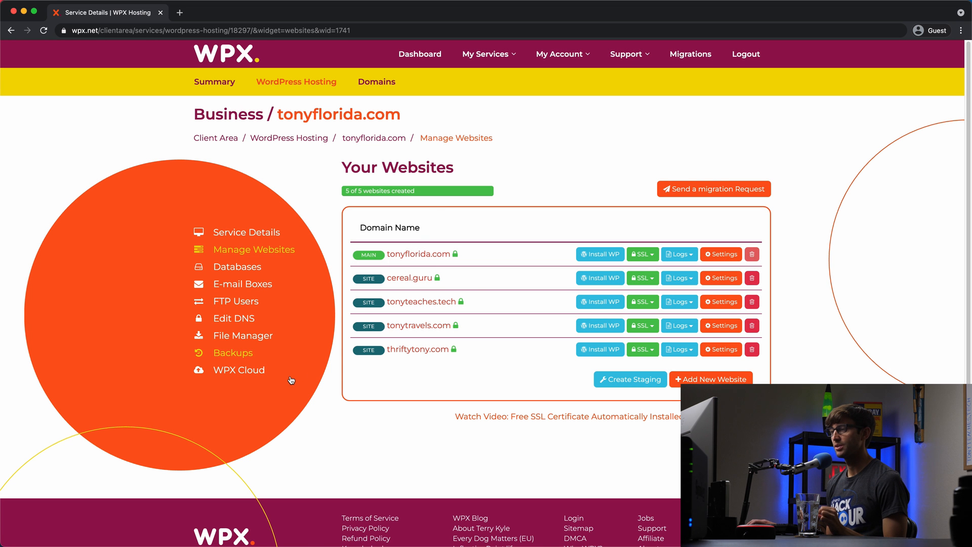
{"action": "mouse_move", "coordinate": [219, 374]}
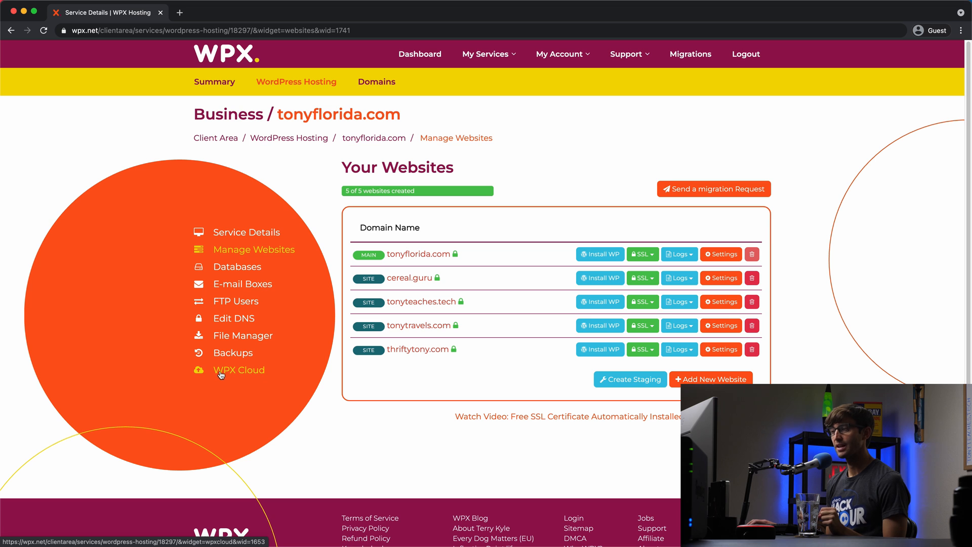
View the WPX Cloud CDN status table listing thriftytony.com as enabled, dismissing the support chat.
{"action": "left_click", "coordinate": [238, 371]}
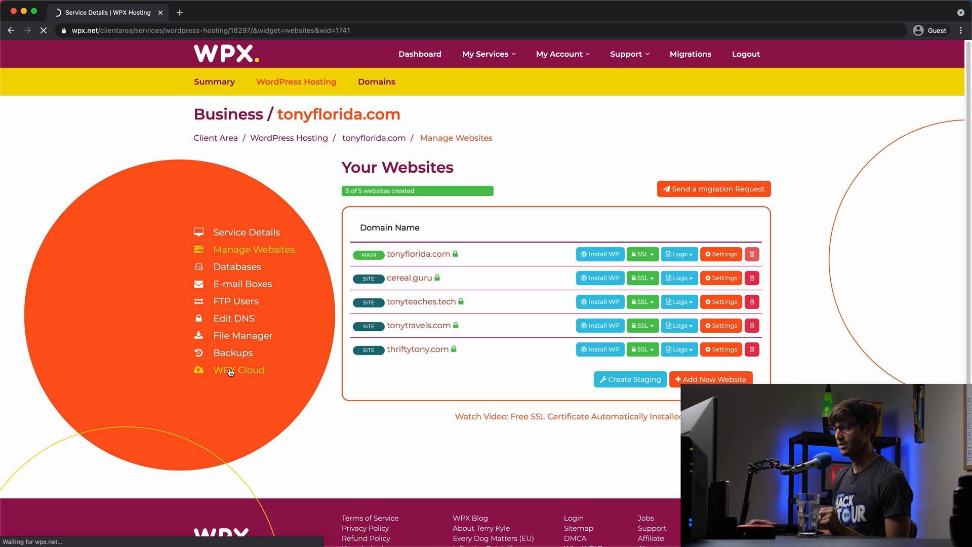
{"action": "left_click", "coordinate": [238, 370]}
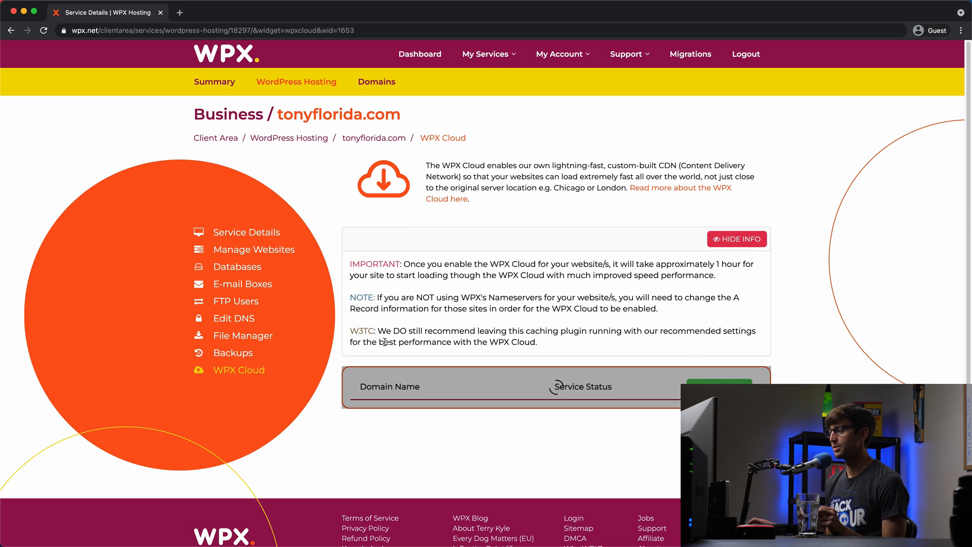
{"action": "scroll", "scroll_direction": "down", "scroll_amount": 3}
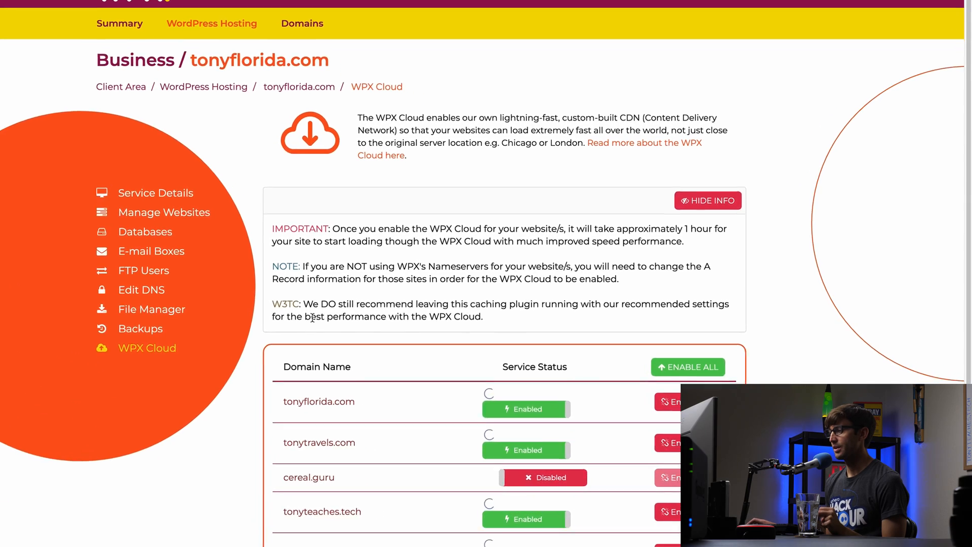
{"action": "scroll", "scroll_direction": "down", "scroll_amount": 3}
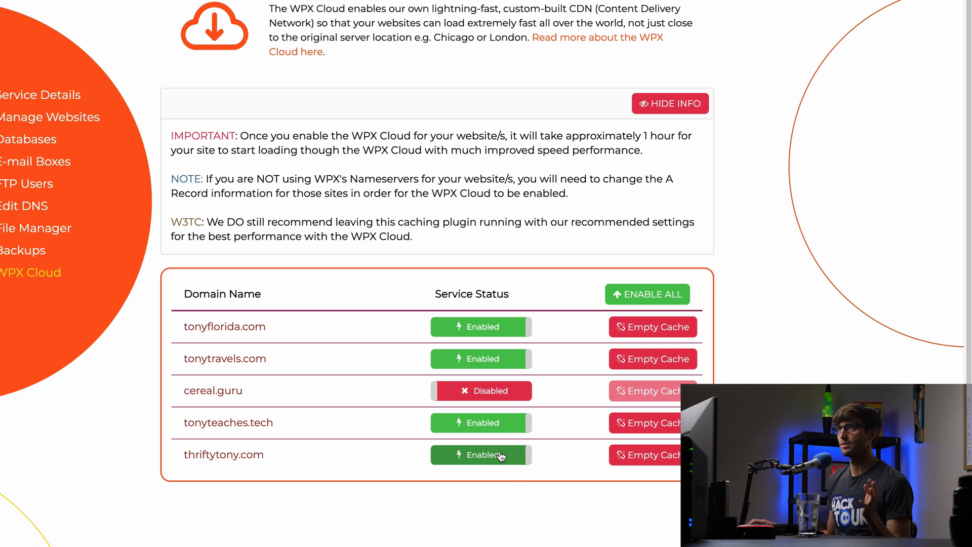
{"action": "mouse_move", "coordinate": [628, 489]}
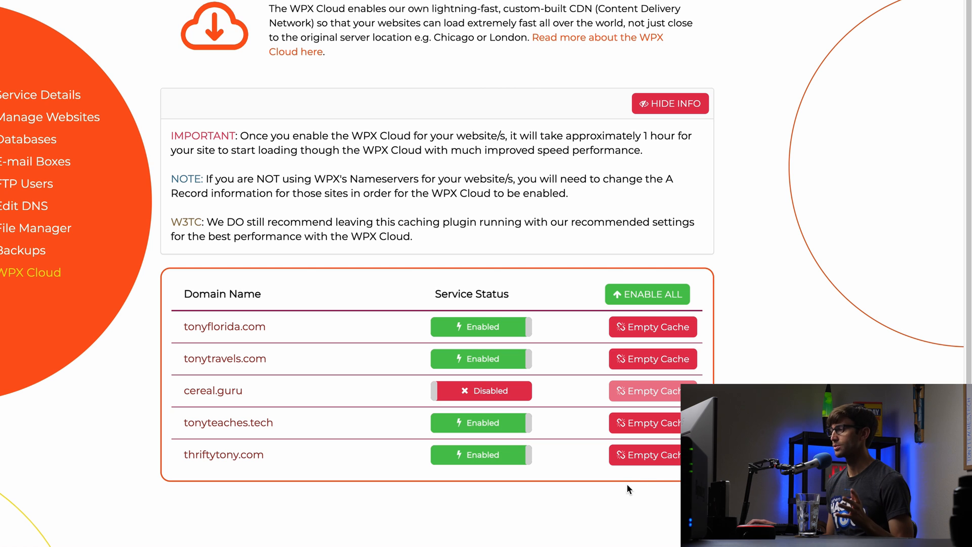
{"action": "mouse_move", "coordinate": [520, 473]}
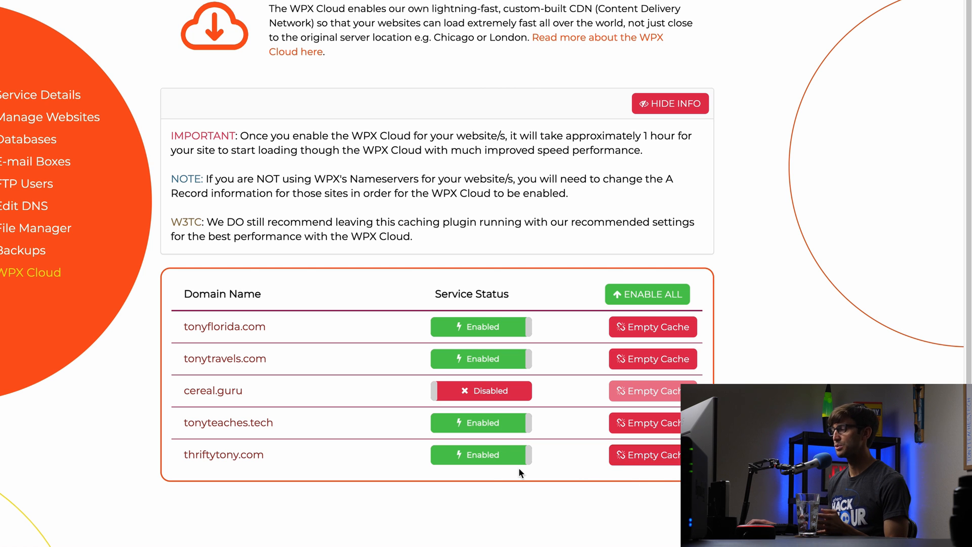
{"action": "mouse_move", "coordinate": [611, 475]}
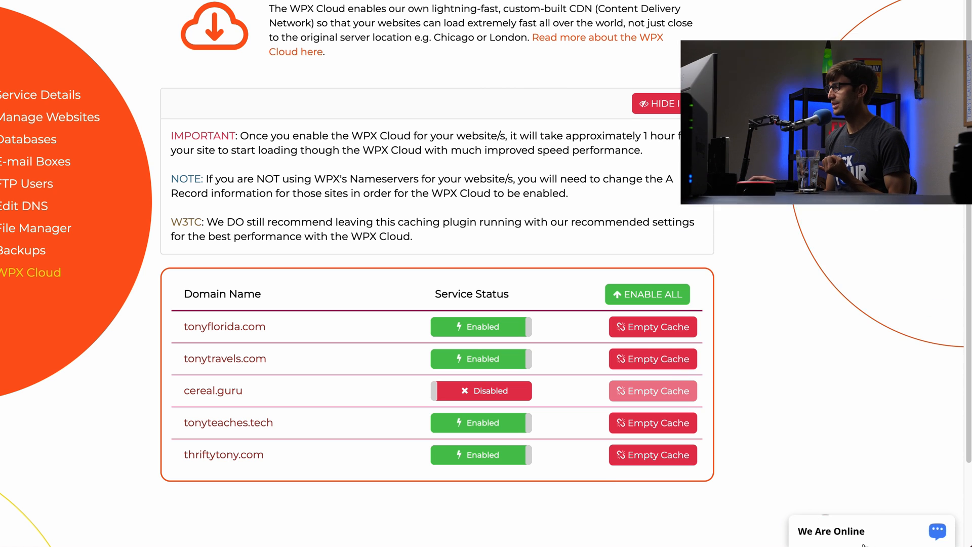
{"action": "left_click", "coordinate": [937, 532]}
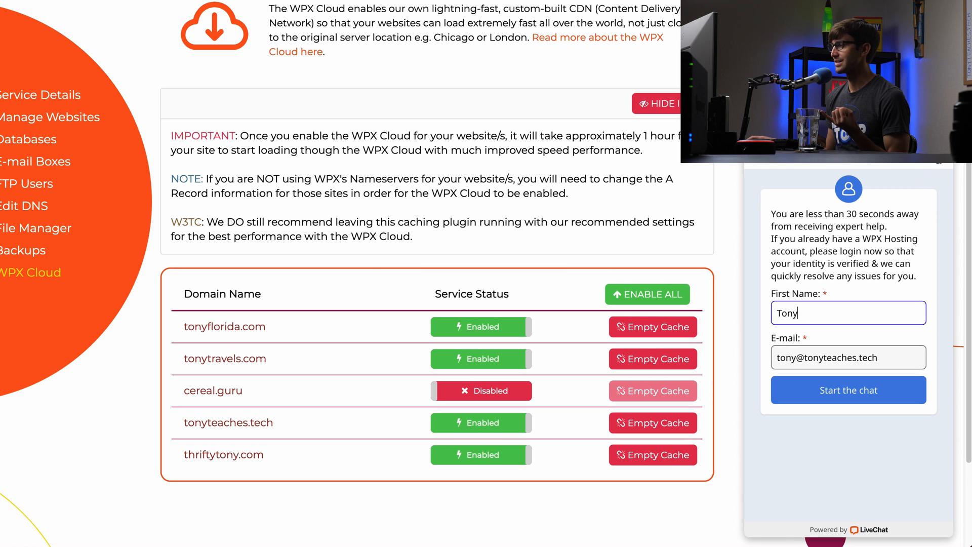
{"action": "left_click", "coordinate": [922, 161]}
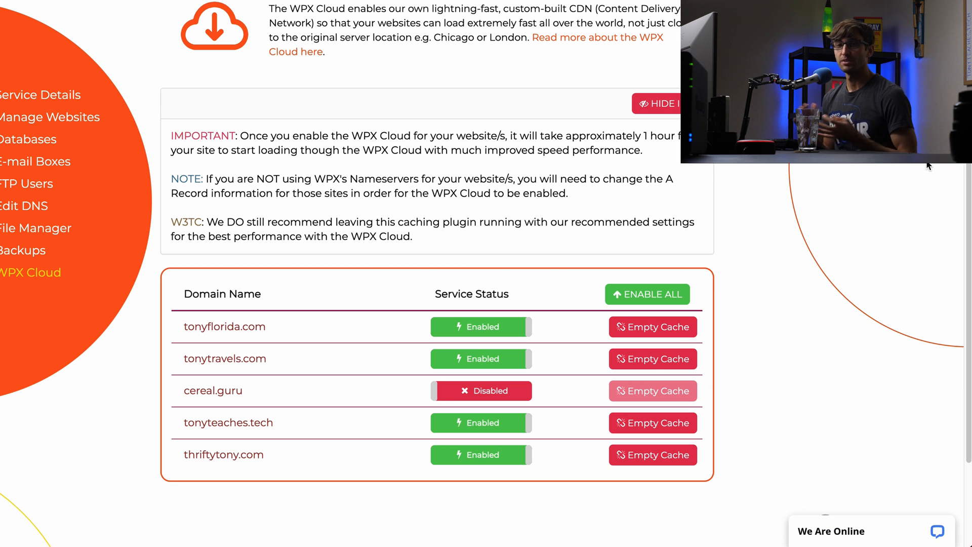